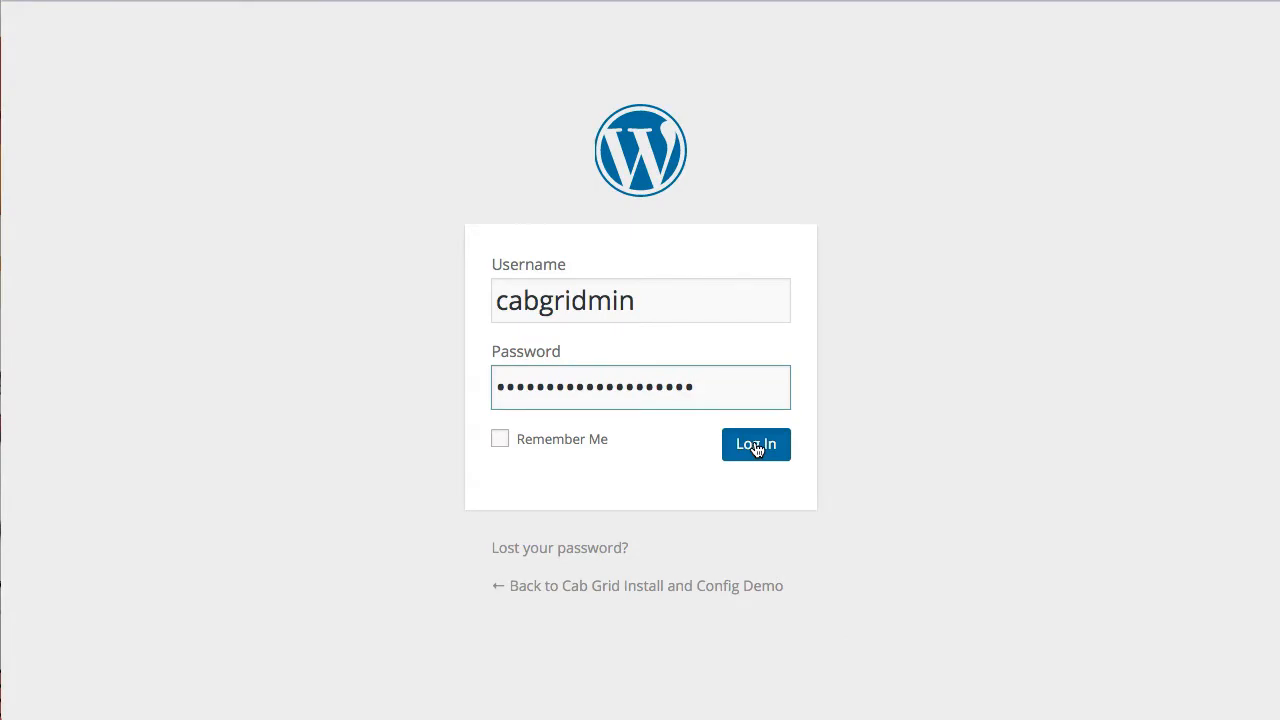
Step: Log in to the WordPress admin dashboard with the entered credentials
{"action": "left_click", "coordinate": [756, 444]}
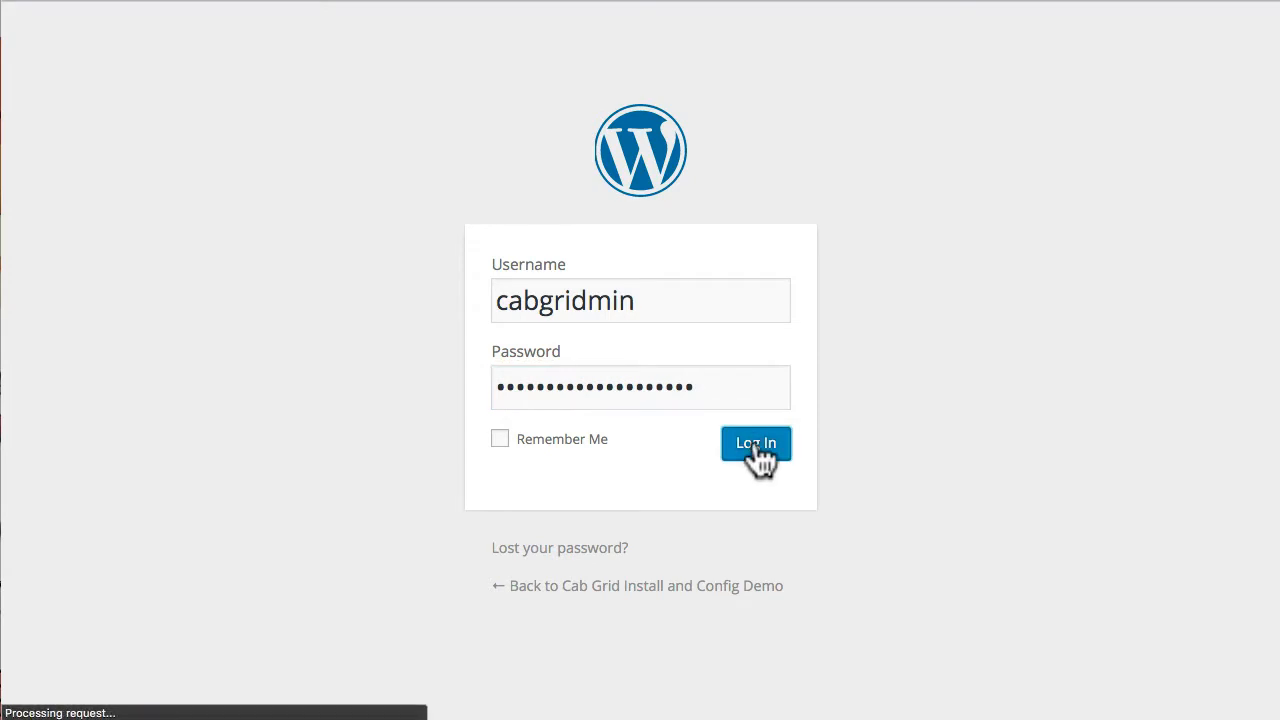
{"action": "left_click", "coordinate": [756, 444]}
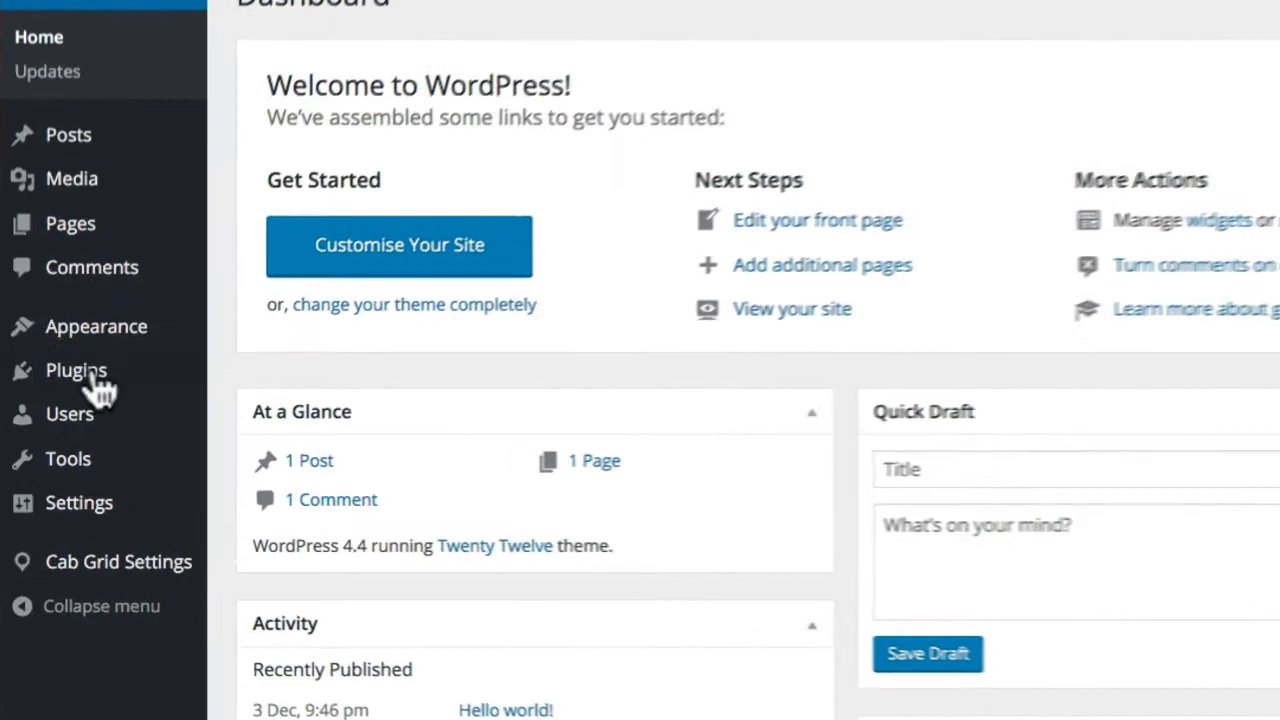
Step: Go to Plugins > Add New and switch to uploading a plugin zip
{"action": "left_click", "coordinate": [76, 368]}
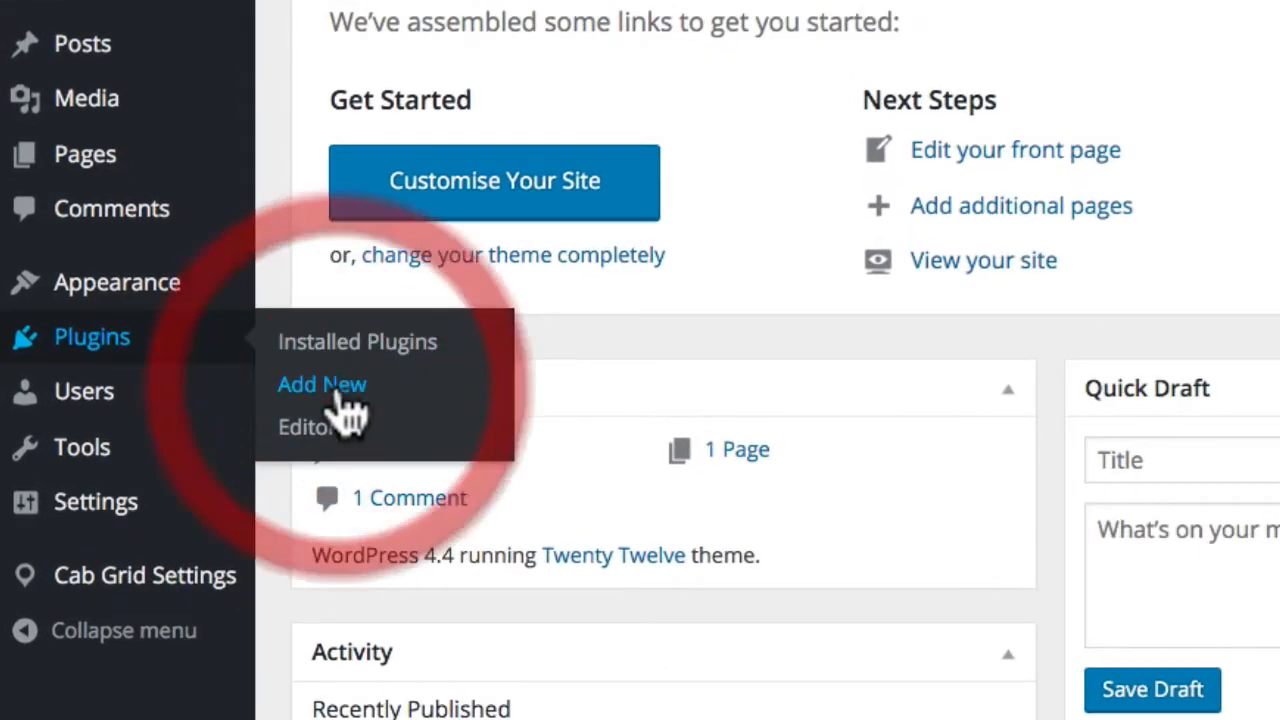
{"action": "left_click", "coordinate": [322, 384]}
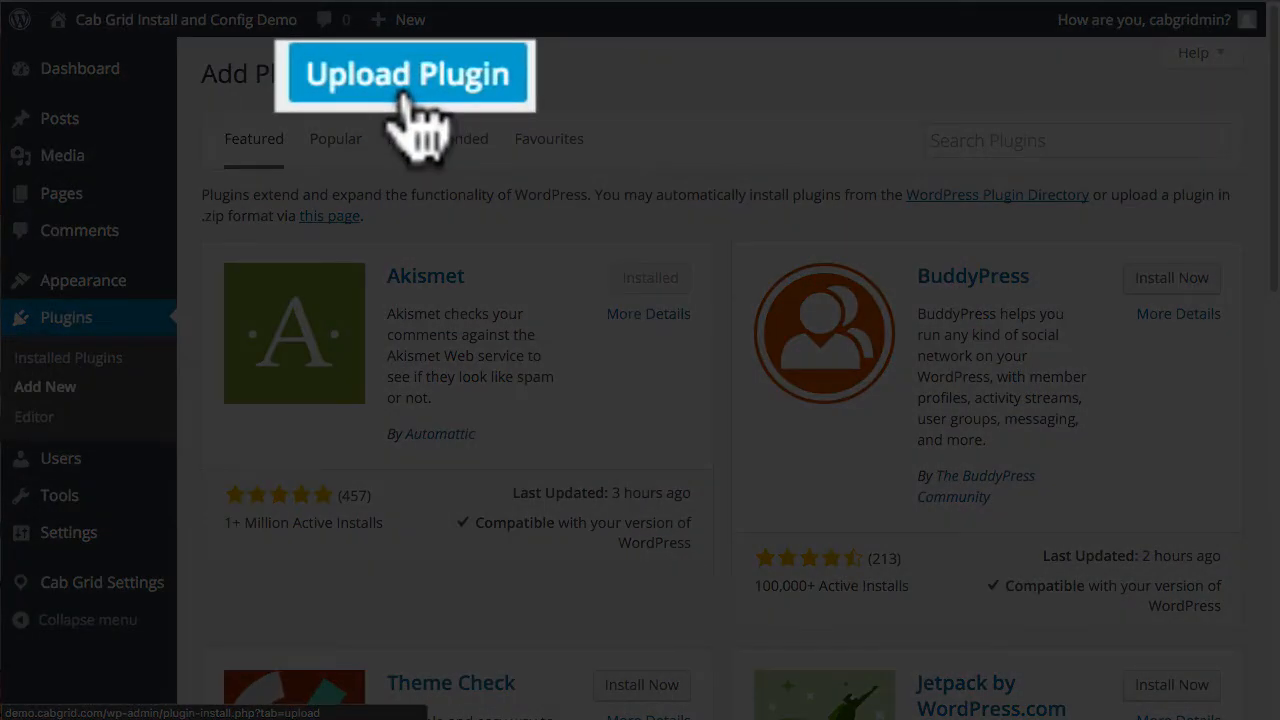
{"action": "left_click", "coordinate": [404, 74]}
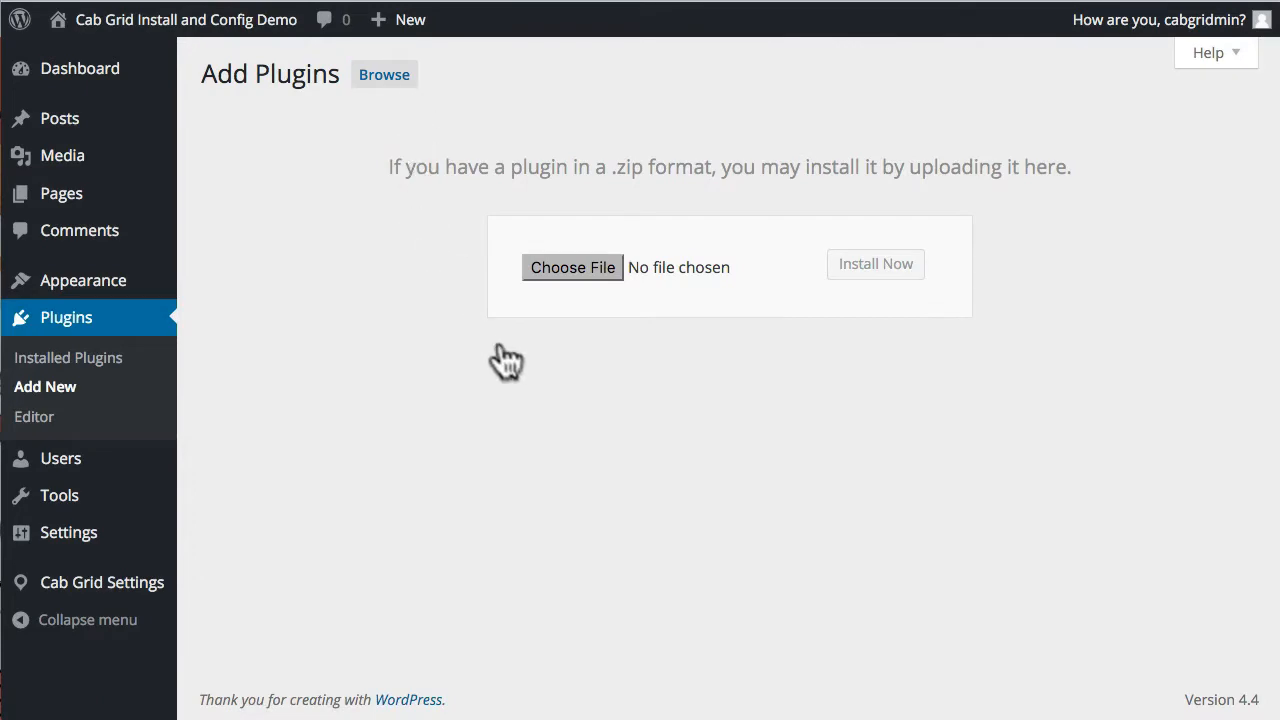
Step: Choose cab-grid-pro-1.0.3.zip and install the plugin from it
{"action": "left_click", "coordinate": [572, 268]}
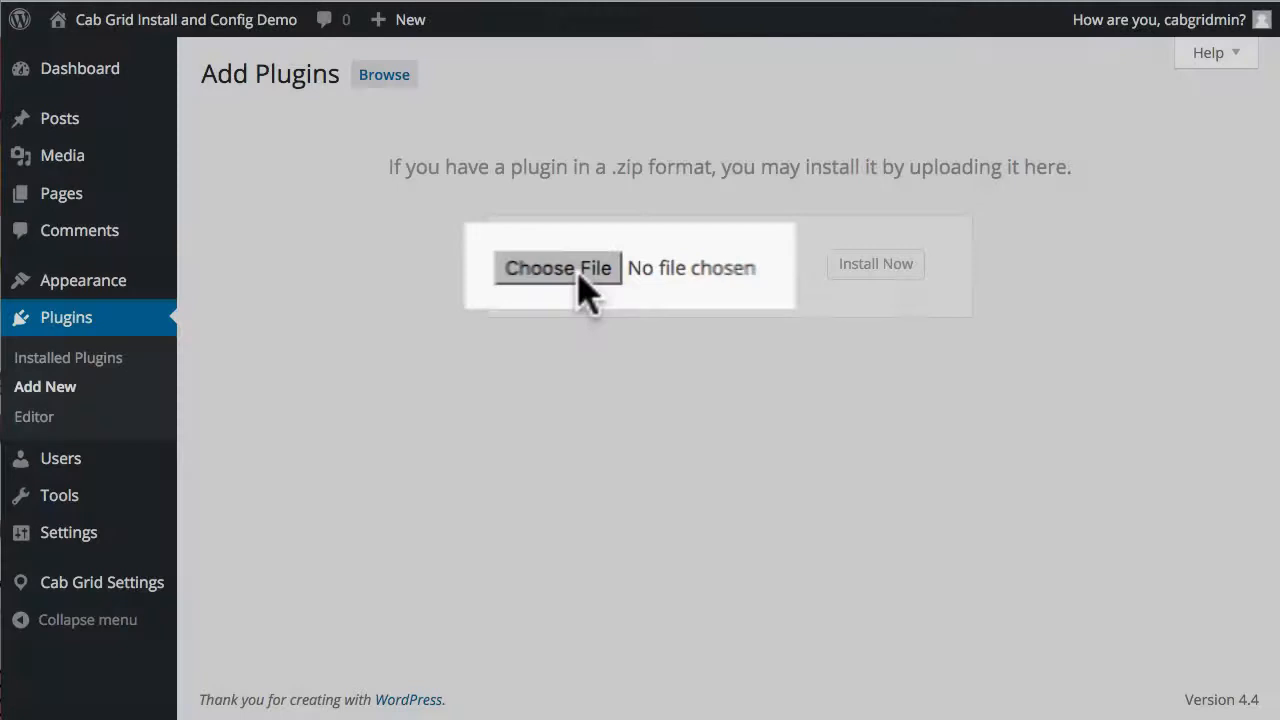
{"action": "left_click", "coordinate": [556, 268]}
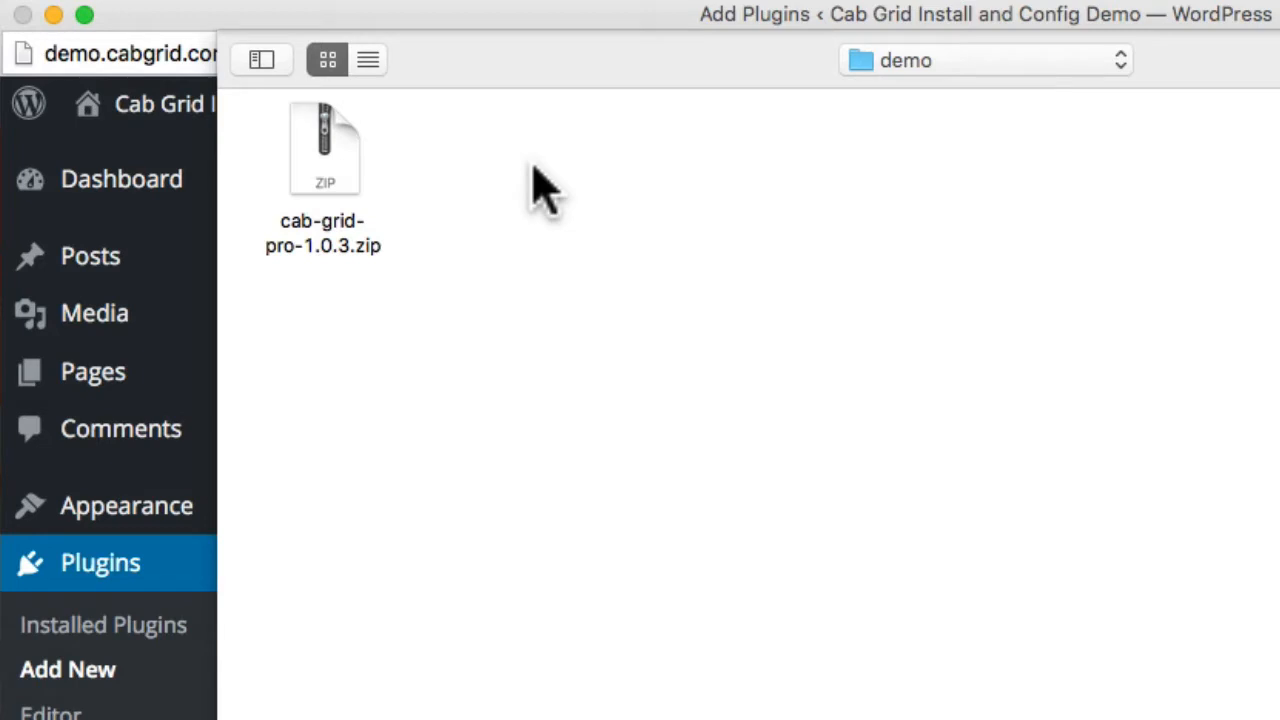
{"action": "left_click", "coordinate": [324, 150]}
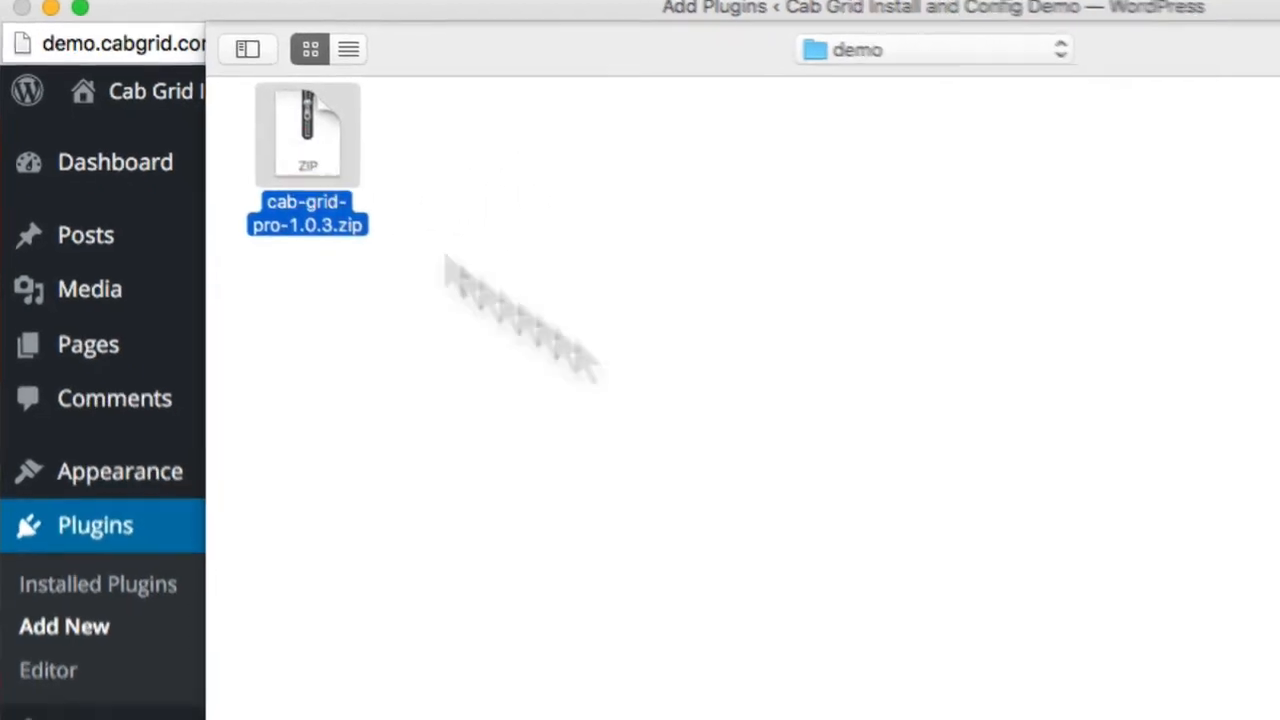
{"action": "left_click", "coordinate": [1096, 644]}
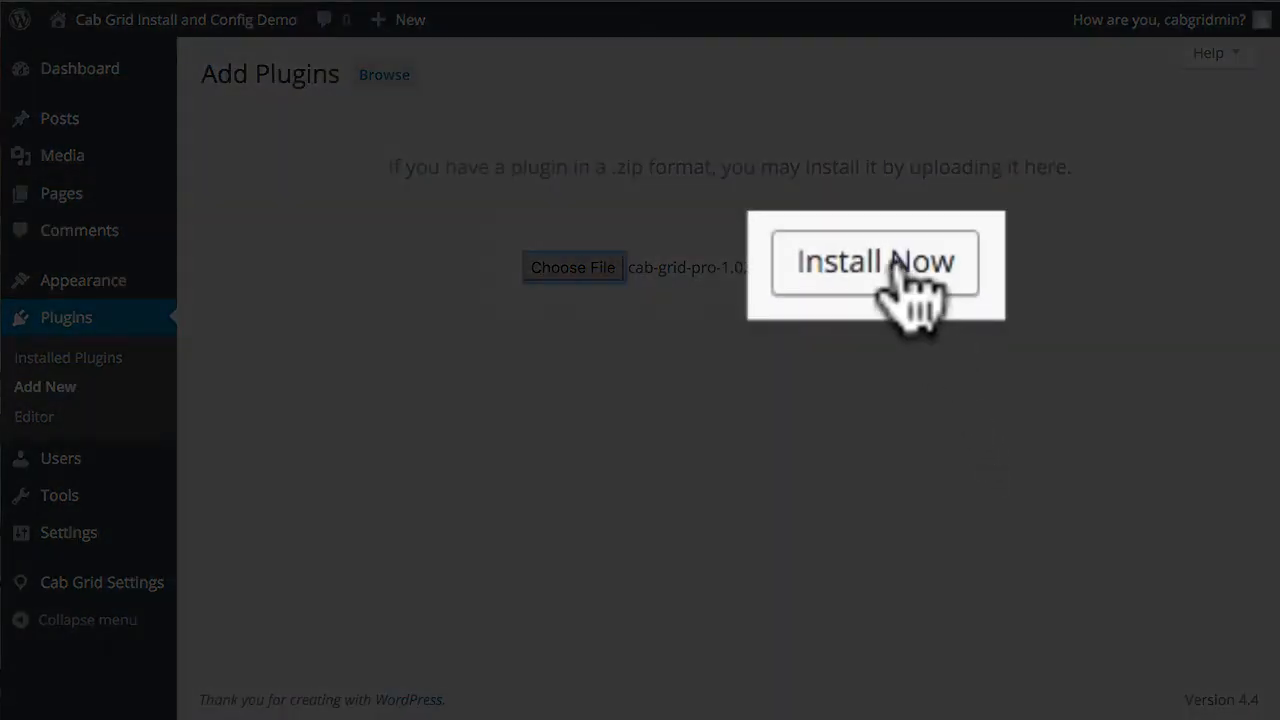
{"action": "left_click", "coordinate": [876, 264]}
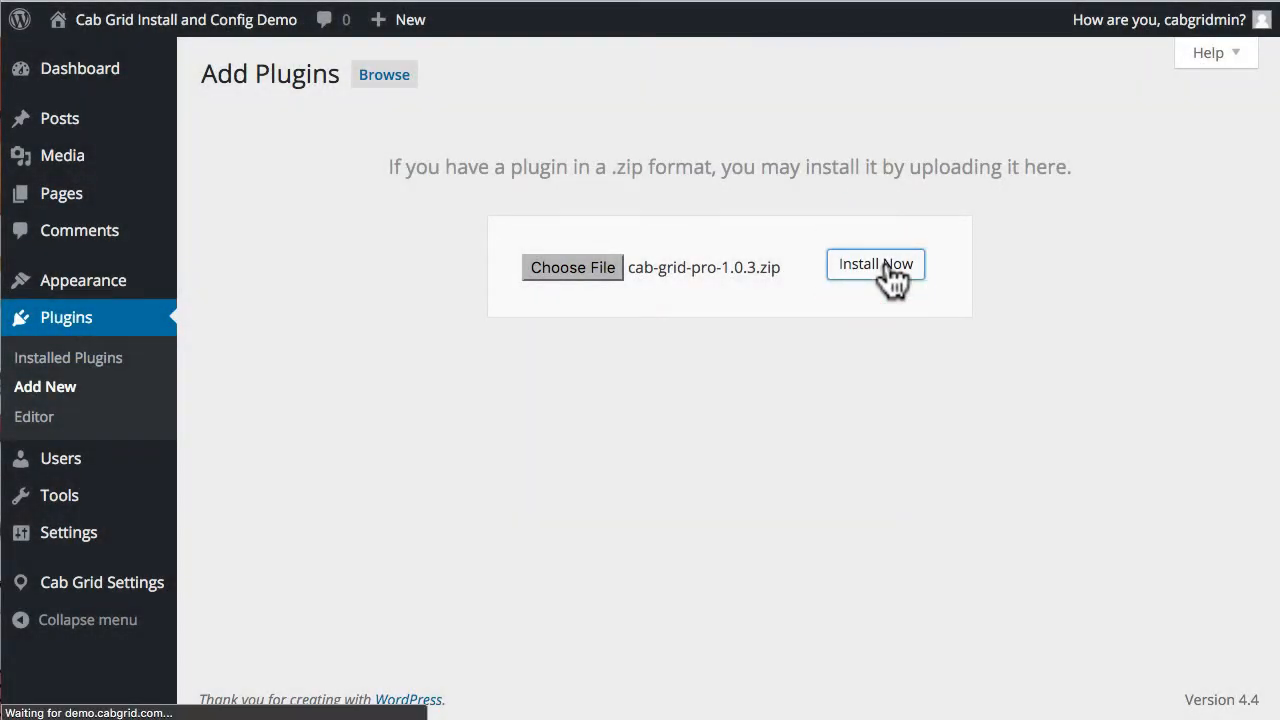
{"action": "left_click", "coordinate": [876, 264]}
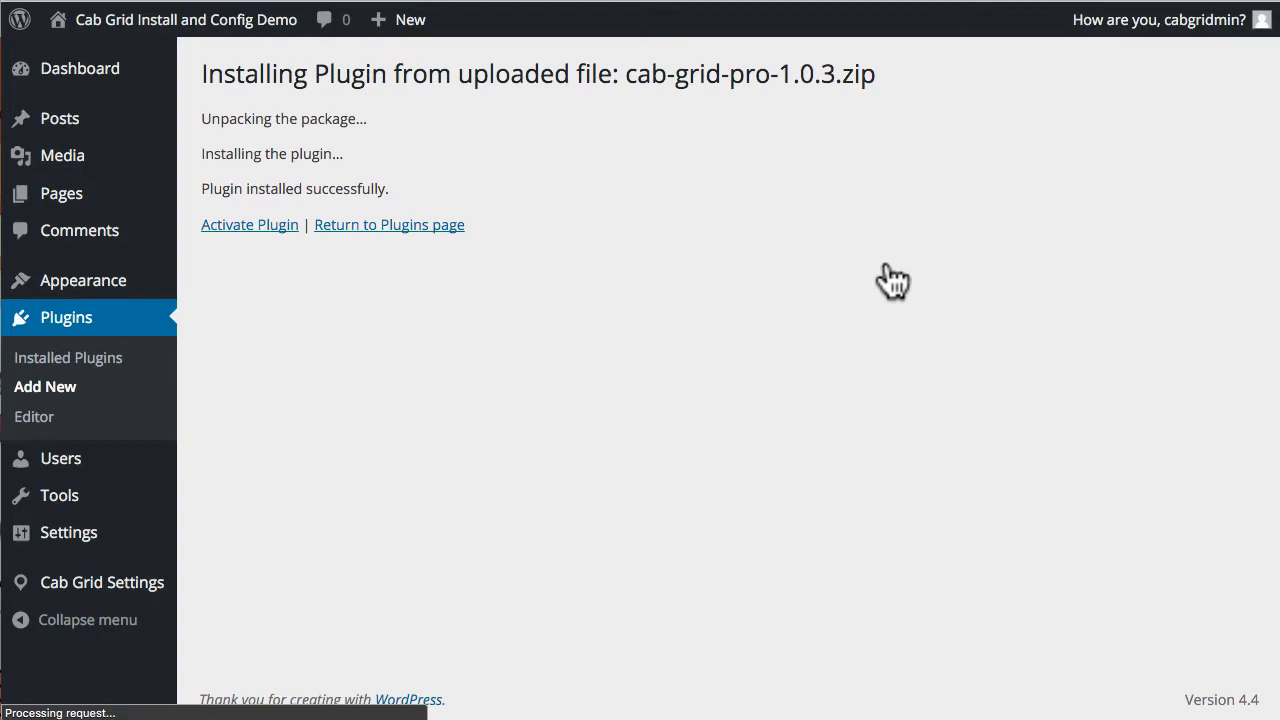
Step: Activate Cab Grid Pro from the installation results page
{"action": "left_click", "coordinate": [248, 224]}
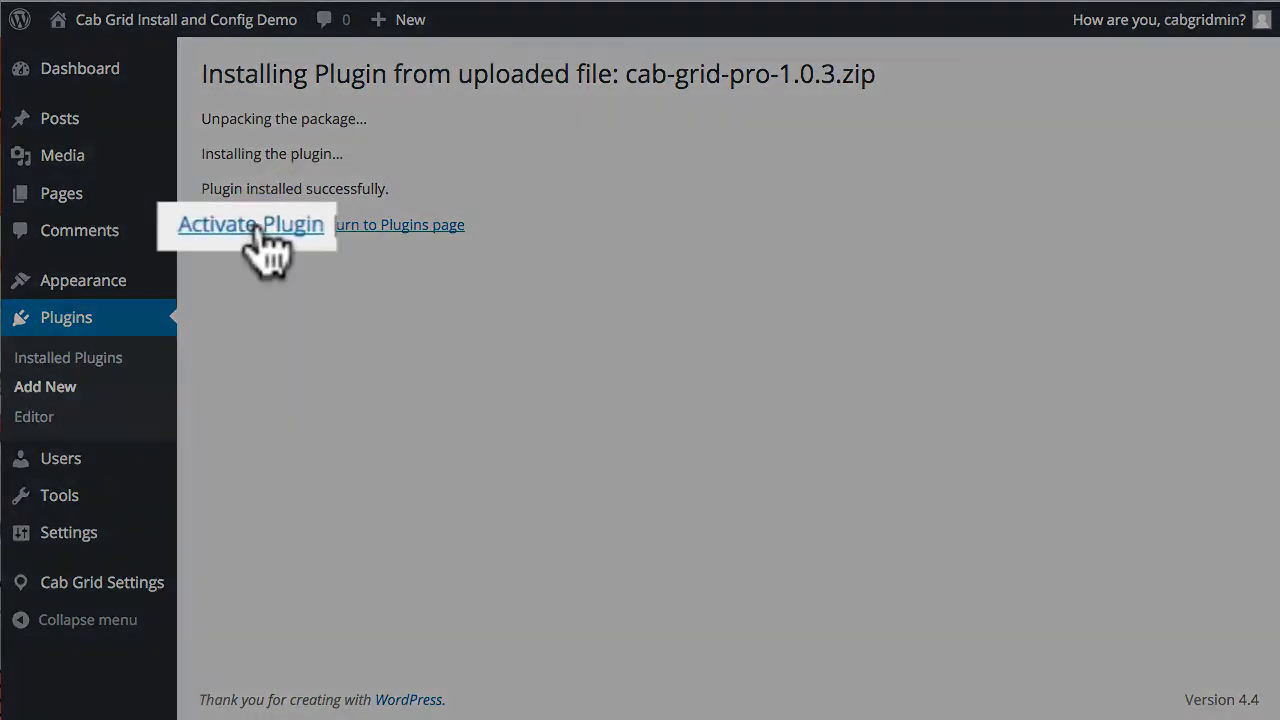
{"action": "left_click", "coordinate": [248, 224]}
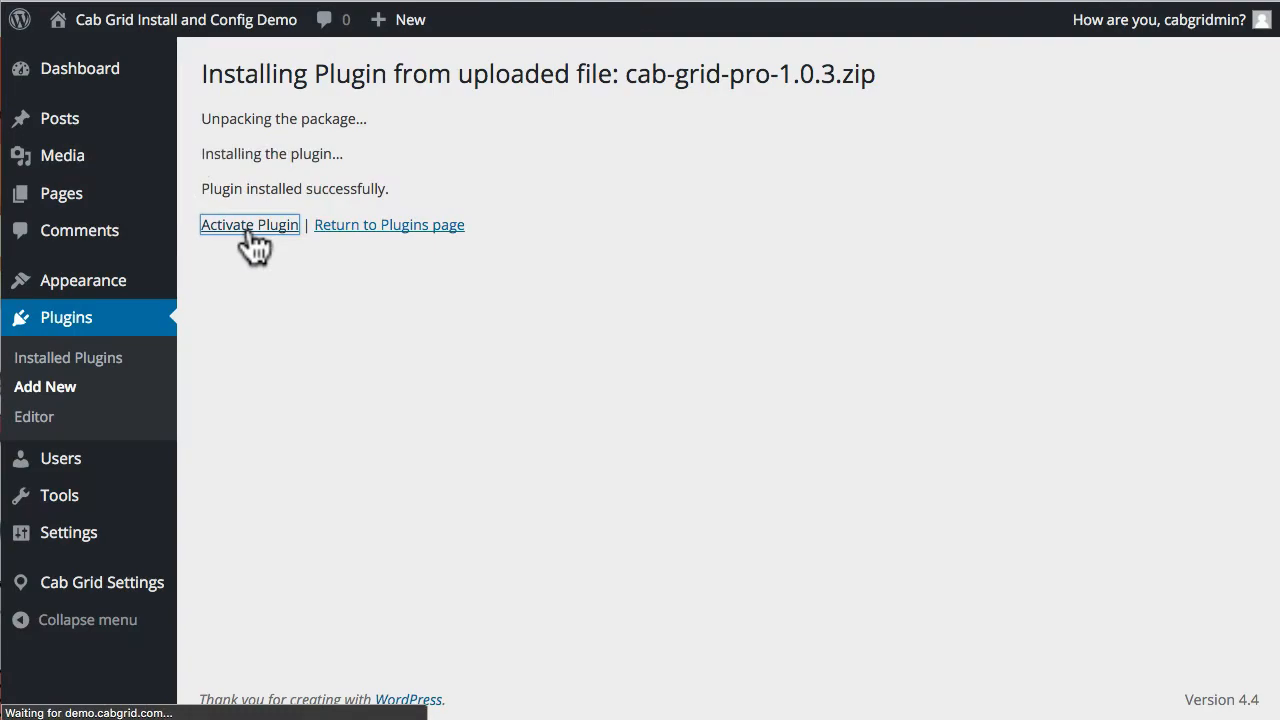
{"action": "left_click", "coordinate": [248, 224]}
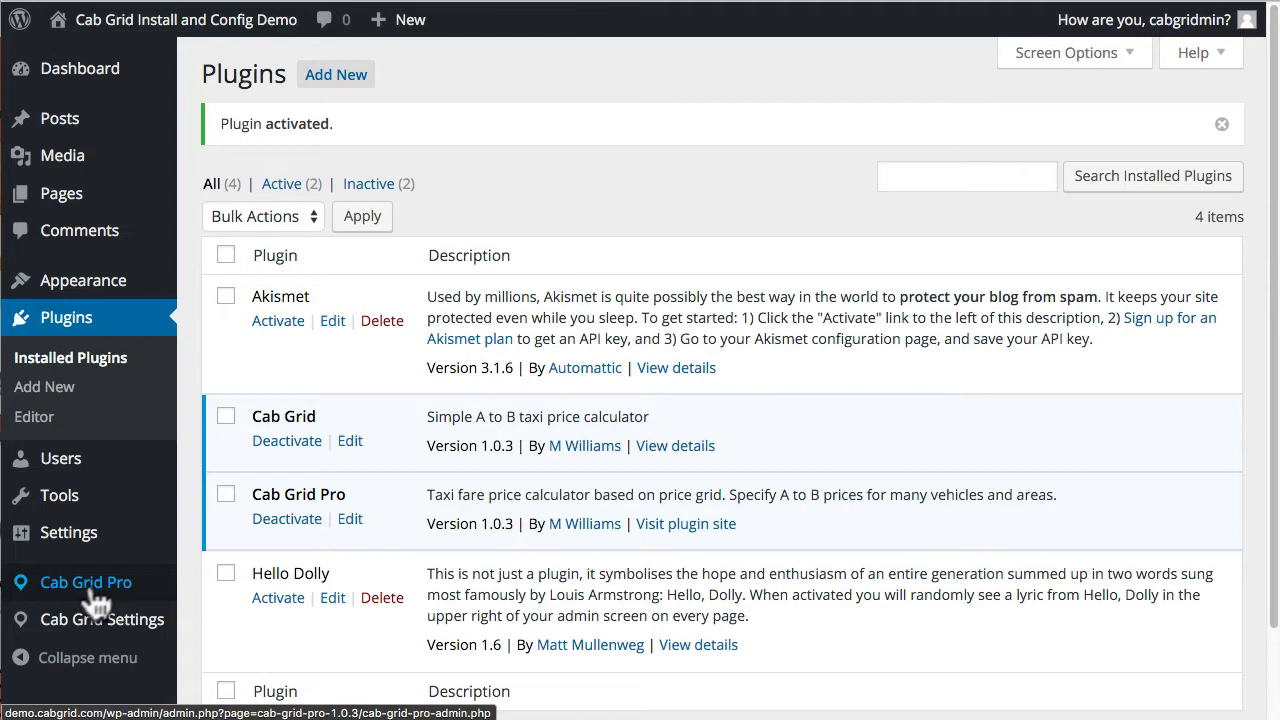
Step: Open Cab Grid Pro from the admin sidebar, landing on the AREAS tab
{"action": "left_click", "coordinate": [84, 582]}
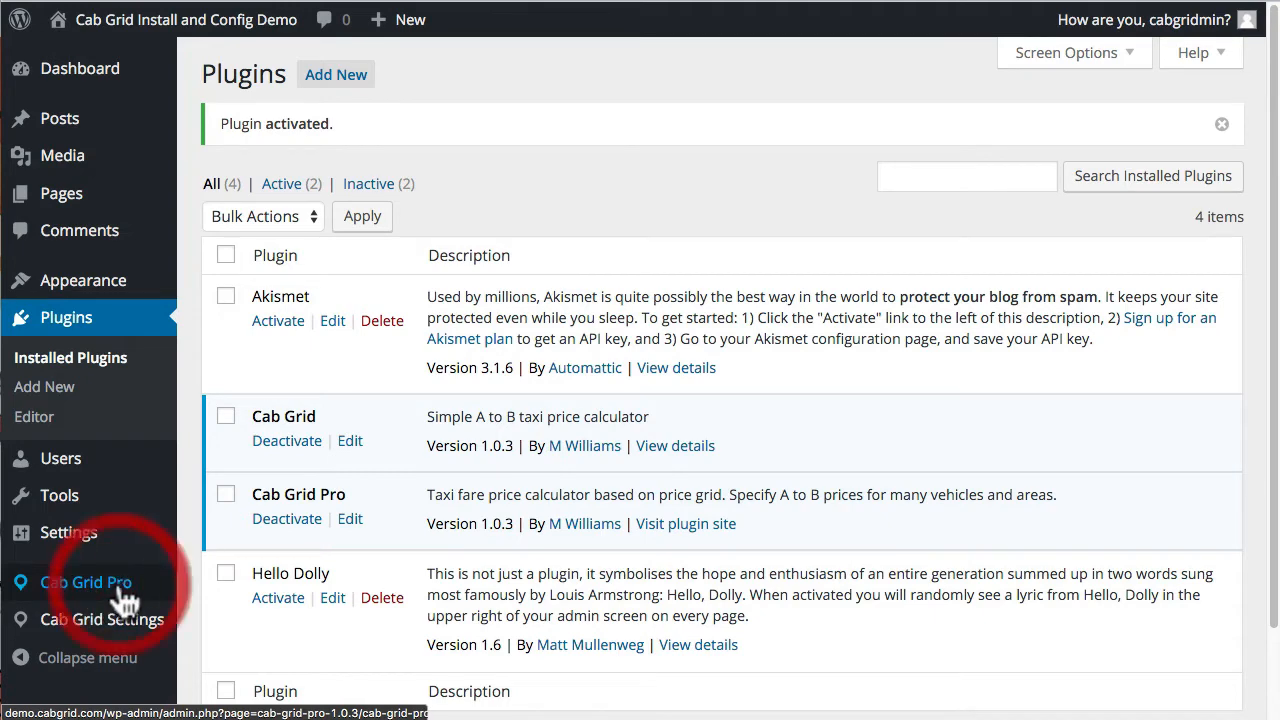
{"action": "left_click", "coordinate": [86, 582]}
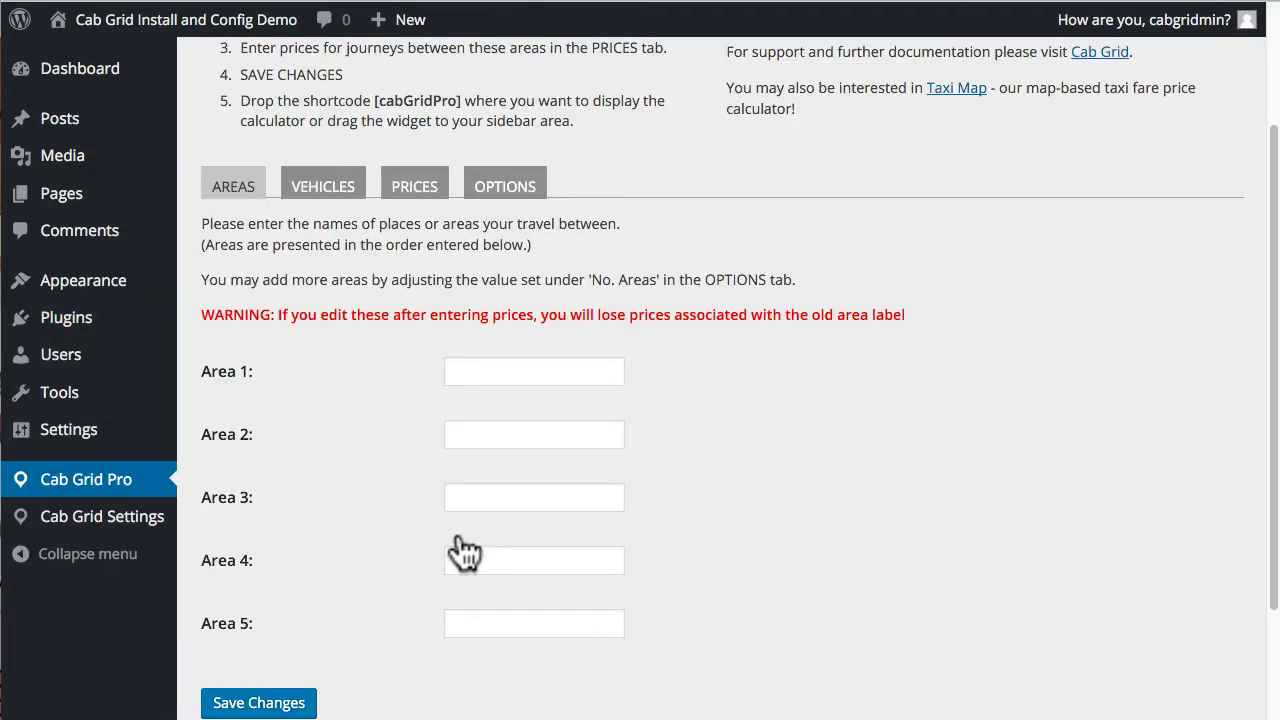
{"action": "mouse_move", "coordinate": [376, 500]}
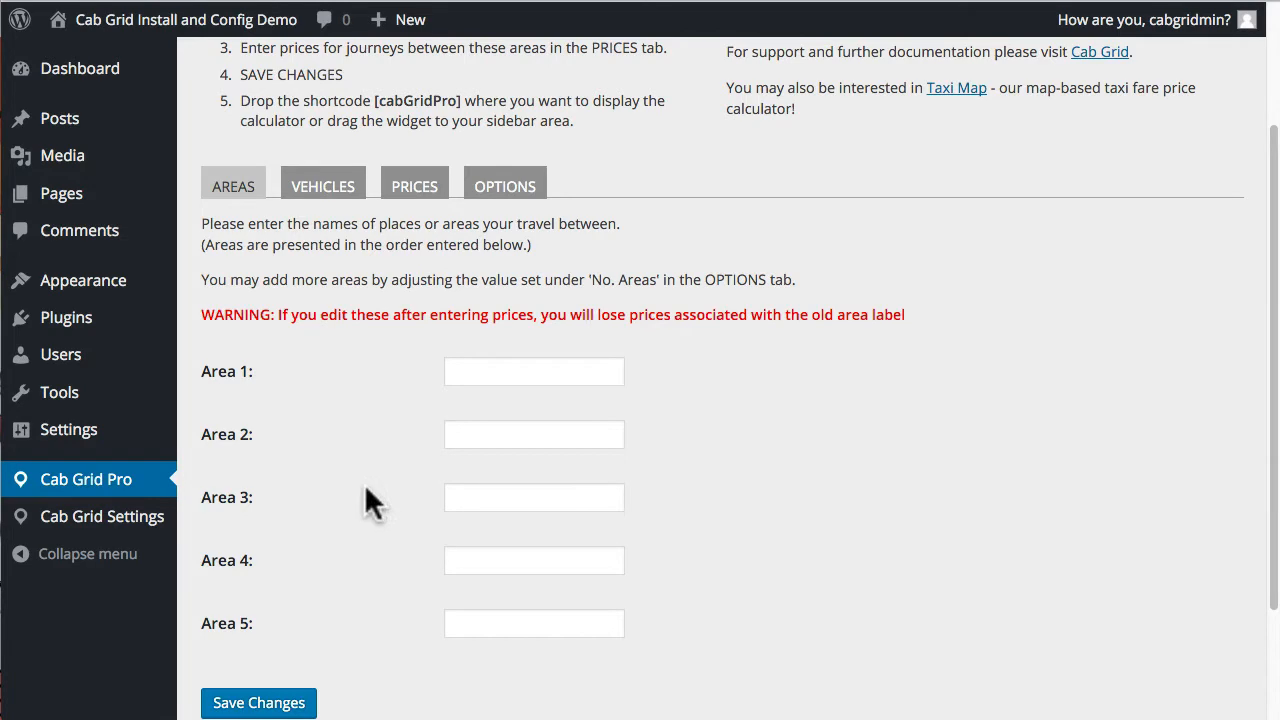
{"action": "mouse_move", "coordinate": [516, 200]}
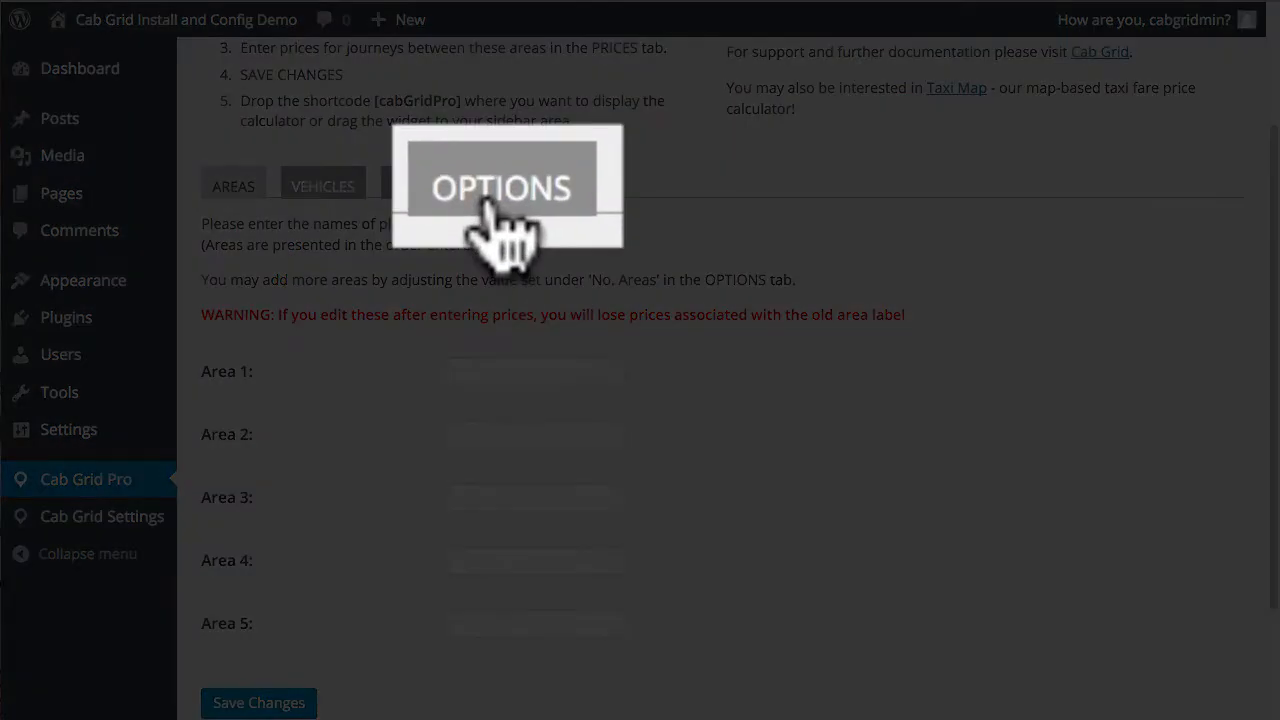
Step: On the OPTIONS tab set currency $, 6 areas and 2 vehicles, and save
{"action": "left_click", "coordinate": [504, 186]}
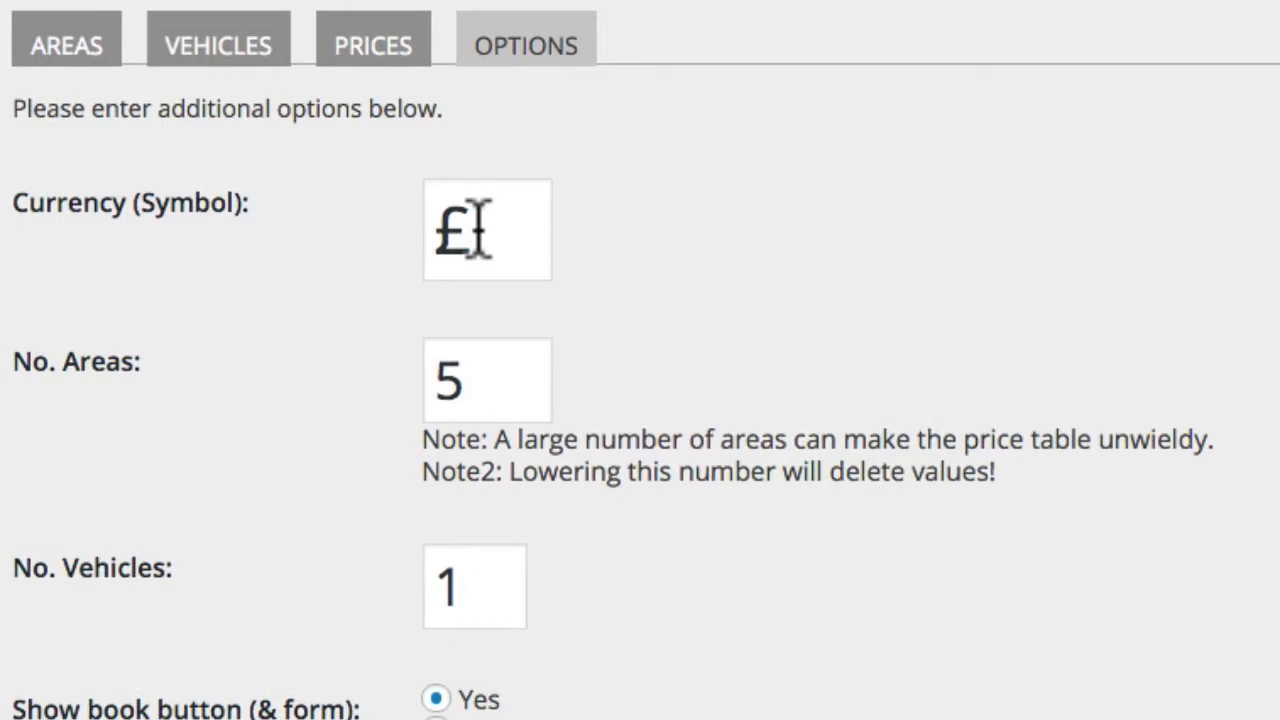
{"action": "type", "text": "$"}
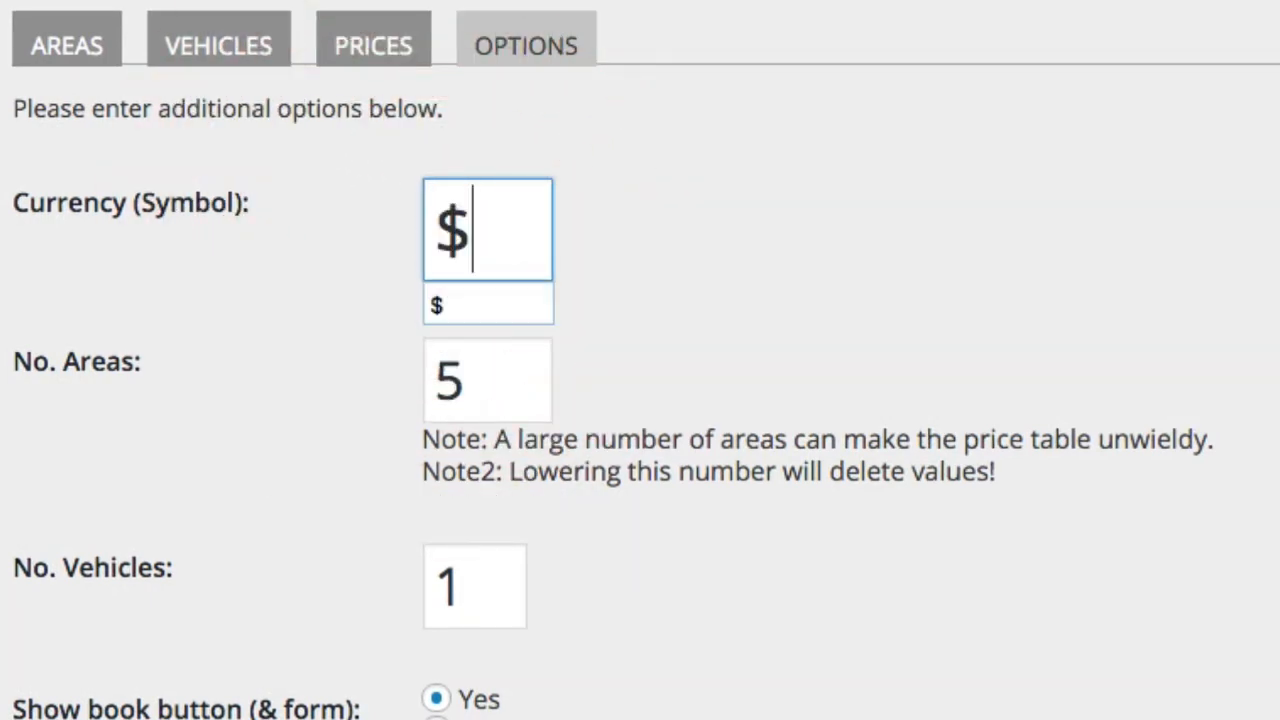
{"action": "mouse_move", "coordinate": [488, 380]}
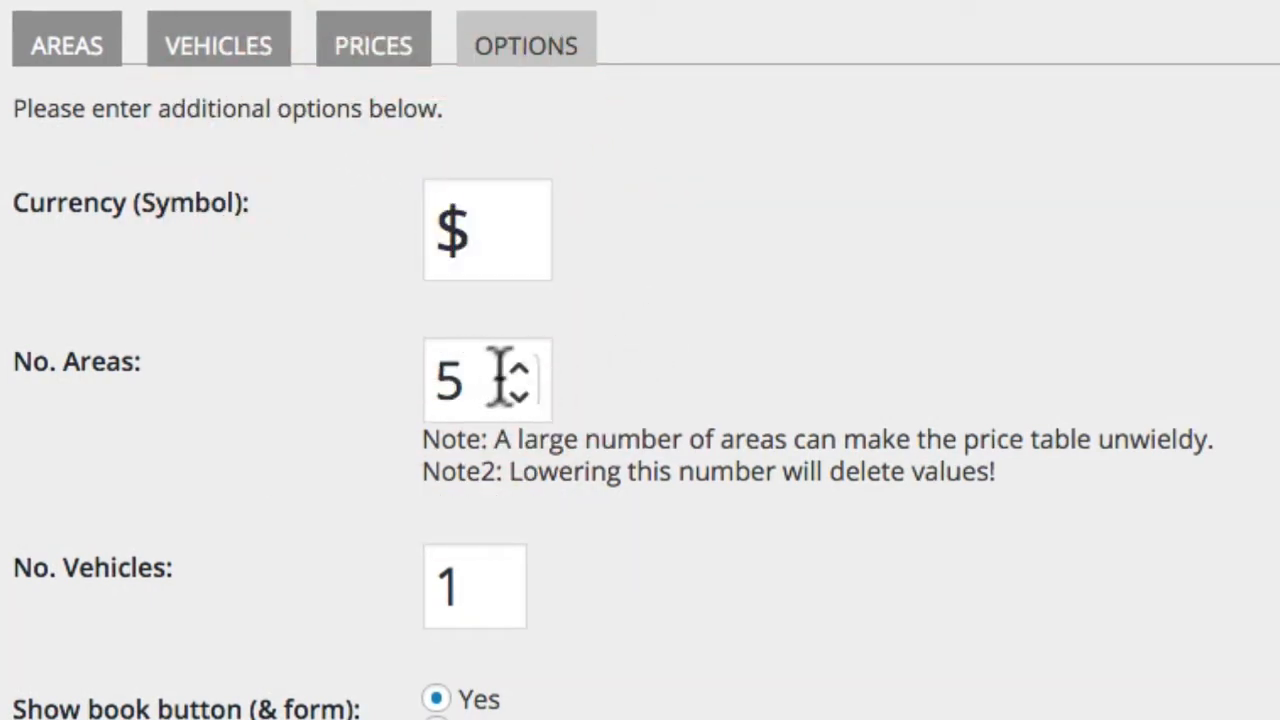
{"action": "left_click", "coordinate": [518, 368]}
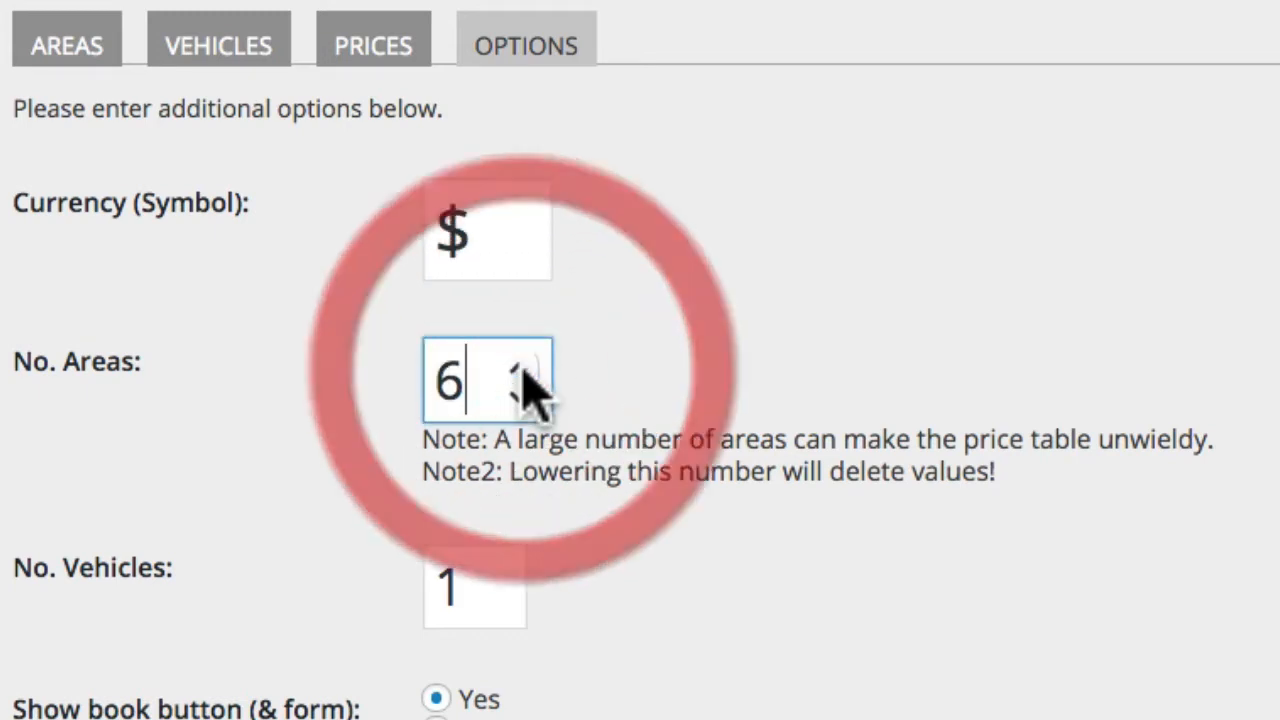
{"action": "left_click", "coordinate": [528, 368]}
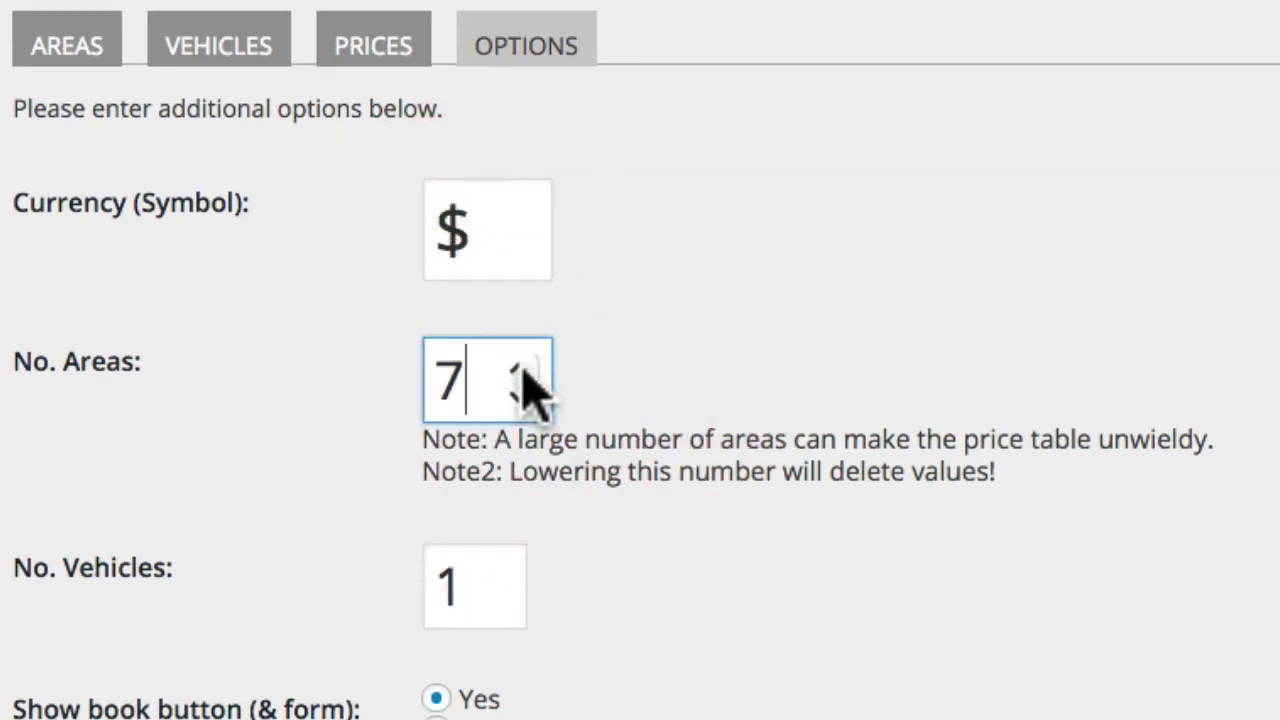
{"action": "left_click", "coordinate": [520, 398]}
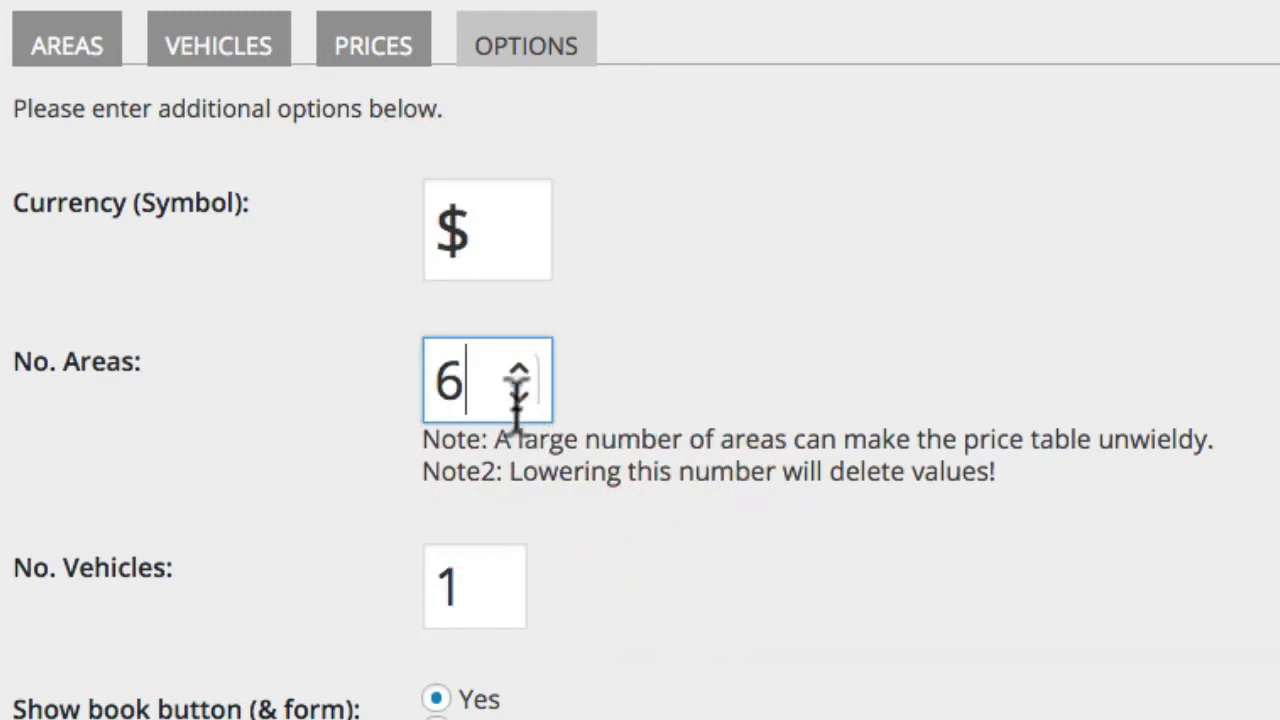
{"action": "mouse_move", "coordinate": [624, 544]}
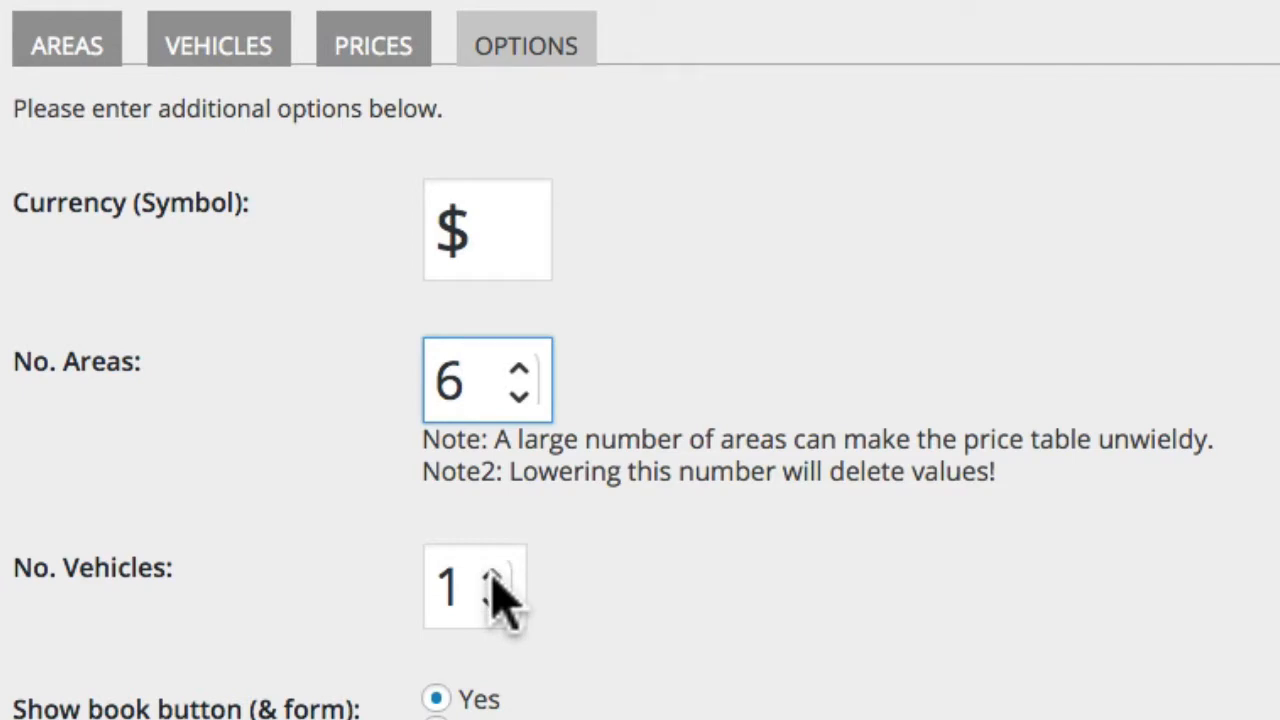
{"action": "left_click", "coordinate": [508, 576]}
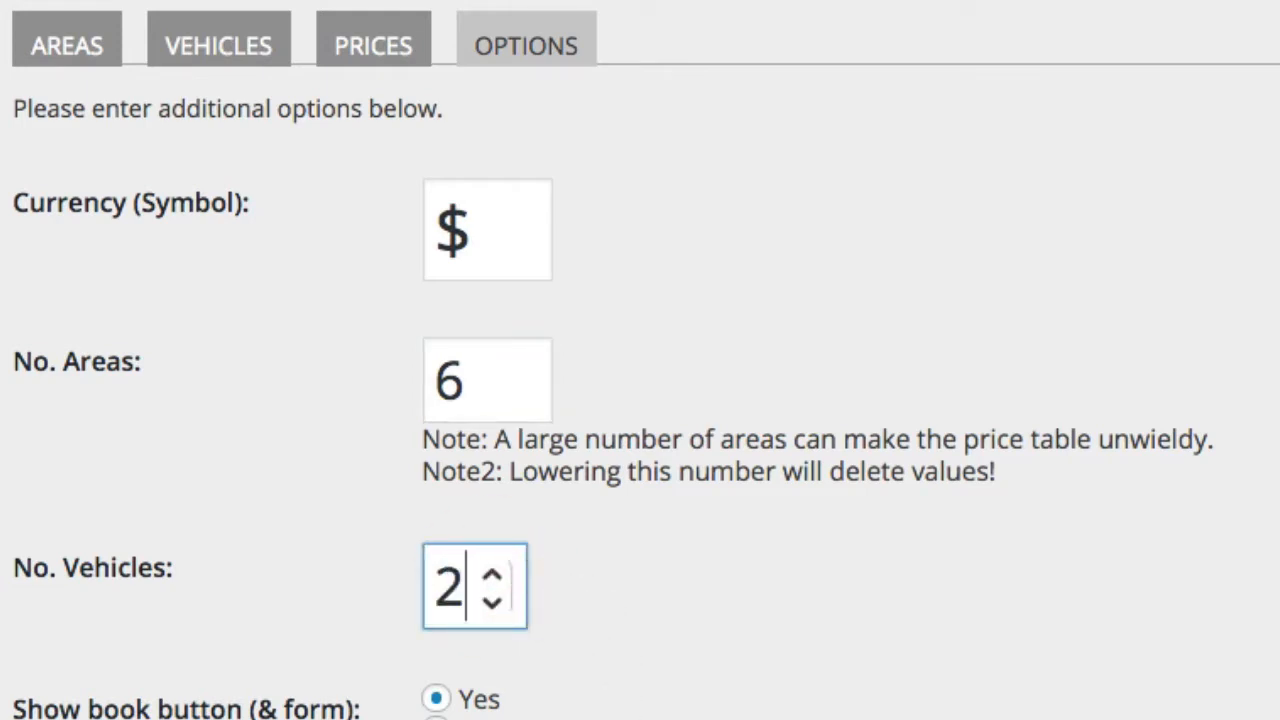
{"action": "scroll", "scroll_direction": "down", "scroll_amount": 3}
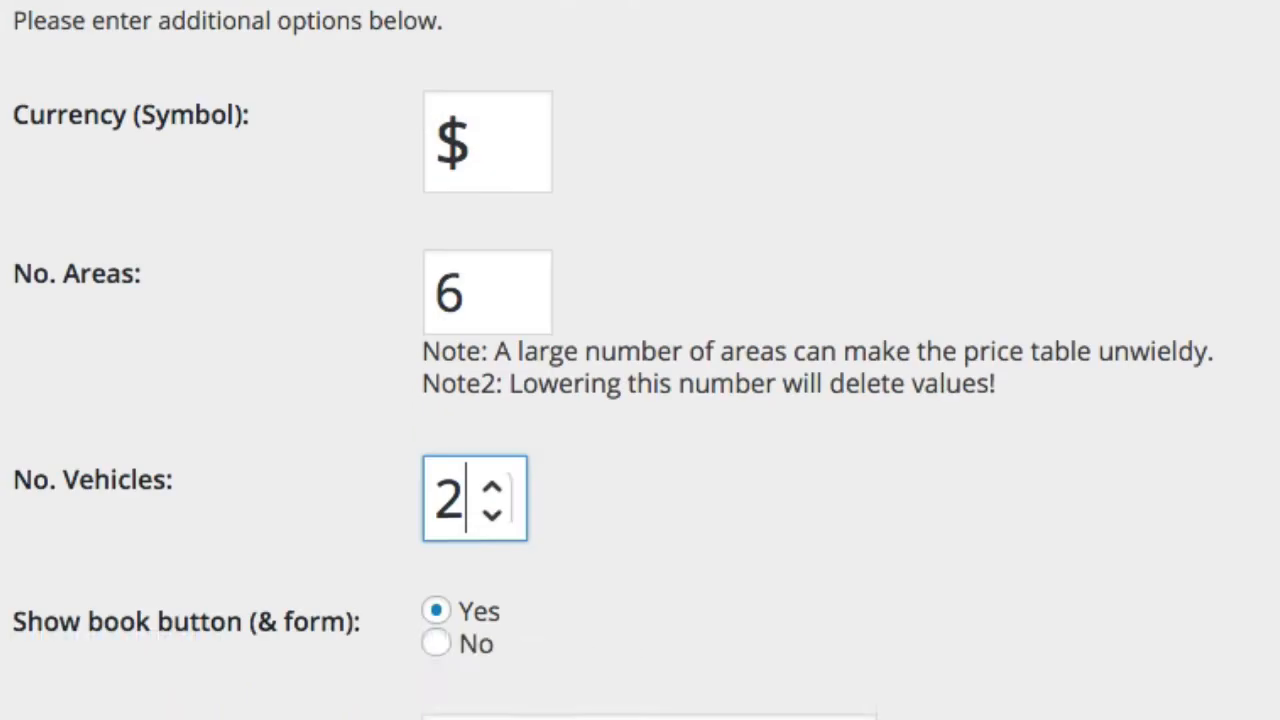
{"action": "scroll", "scroll_direction": "down", "scroll_amount": 3}
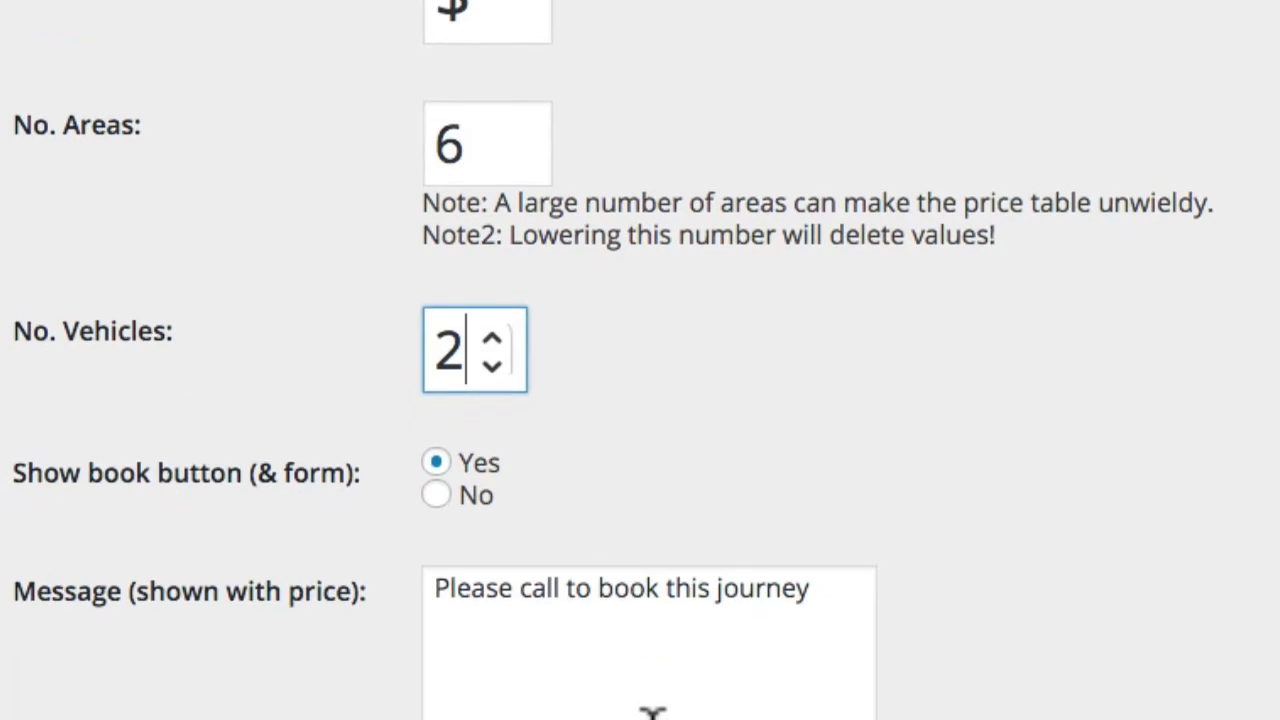
{"action": "scroll", "scroll_direction": "down", "scroll_amount": 3}
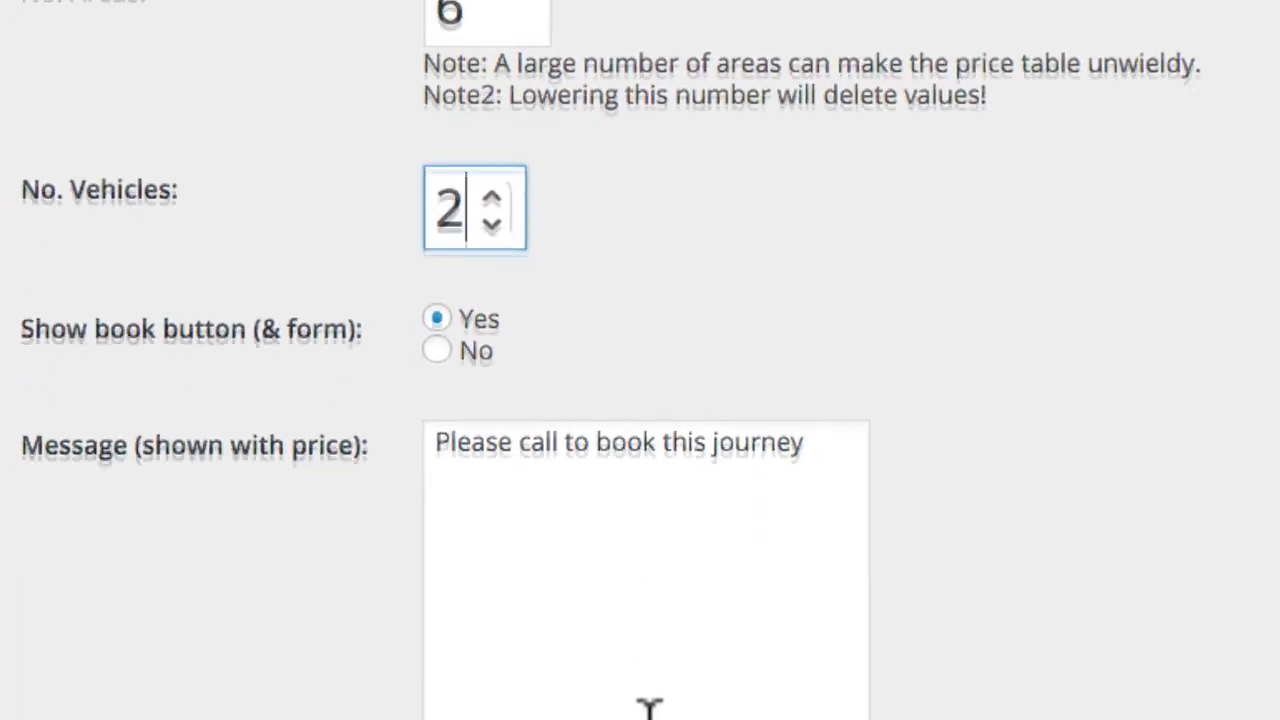
{"action": "scroll", "scroll_direction": "down", "scroll_amount": 3}
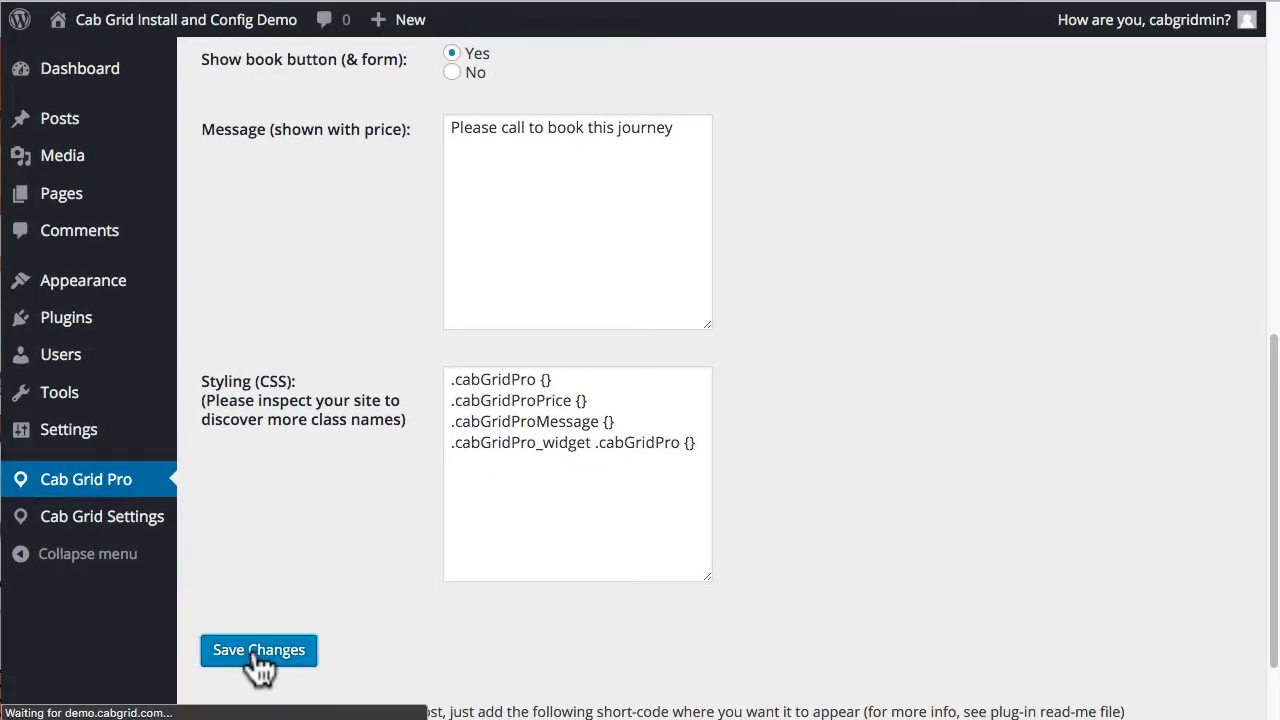
{"action": "left_click", "coordinate": [260, 650]}
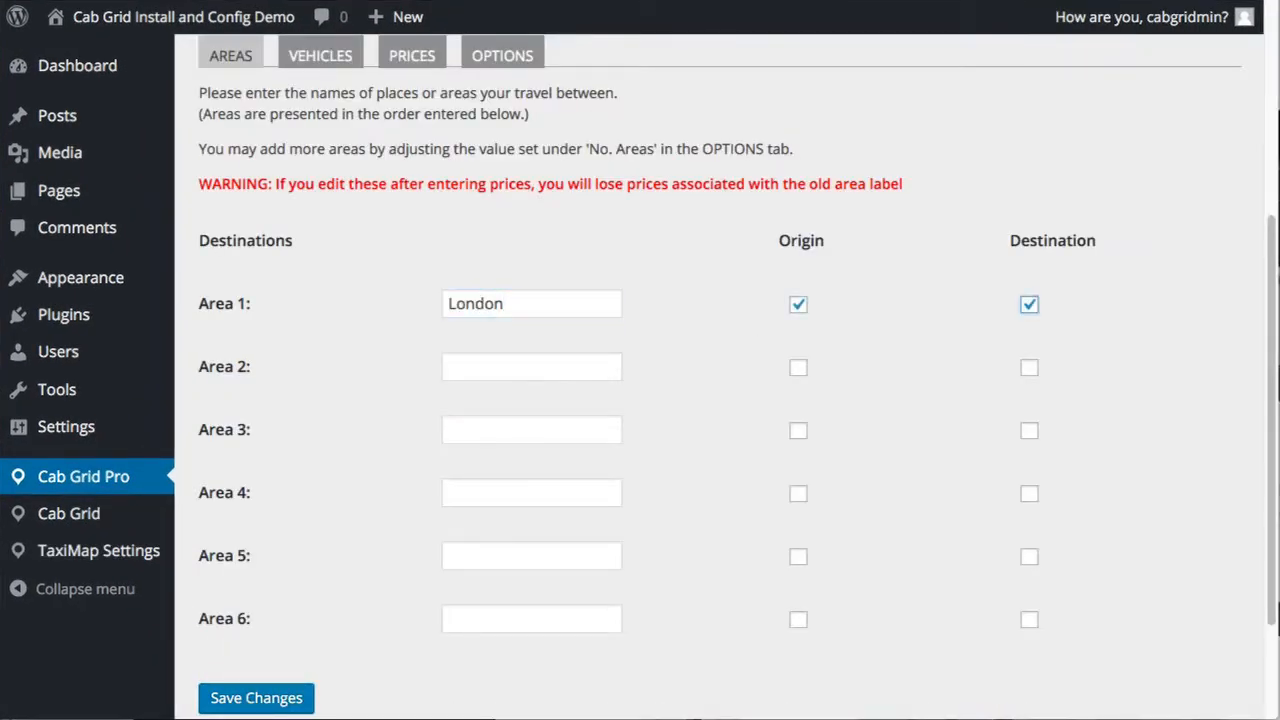
Step: Name the areas London, Birmingham, Liverpool, Leeds, Bristol, Cardiff with origin/destination ticked, and save
{"action": "type", "text": "Birmingham"}
{"action": "left_click", "coordinate": [532, 556]}
{"action": "type", "text": "Bristol"}
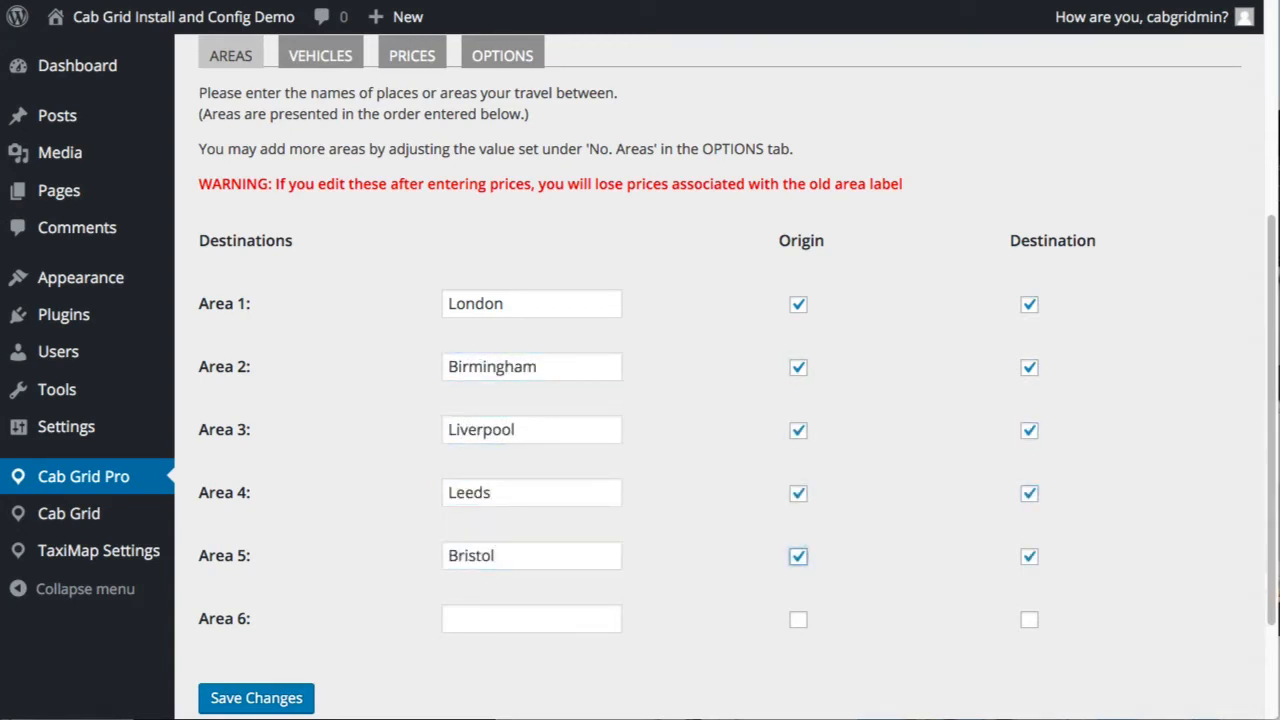
{"action": "type", "text": "Cardiff"}
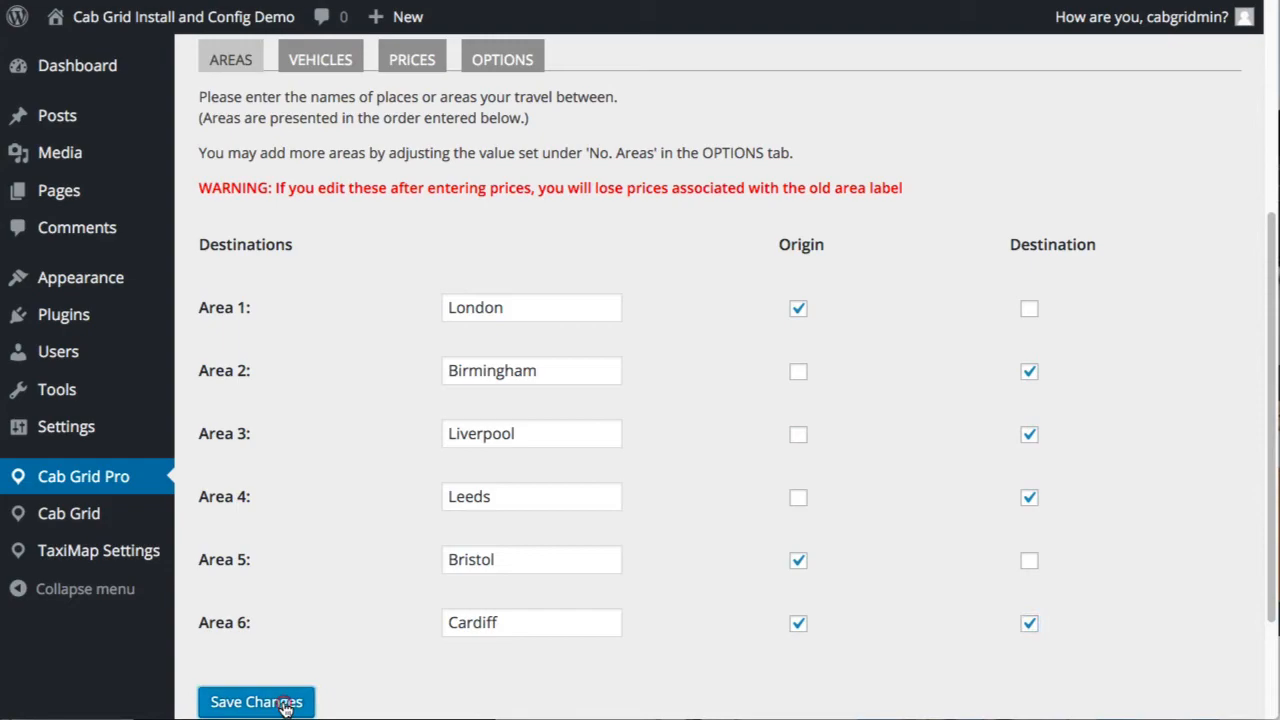
{"action": "left_click", "coordinate": [256, 700]}
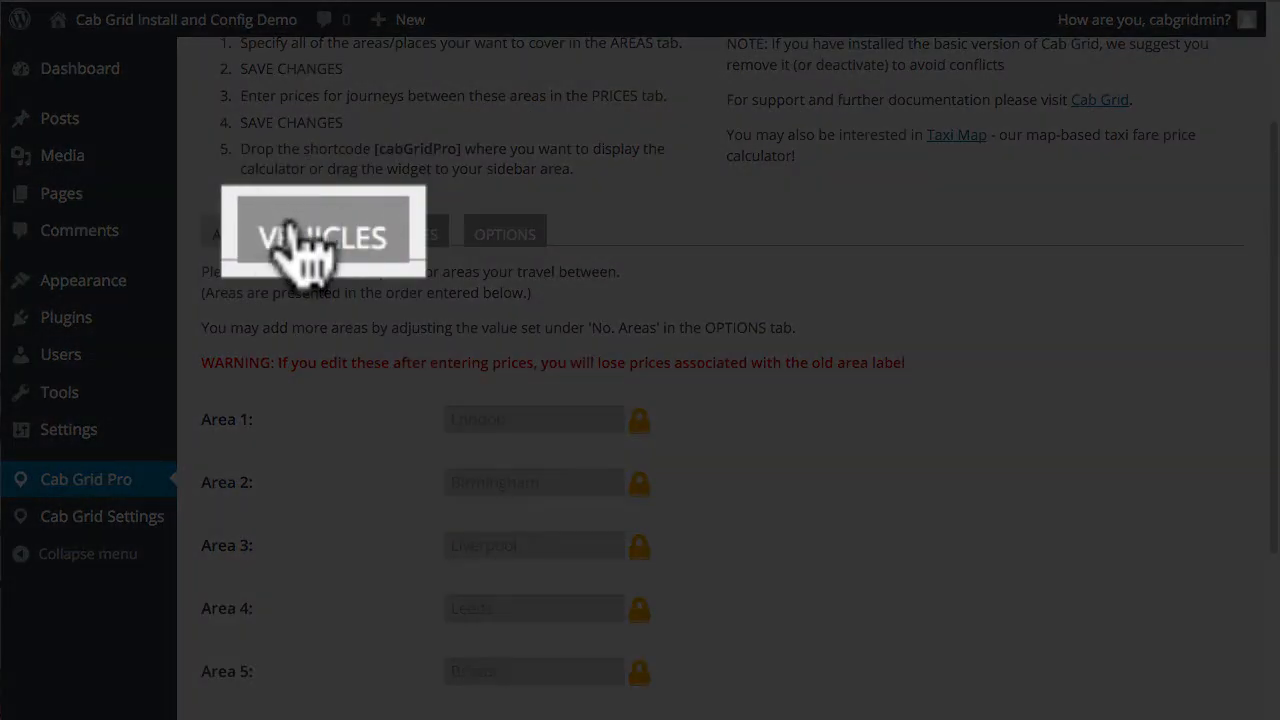
Step: On the VEHICLES tab enter Executive Limo for 4 passengers and MPV for 6
{"action": "left_click", "coordinate": [324, 232]}
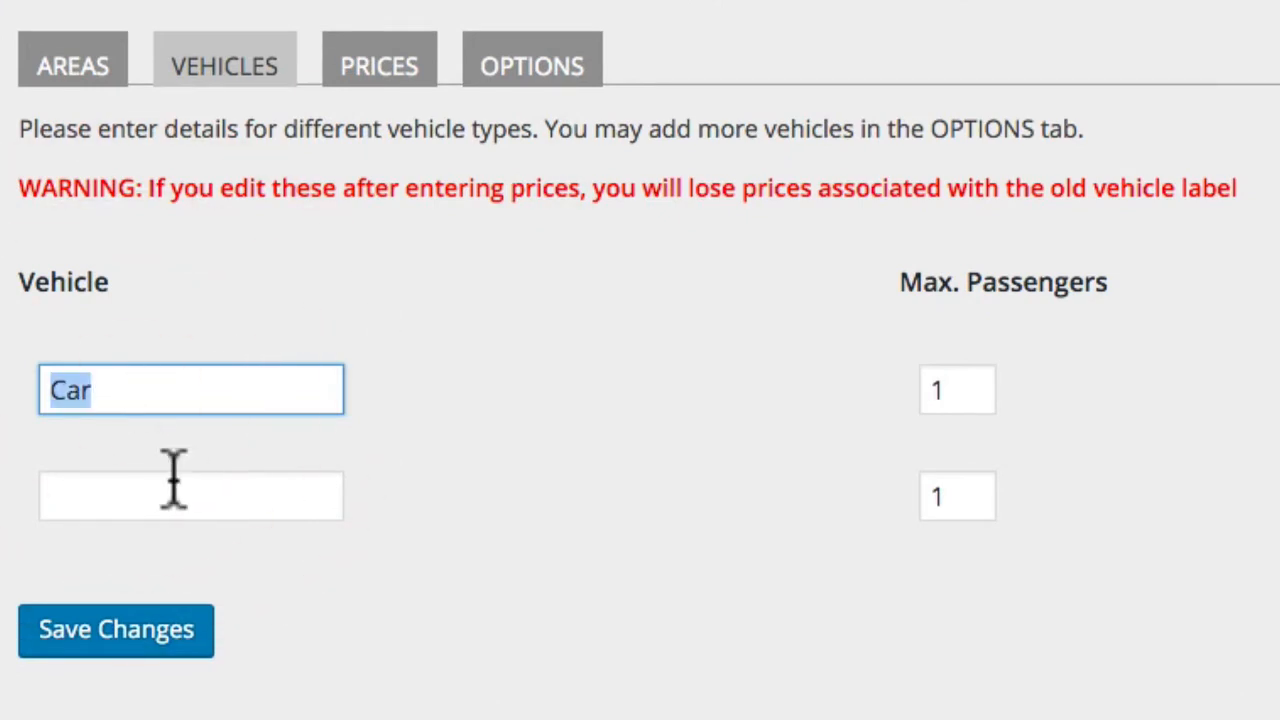
{"action": "type", "text": "Executive Limo"}
{"action": "left_click", "coordinate": [958, 388]}
{"action": "type", "text": "4"}
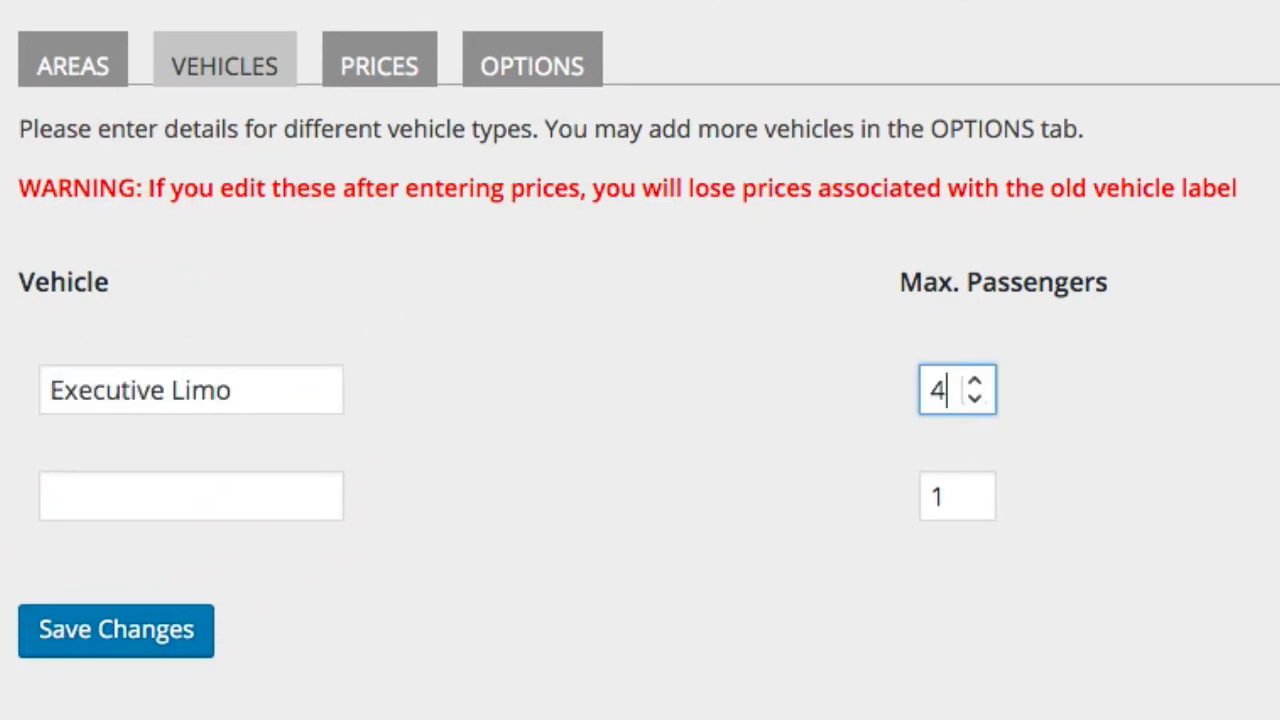
{"action": "type", "text": "MPV"}
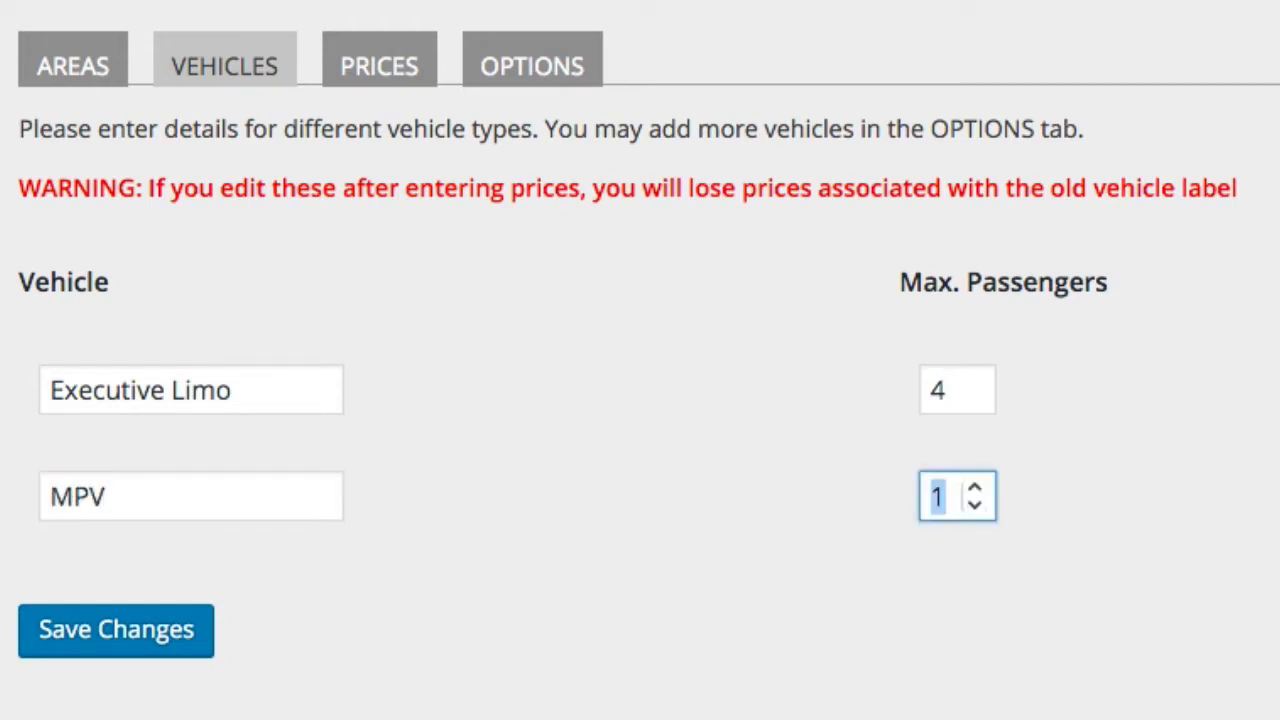
{"action": "type", "text": "6"}
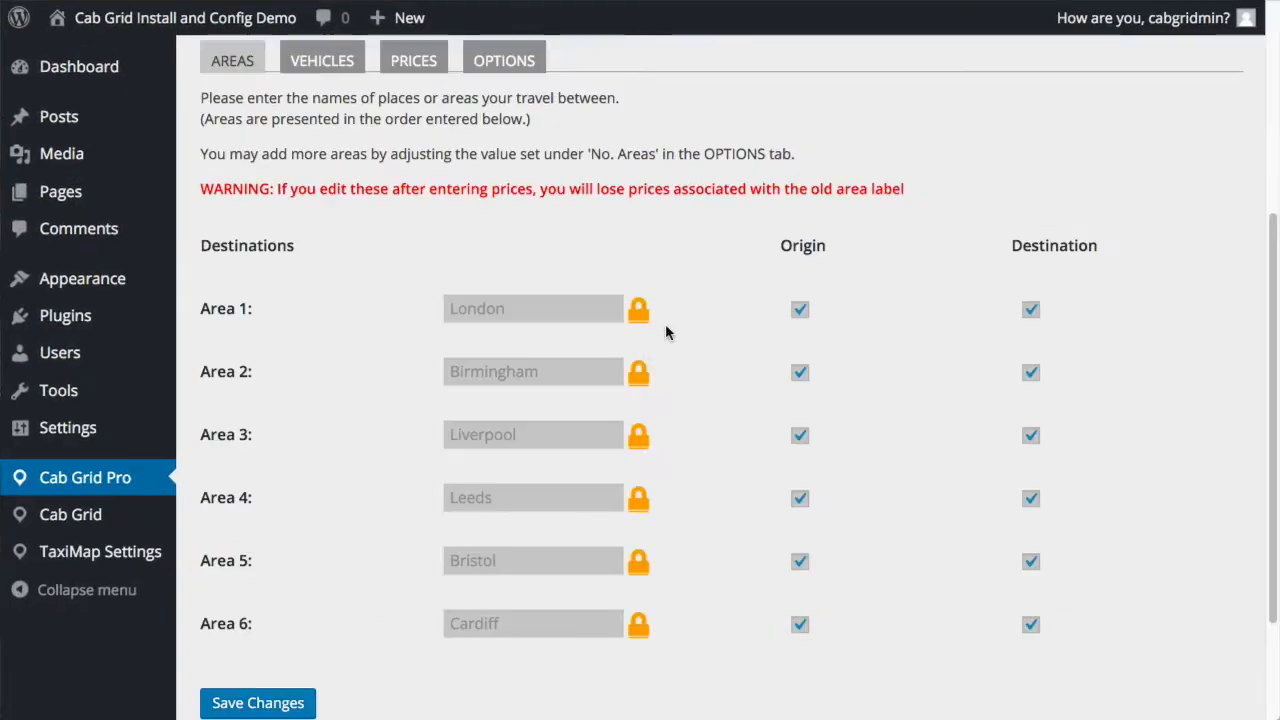
Step: Review the vehicle details and the PRICES fare tables, then return to VEHICLES
{"action": "left_click", "coordinate": [638, 308]}
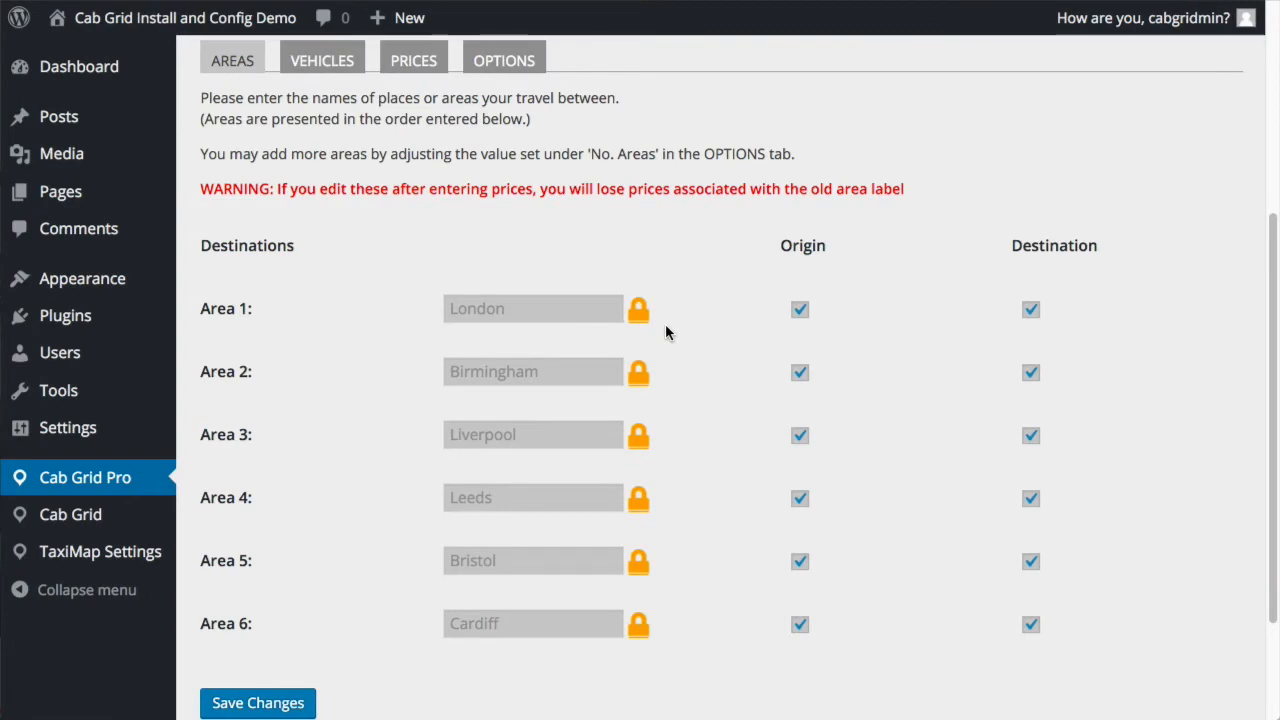
{"action": "left_click", "coordinate": [322, 60]}
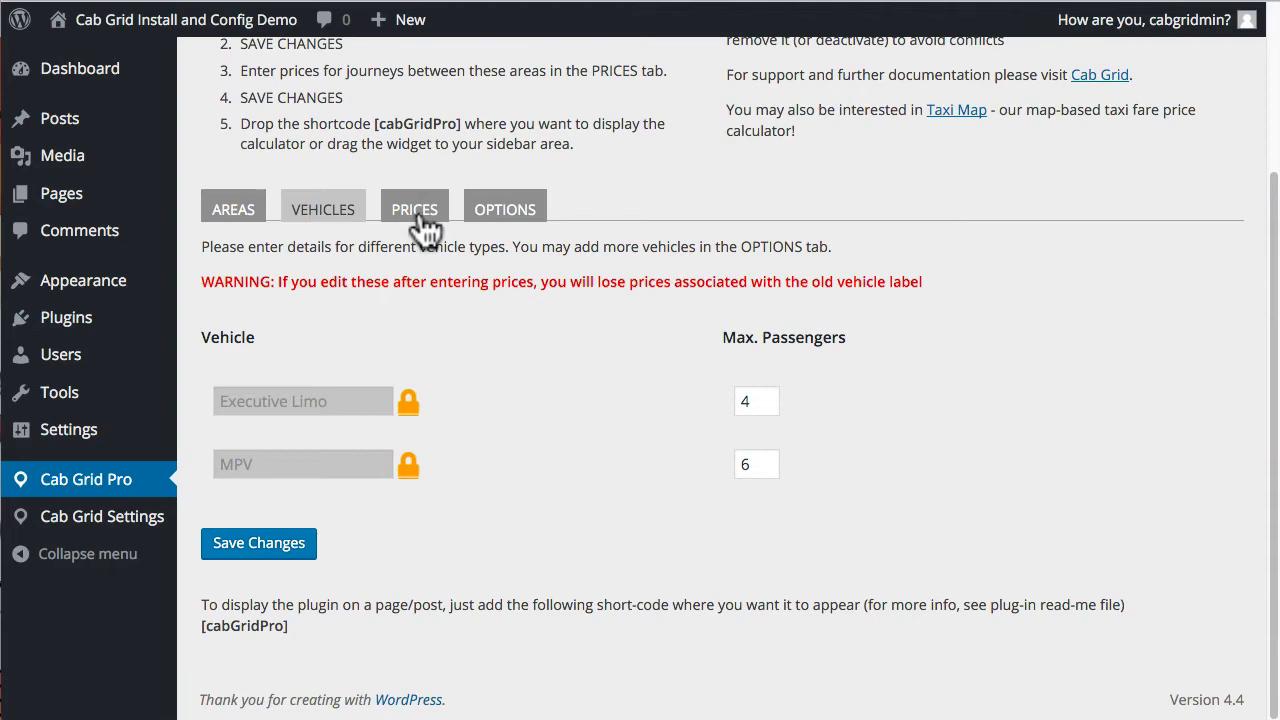
{"action": "left_click", "coordinate": [414, 210]}
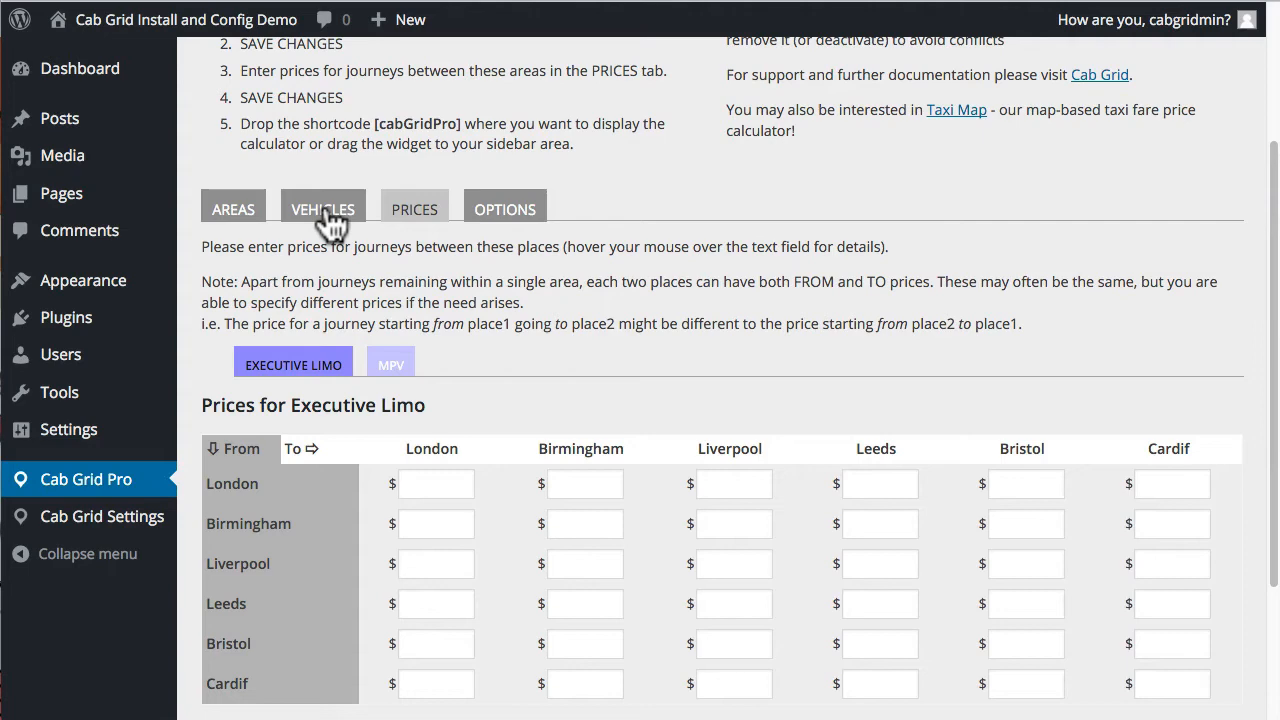
{"action": "left_click", "coordinate": [324, 210]}
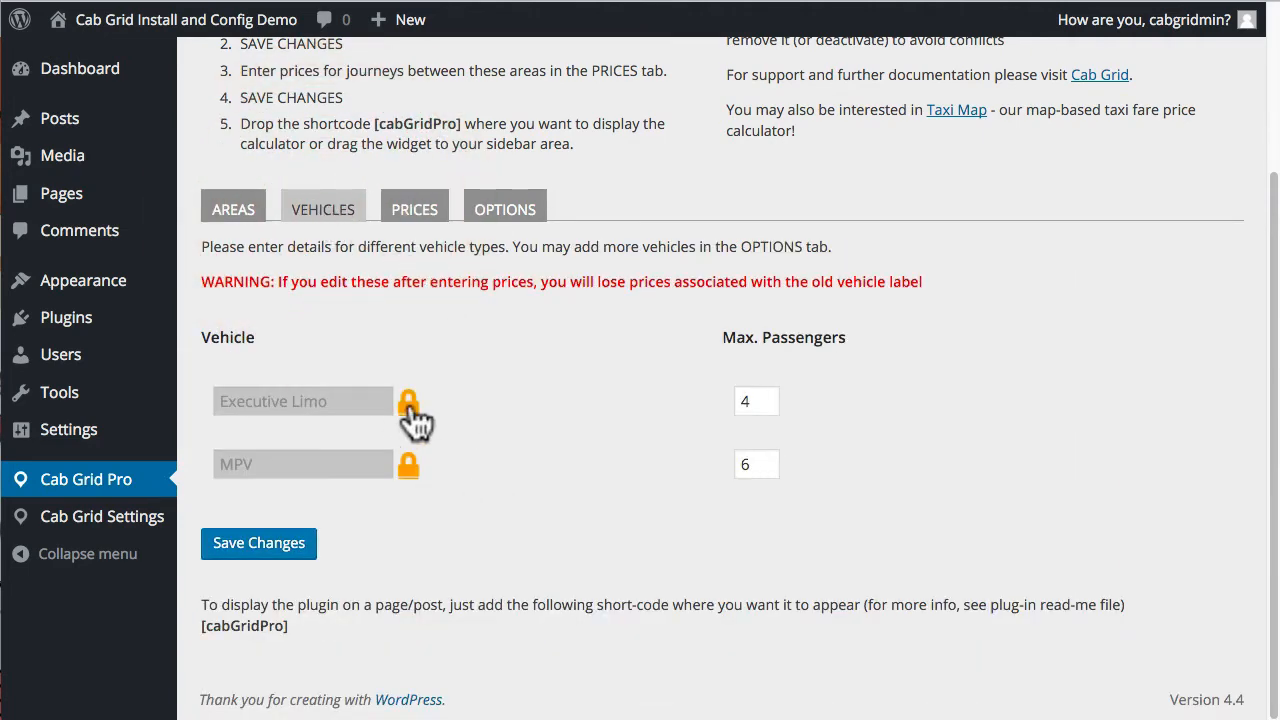
Step: Unlock Executive Limo, accept the price-deletion warning, rename it Executive Saloon and save
{"action": "left_click", "coordinate": [408, 400]}
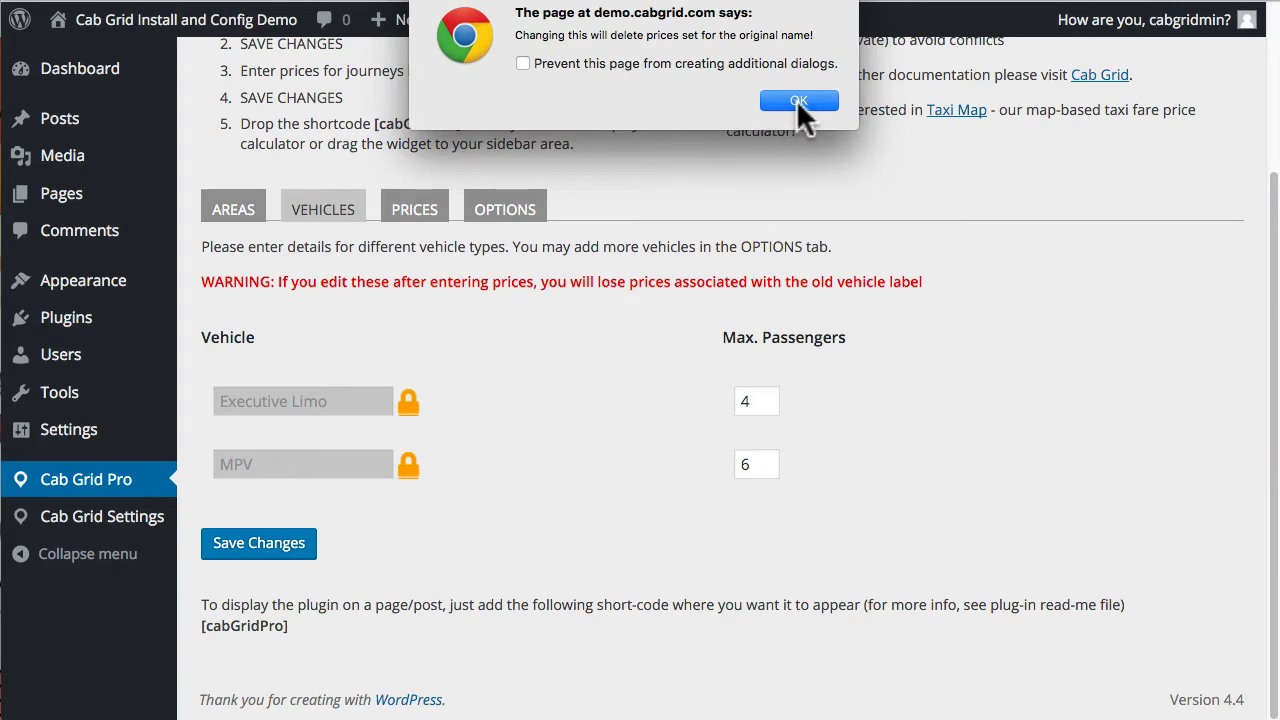
{"action": "left_click", "coordinate": [798, 100]}
{"action": "type", "text": "Saloon"}
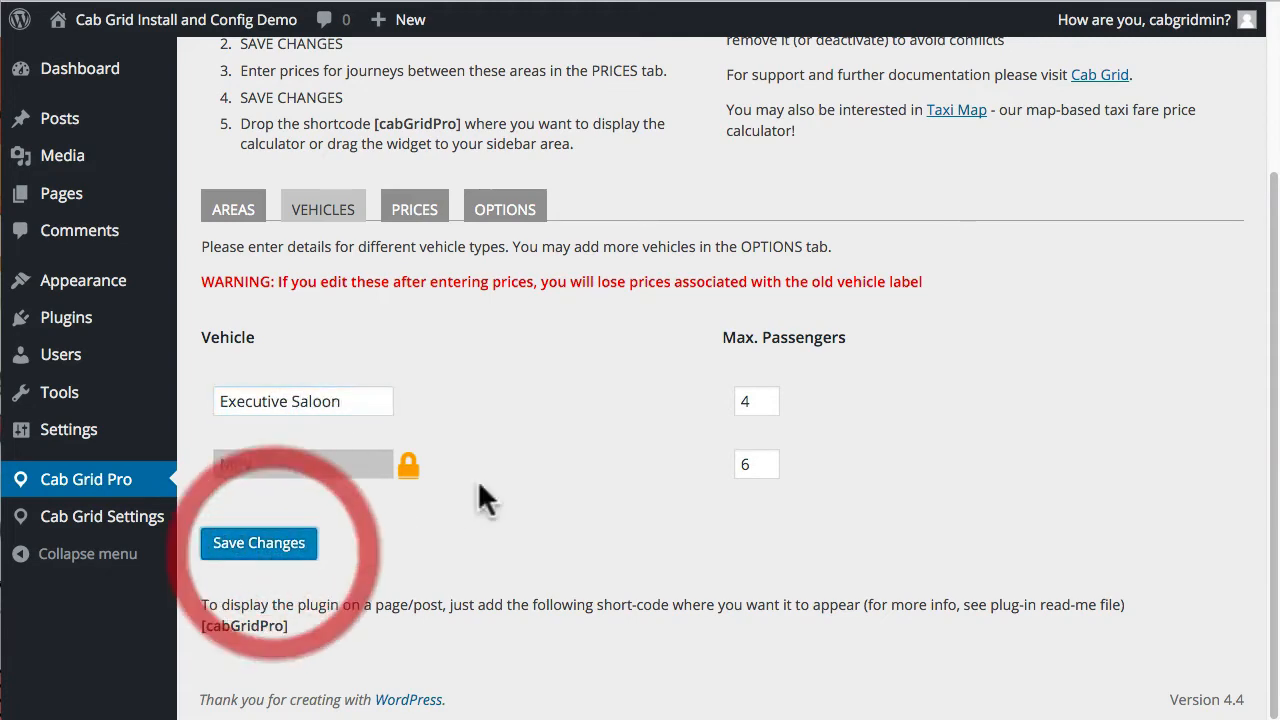
{"action": "left_click", "coordinate": [258, 542]}
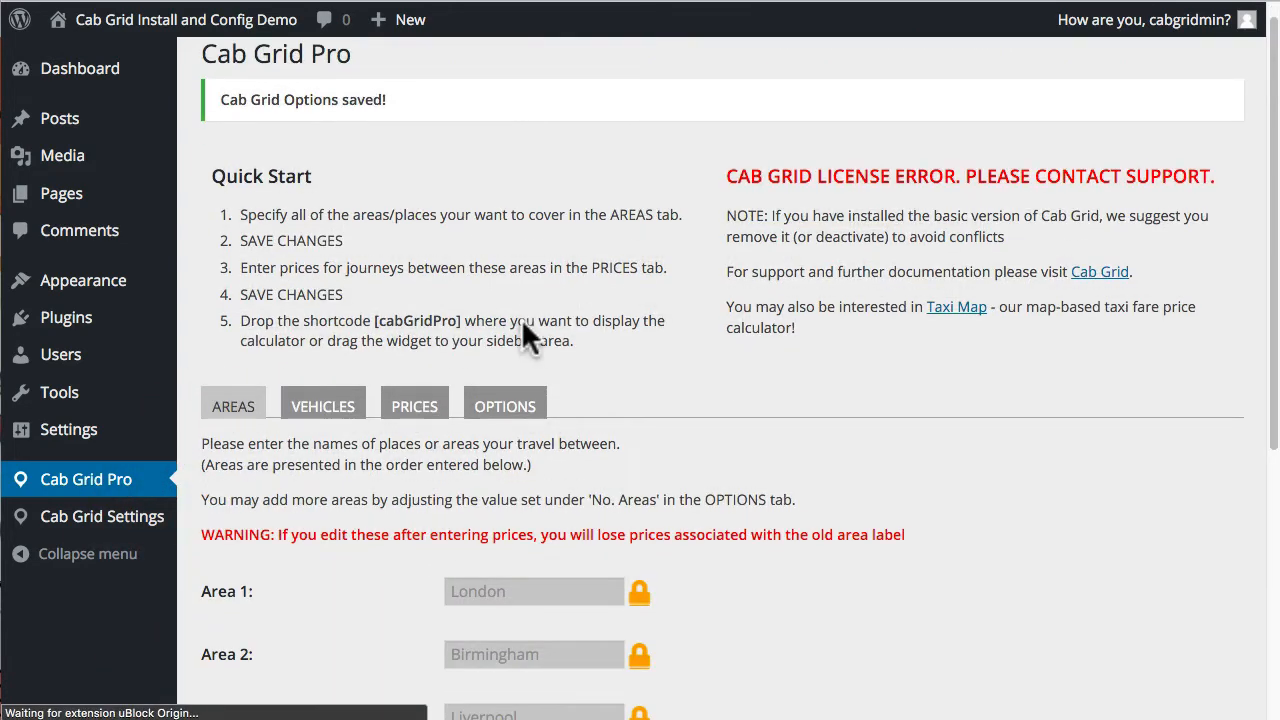
Step: On the PRICES tab fill every Executive Saloon From/To fare, starting London–London at 10, and save
{"action": "scroll", "scroll_direction": "down", "scroll_amount": 3}
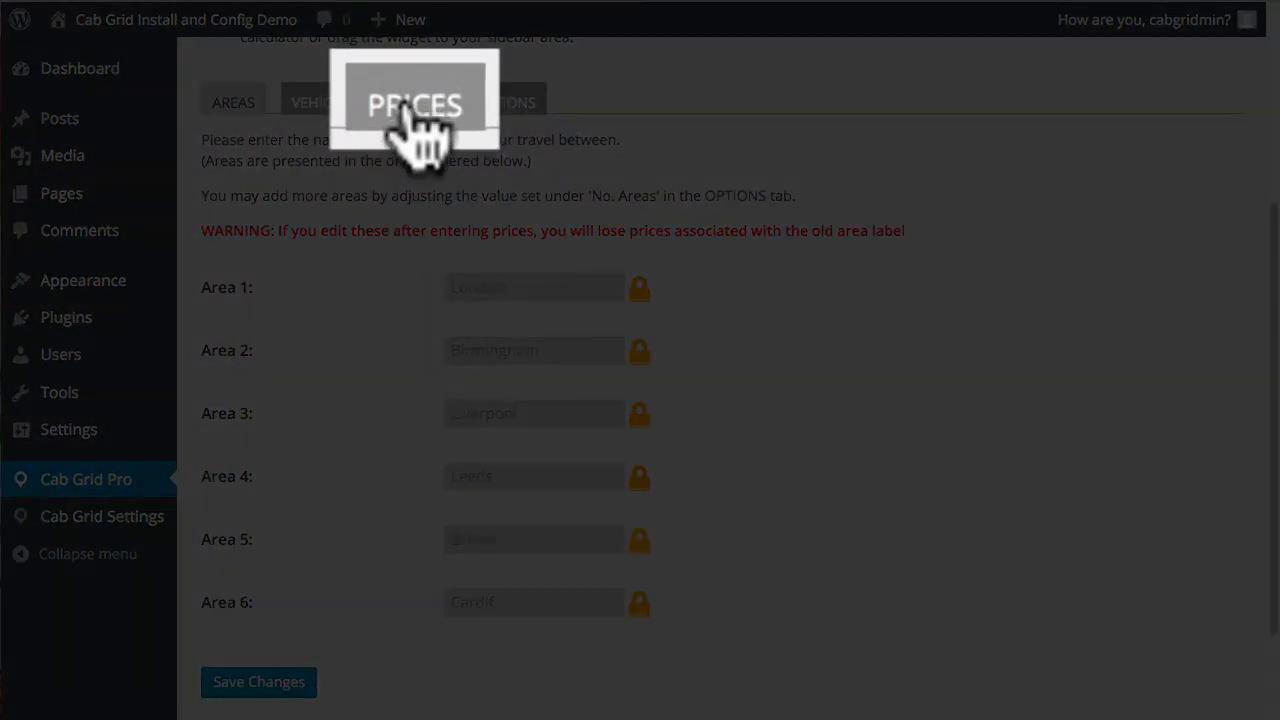
{"action": "left_click", "coordinate": [414, 102]}
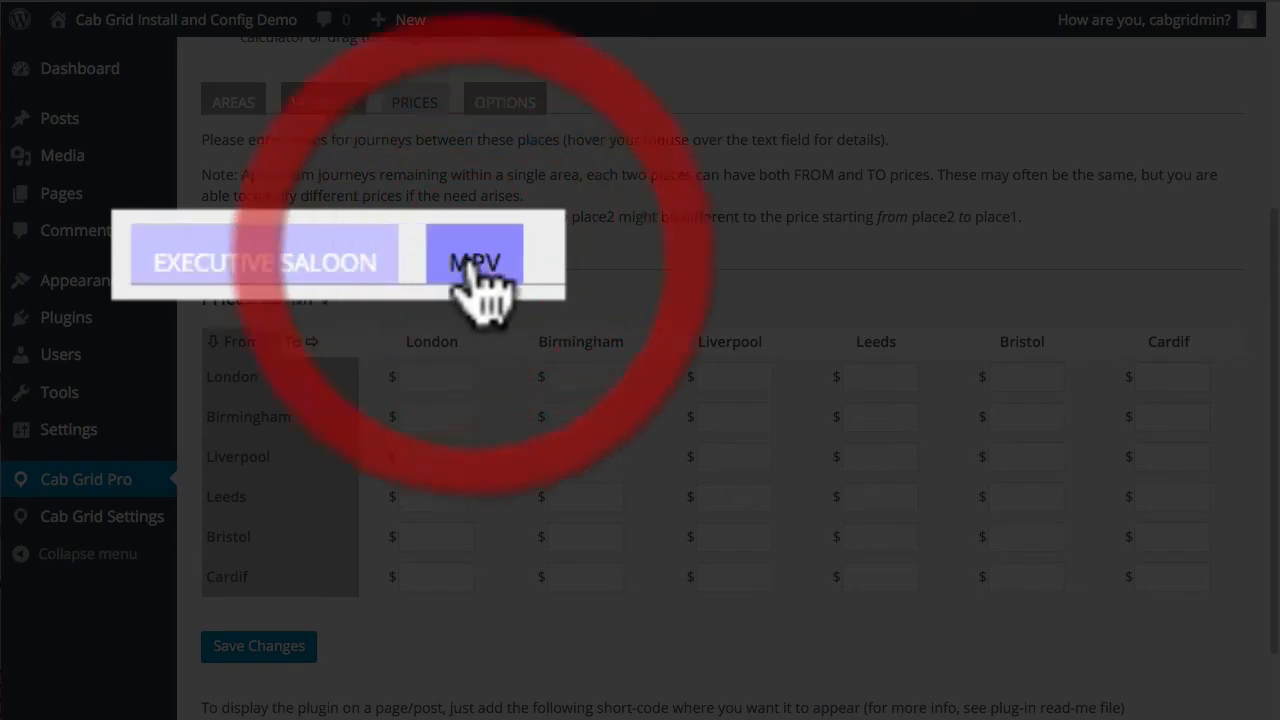
{"action": "left_click", "coordinate": [476, 258]}
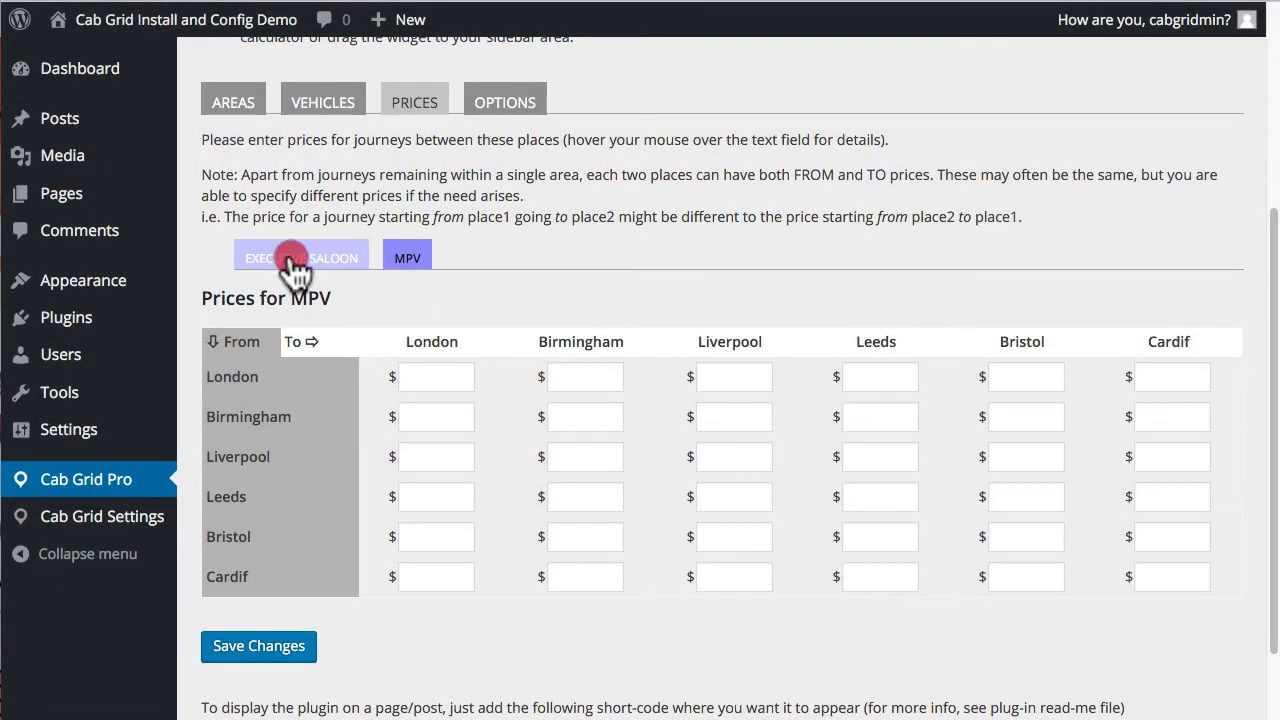
{"action": "left_click", "coordinate": [302, 256]}
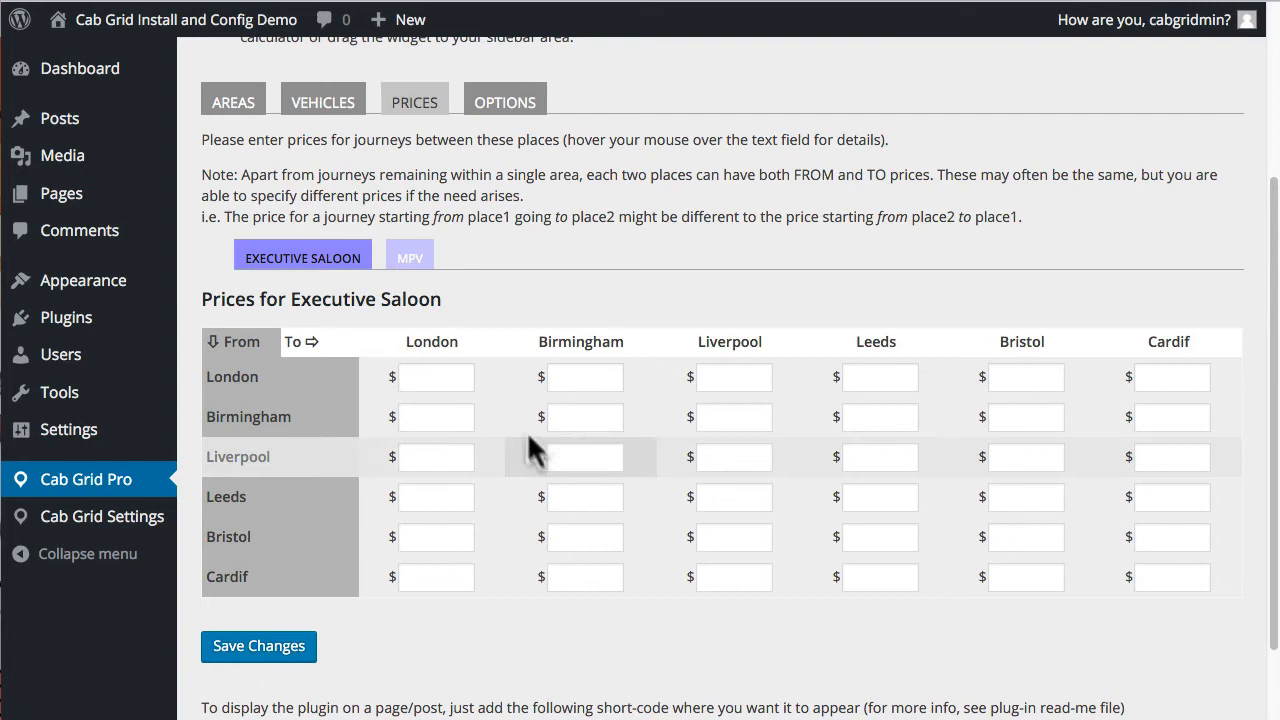
{"action": "left_click", "coordinate": [436, 376]}
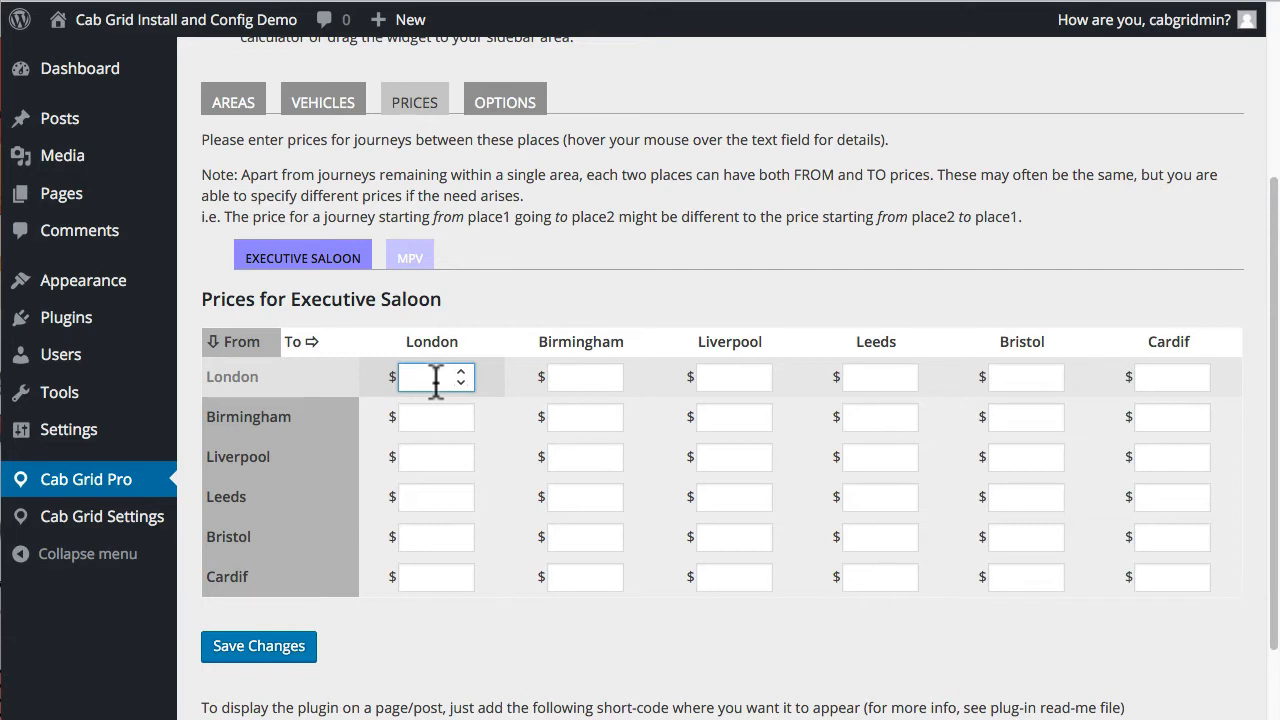
{"action": "type", "text": "10"}
{"action": "left_click", "coordinate": [1172, 576]}
{"action": "type", "text": "20"}
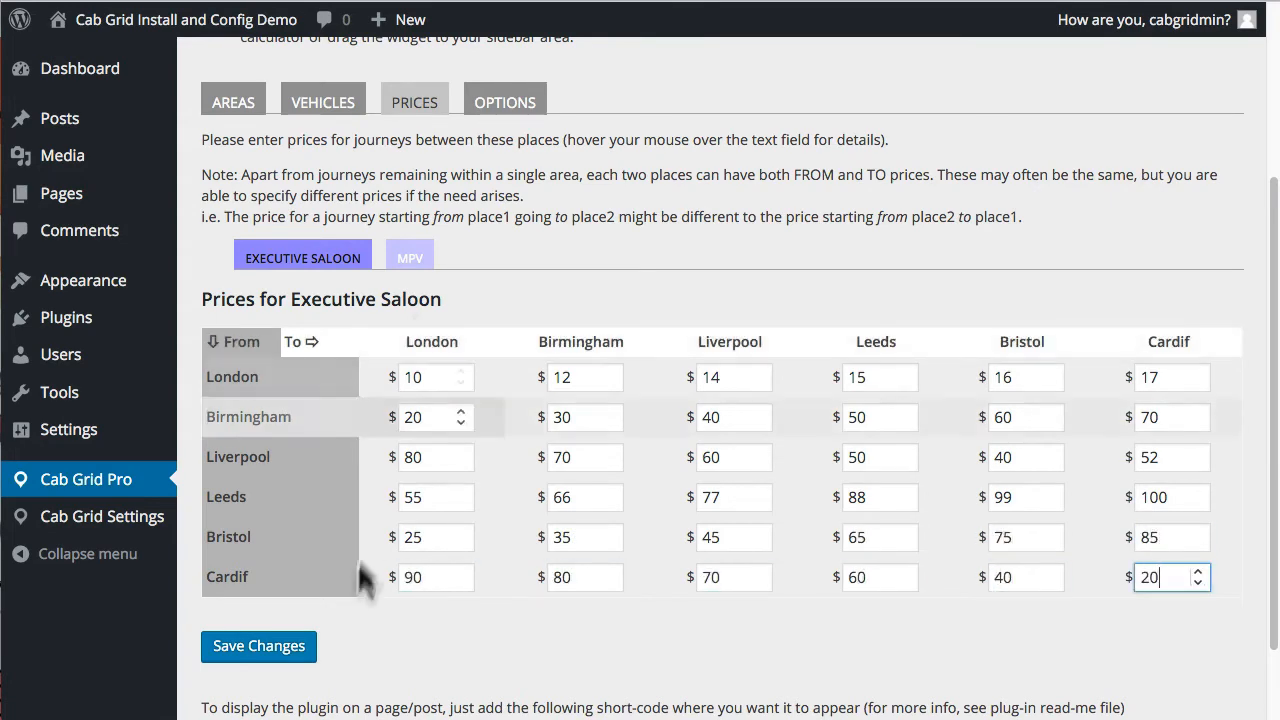
{"action": "left_click", "coordinate": [258, 644]}
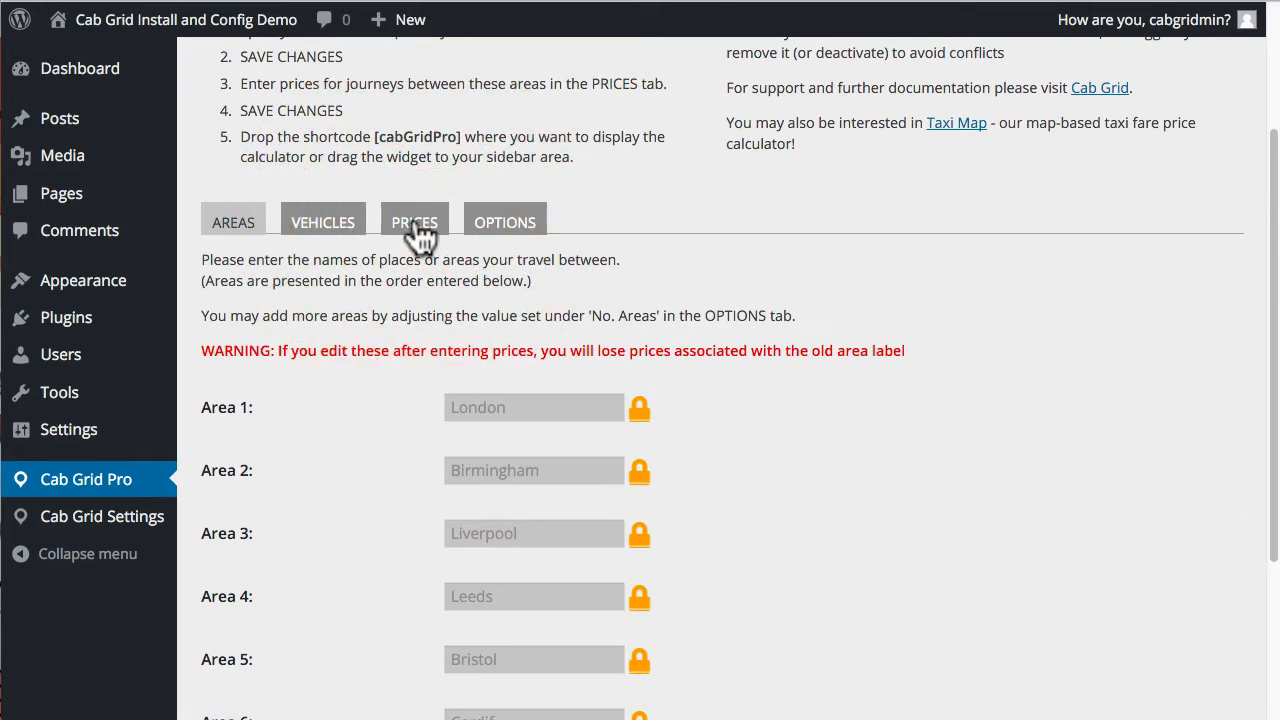
Step: Fill every MPV From/To fare across the six areas and save the prices
{"action": "left_click", "coordinate": [414, 222]}
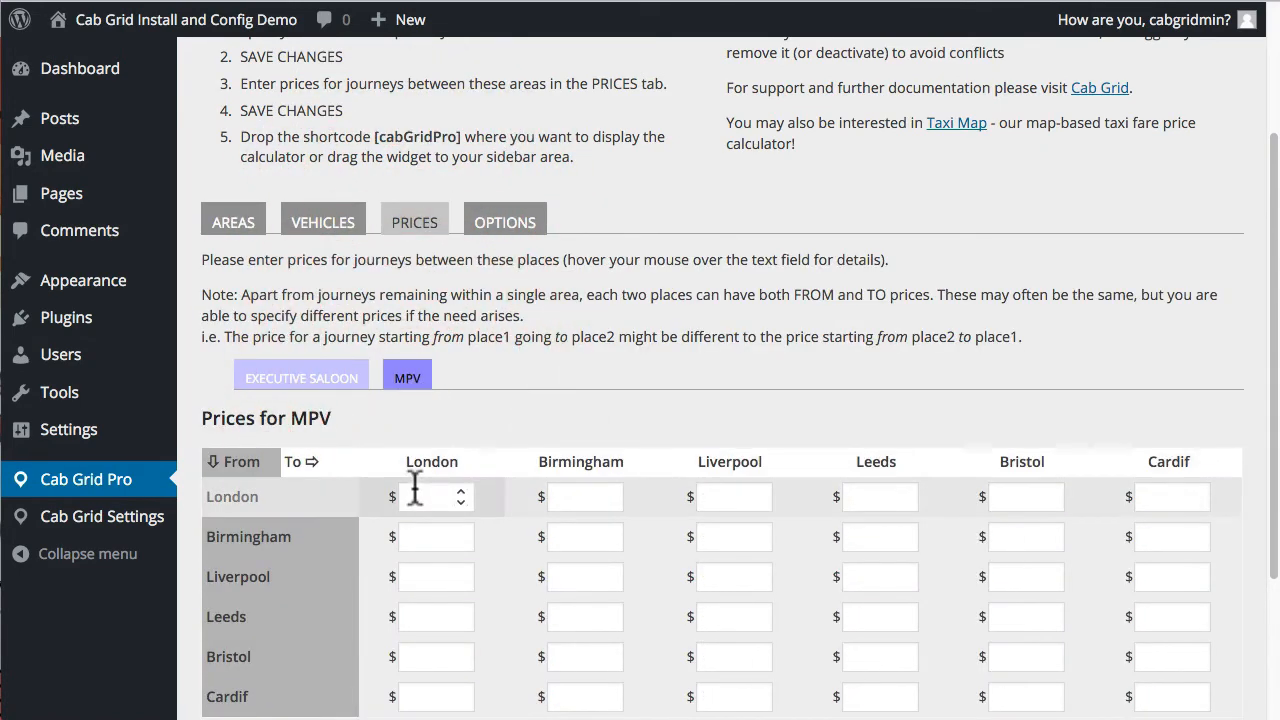
{"action": "scroll", "scroll_direction": "down", "scroll_amount": 3}
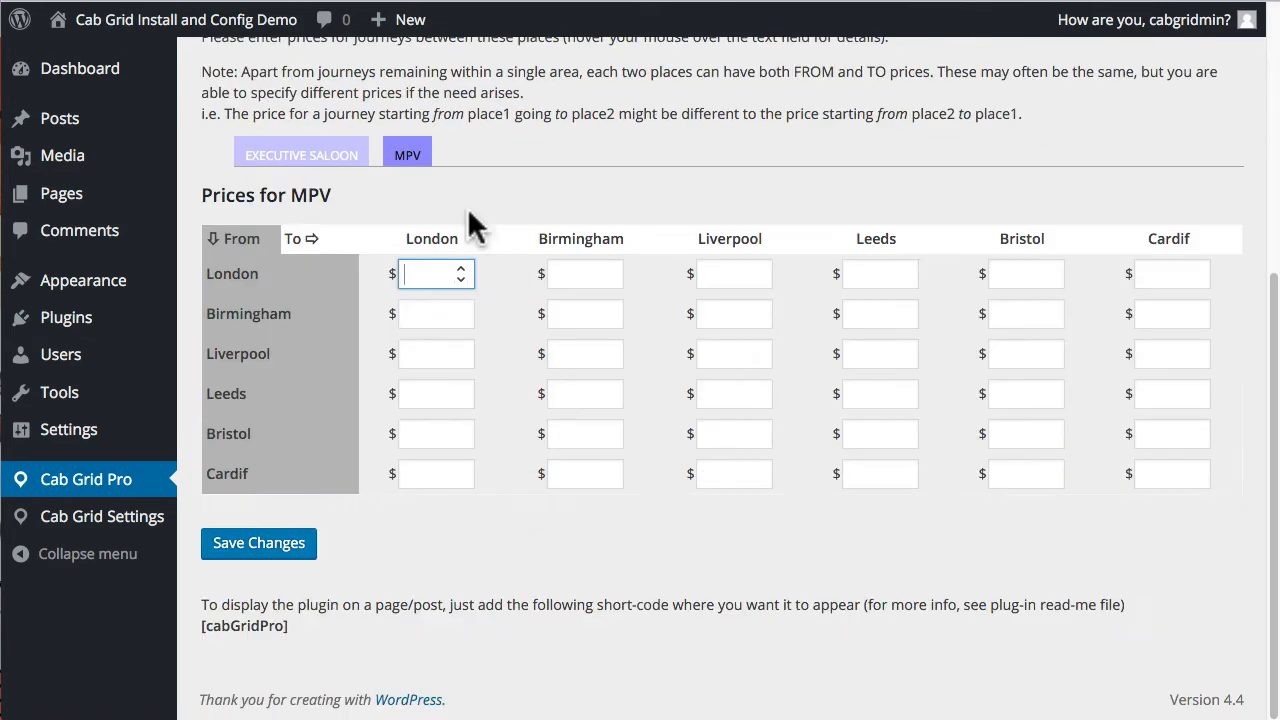
{"action": "type", "text": "66"}
{"action": "left_click", "coordinate": [1026, 474]}
{"action": "type", "text": "22"}
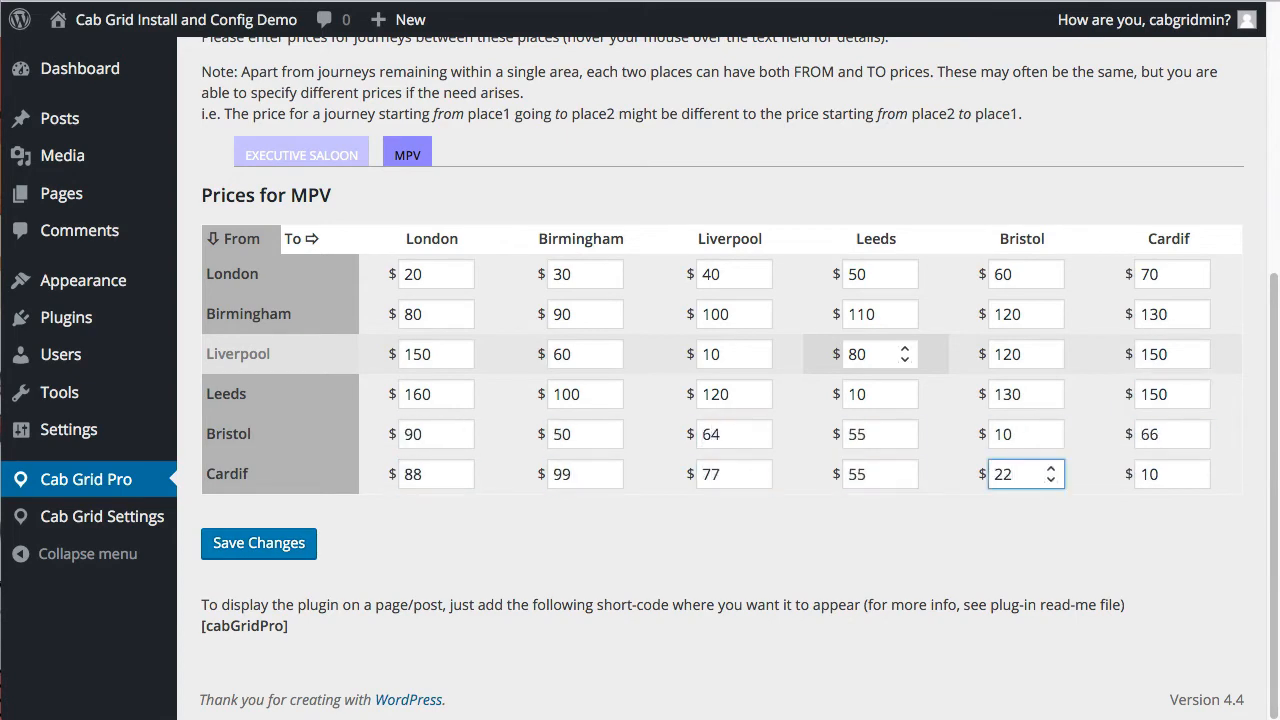
{"action": "left_click", "coordinate": [258, 544]}
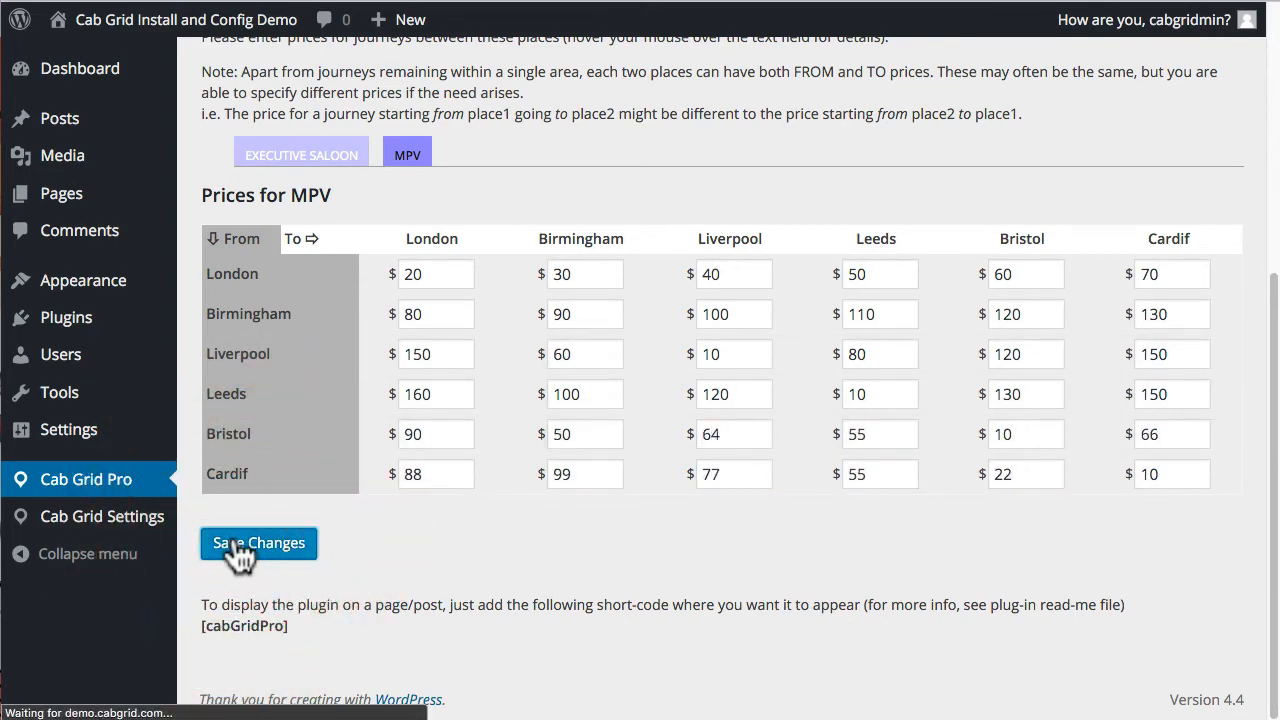
{"action": "left_click", "coordinate": [258, 542]}
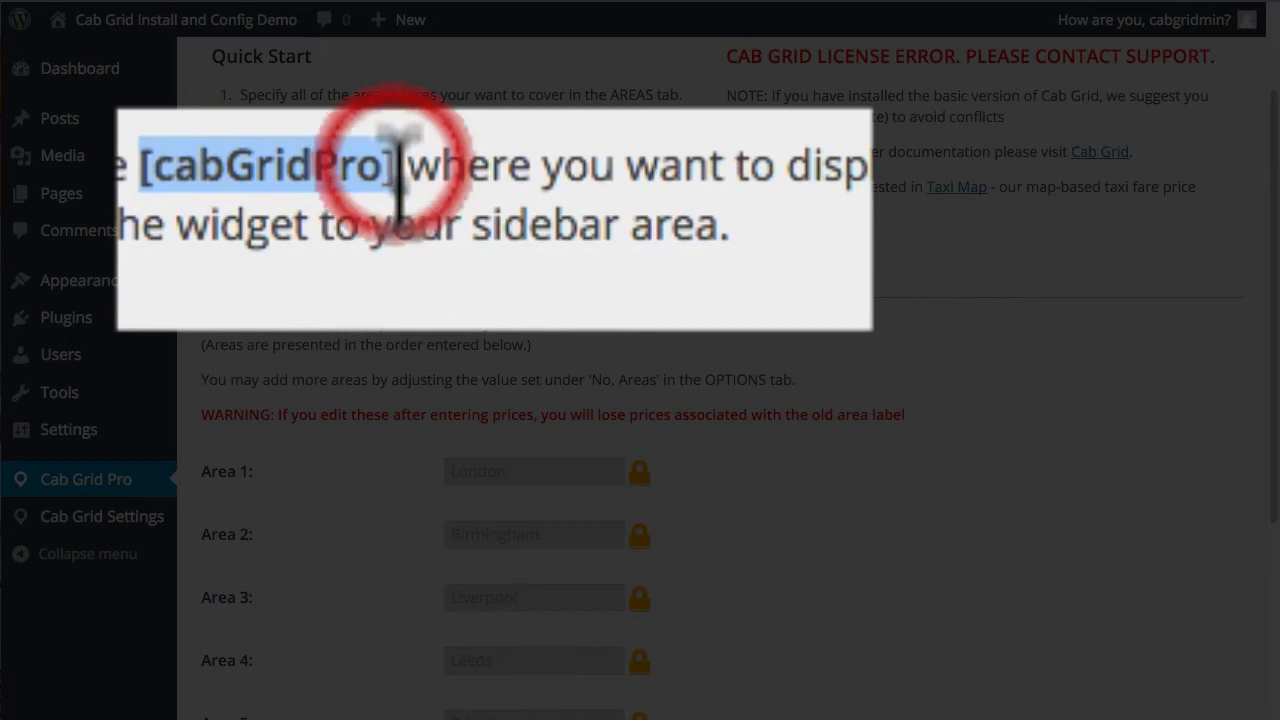
Step: Copy the [cabGridPro] shortcode and publish a Cab Grid Pro Demo page with intro text and shortcode
{"action": "right_click", "coordinate": [270, 164]}
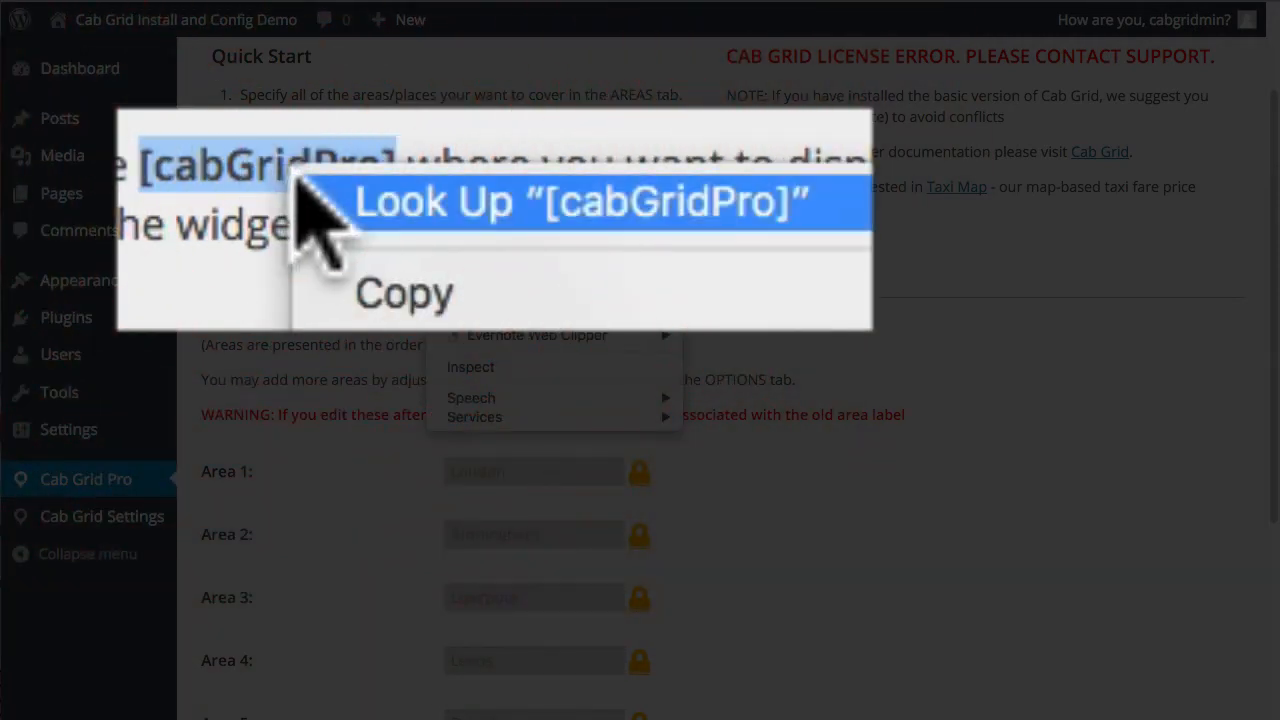
{"action": "mouse_move", "coordinate": [576, 376]}
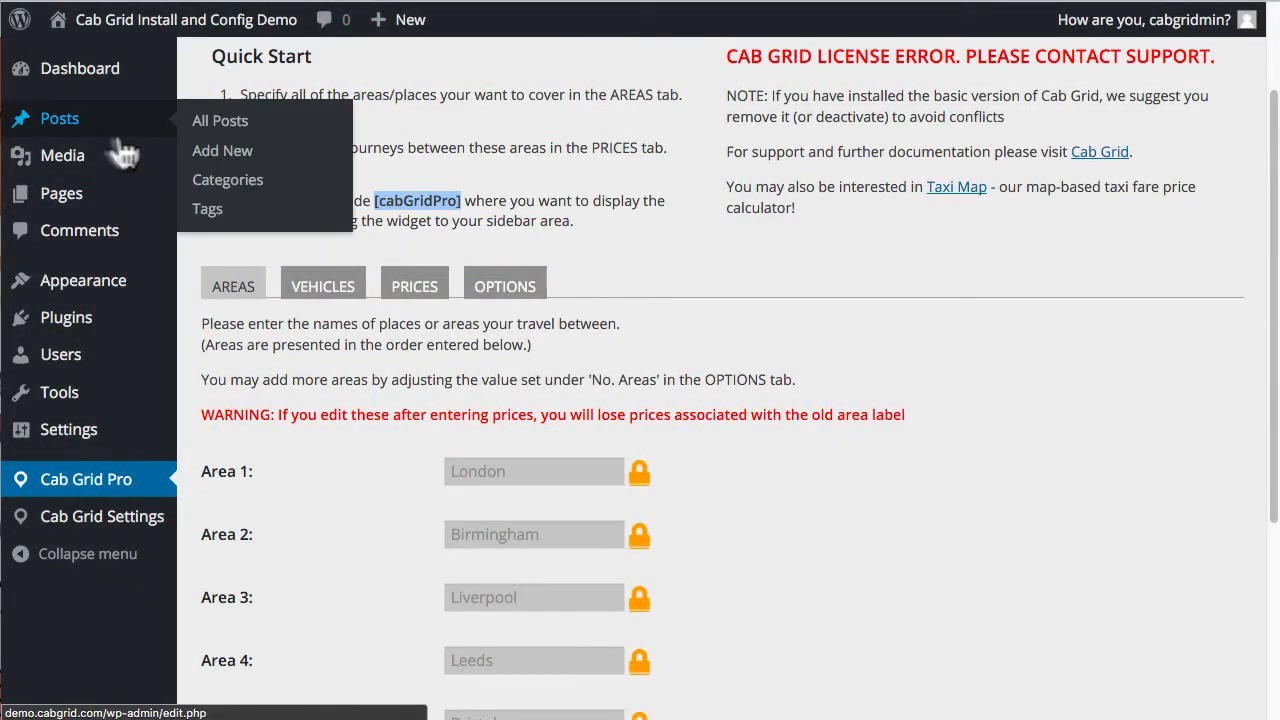
{"action": "mouse_move", "coordinate": [28, 188]}
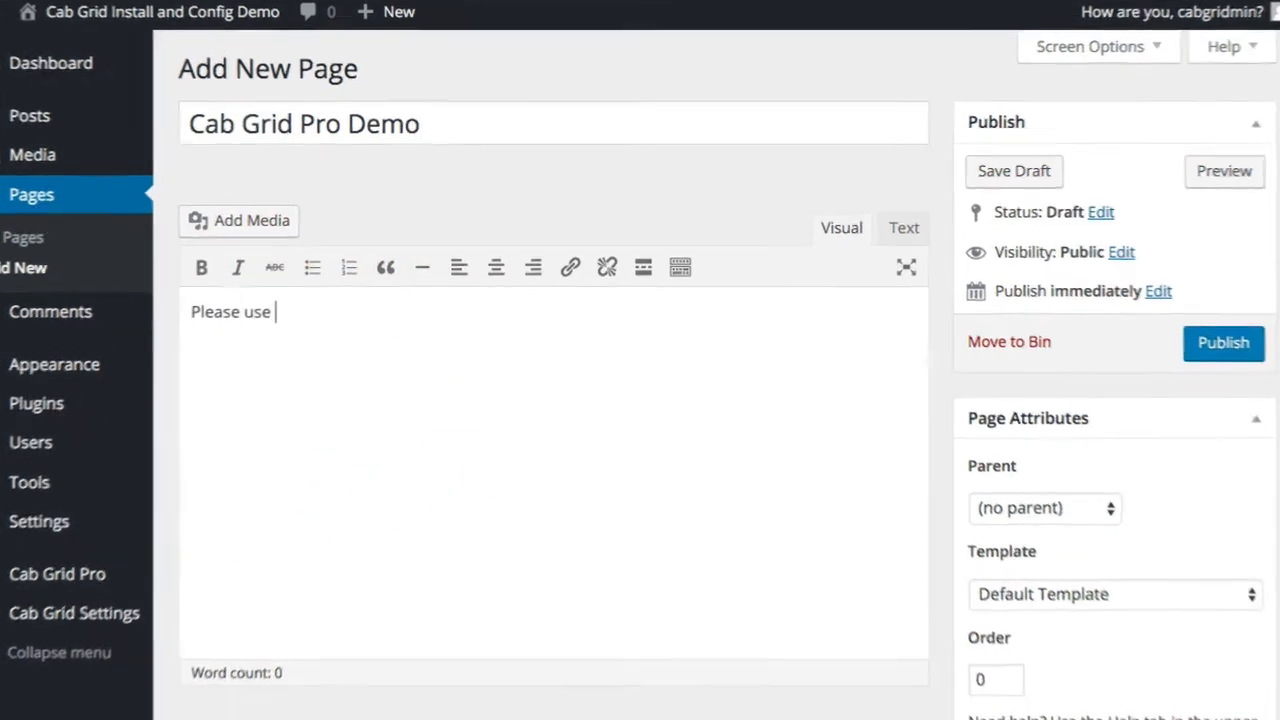
{"action": "type", "text": "the table below to get a price for your journey and book..."}
{"action": "type", "text": "[cabGridPro]"}
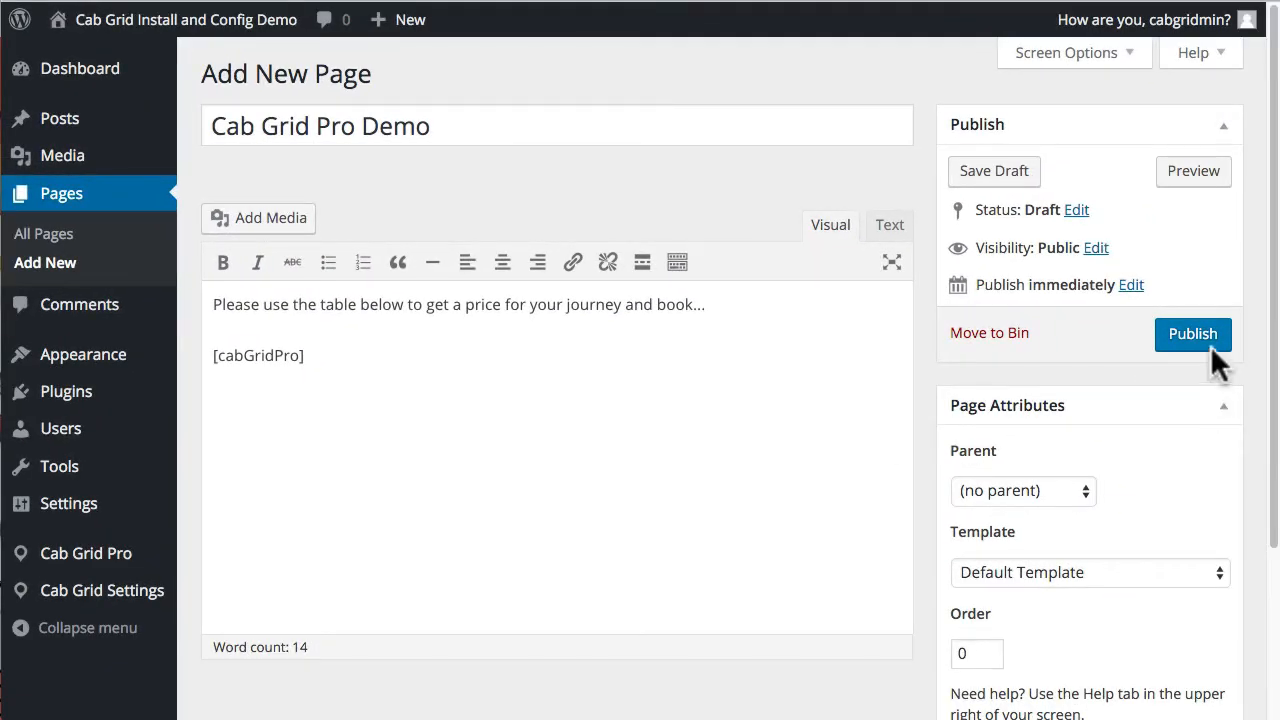
{"action": "left_click", "coordinate": [1192, 332]}
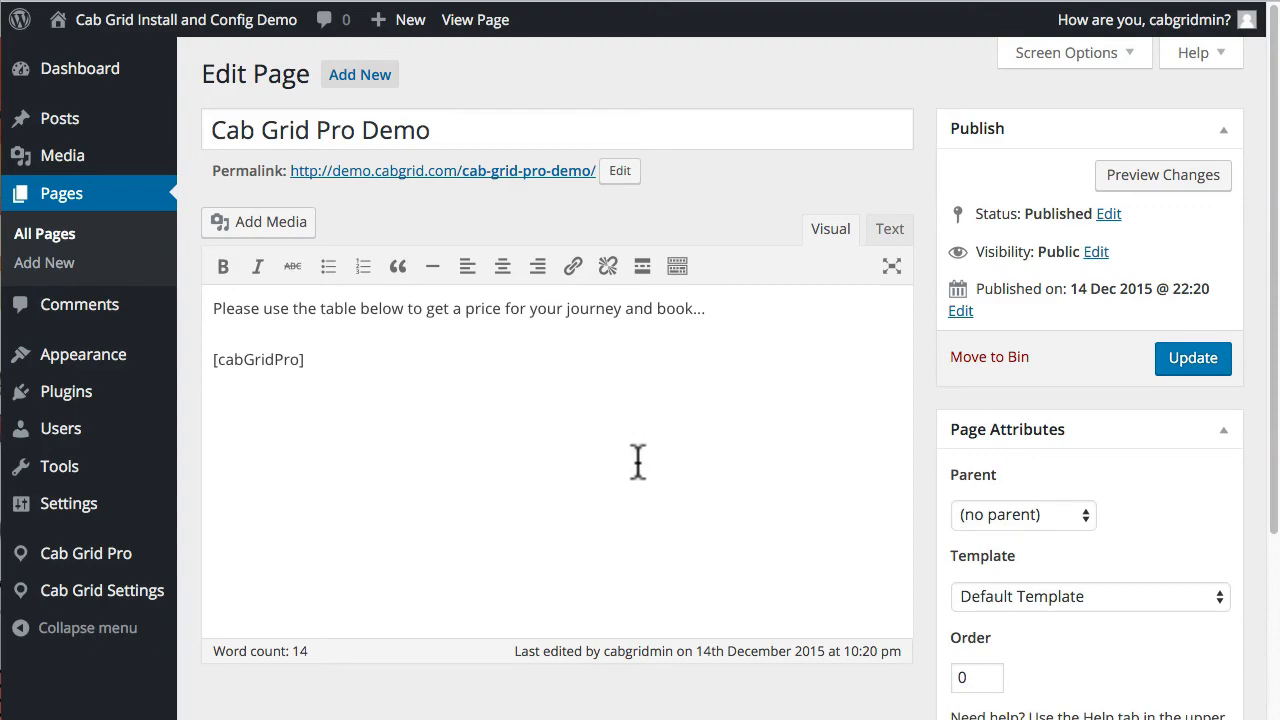
{"action": "mouse_move", "coordinate": [474, 20]}
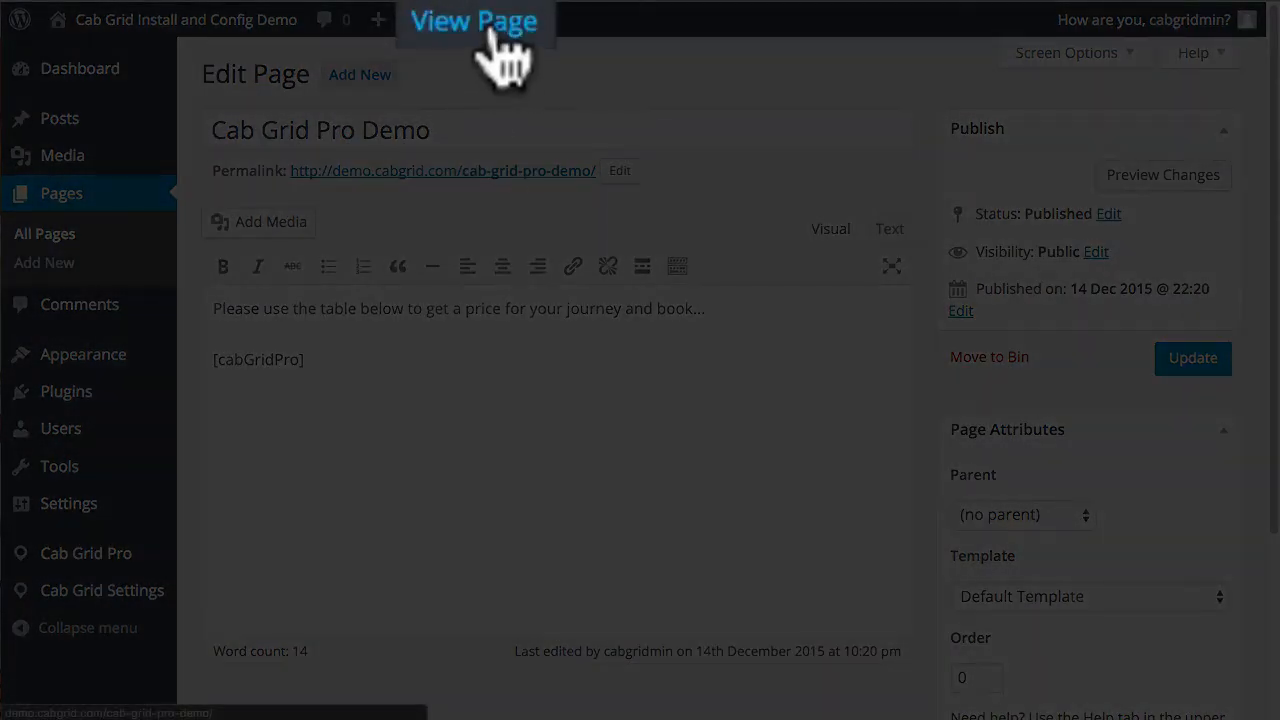
Step: View the page and quote 3 passengers from London to Birmingham in the calculator
{"action": "left_click", "coordinate": [472, 20]}
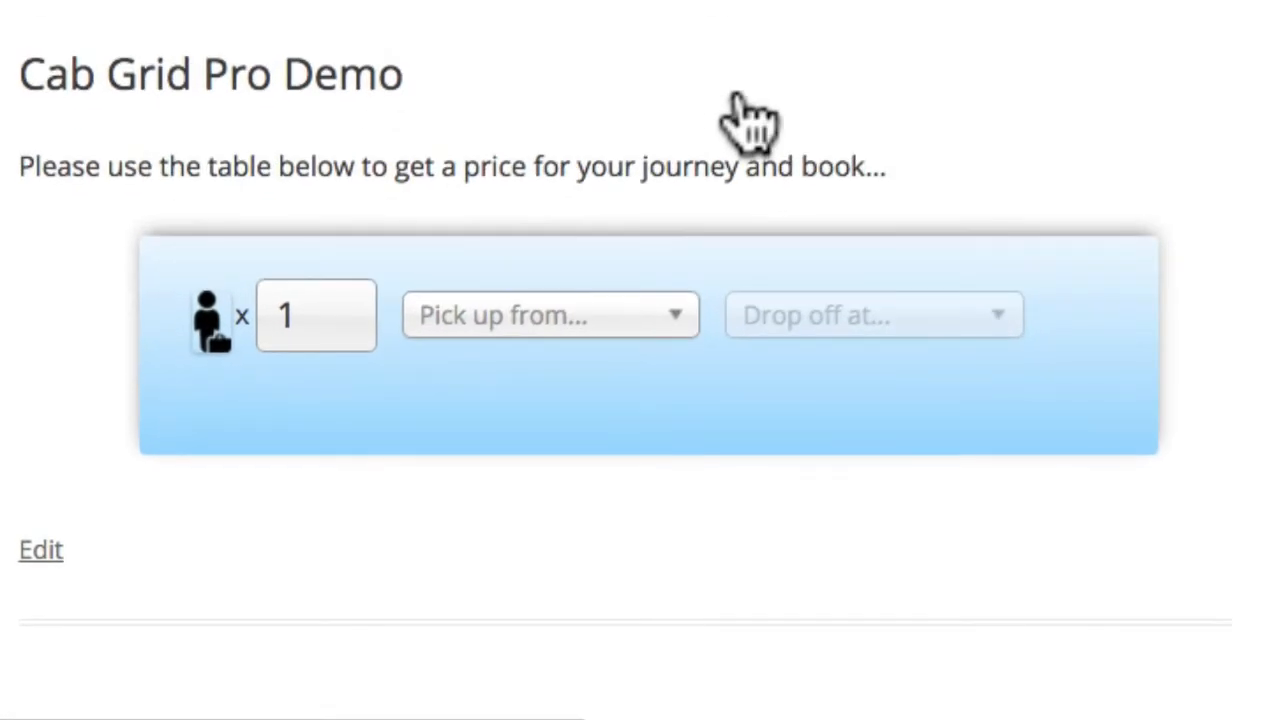
{"action": "left_click", "coordinate": [360, 308]}
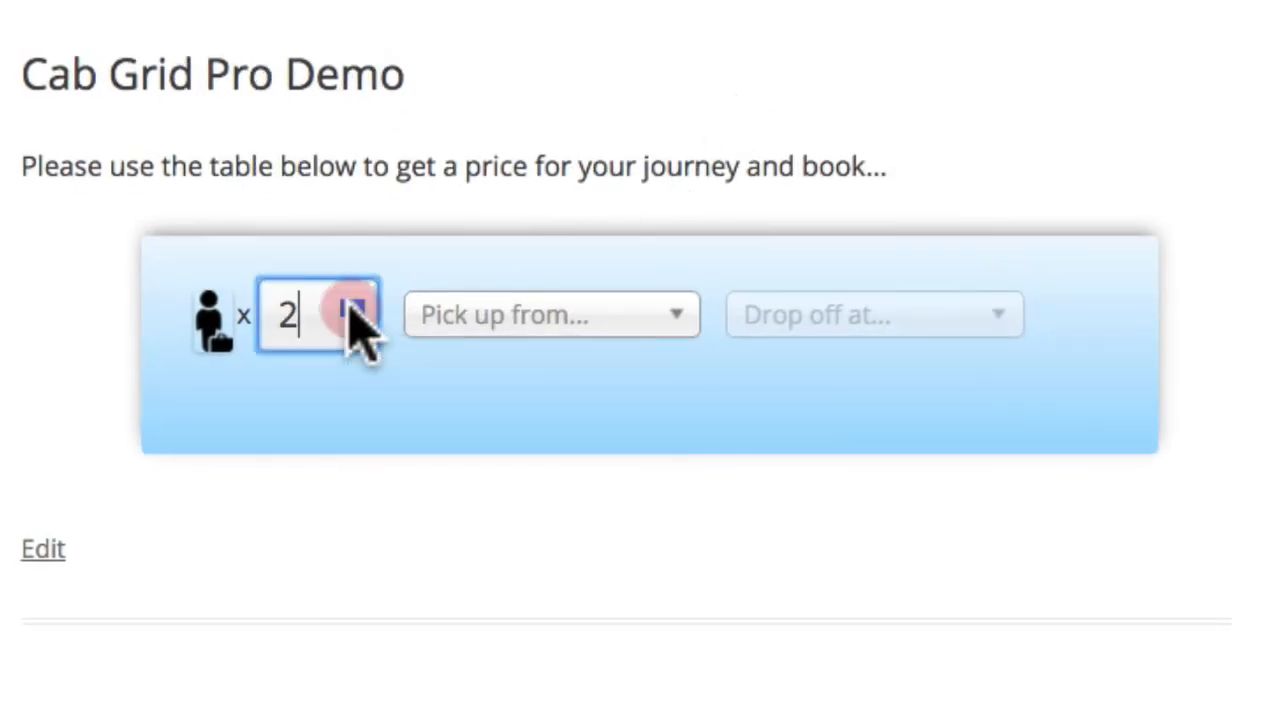
{"action": "left_click", "coordinate": [550, 314]}
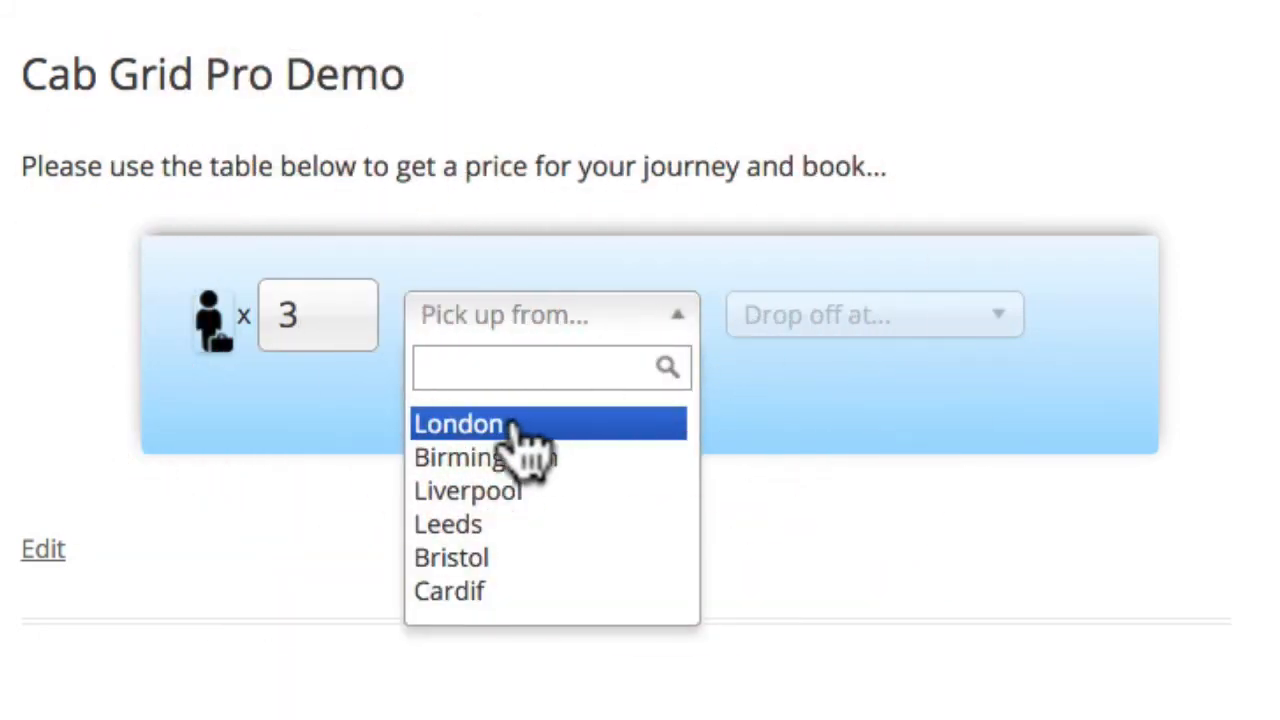
{"action": "left_click", "coordinate": [456, 424]}
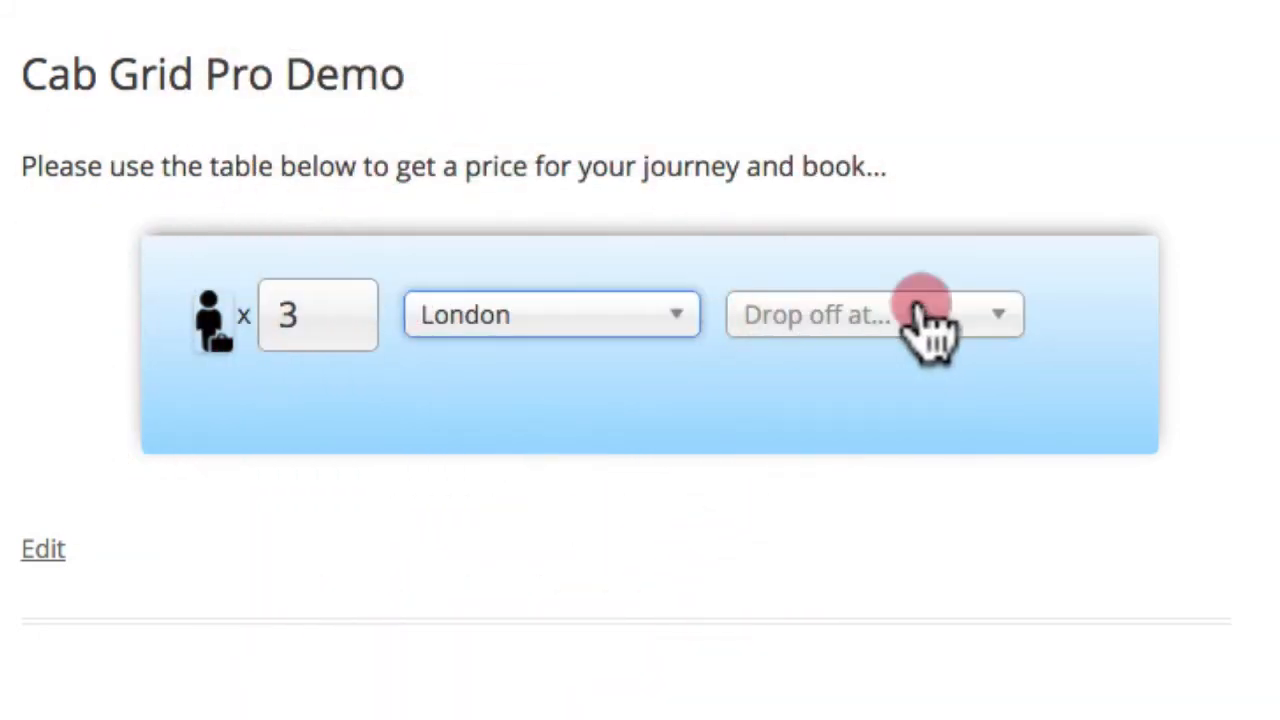
{"action": "left_click", "coordinate": [872, 314]}
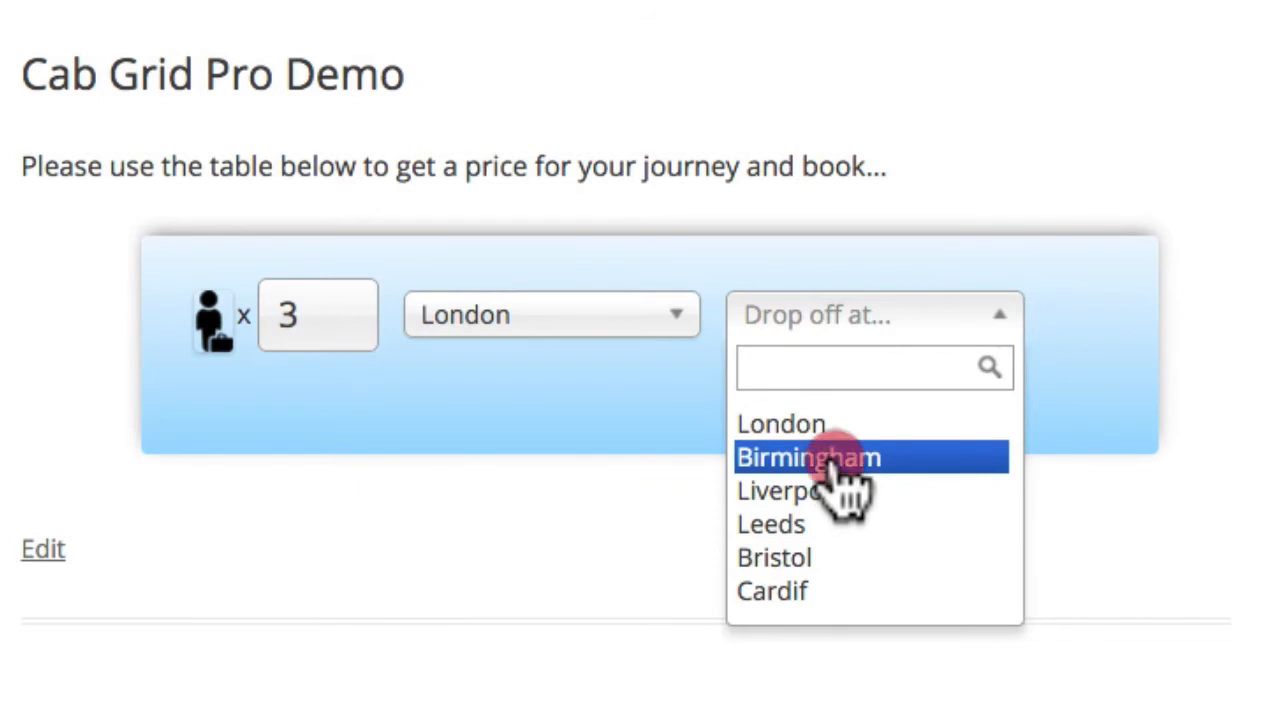
{"action": "left_click", "coordinate": [808, 456]}
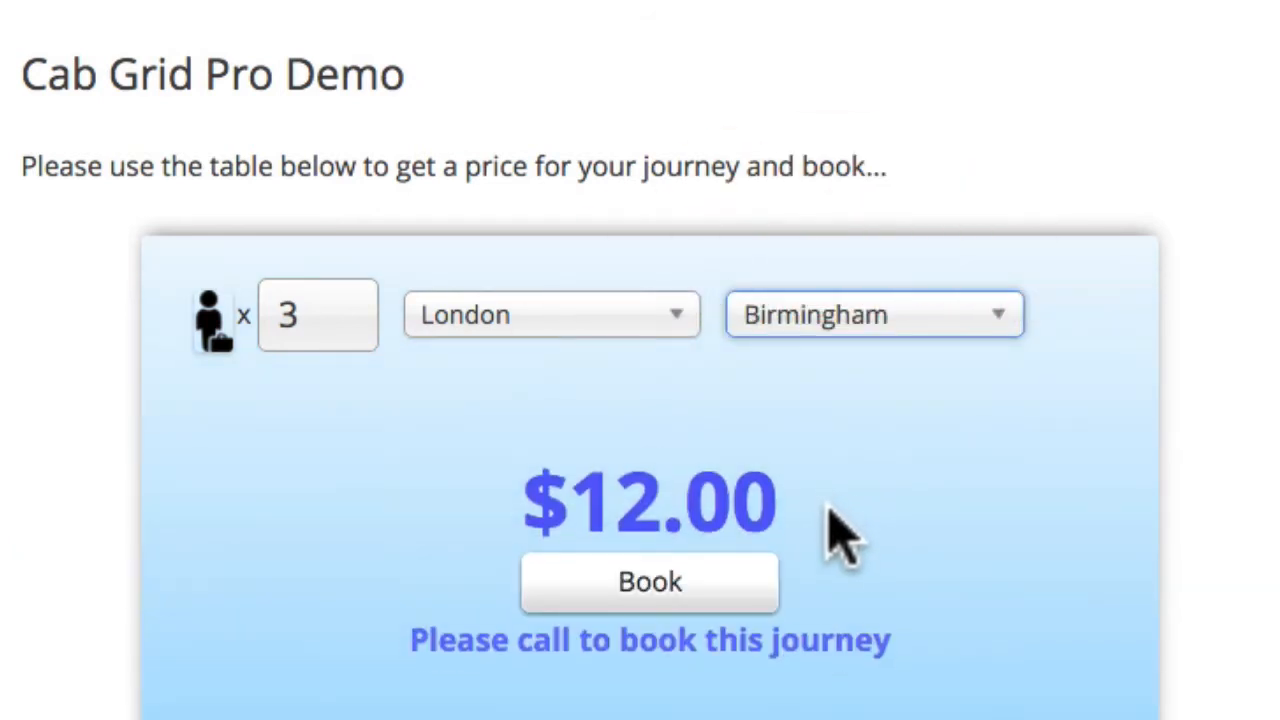
{"action": "mouse_move", "coordinate": [516, 490]}
{"action": "type", "text": "5"}
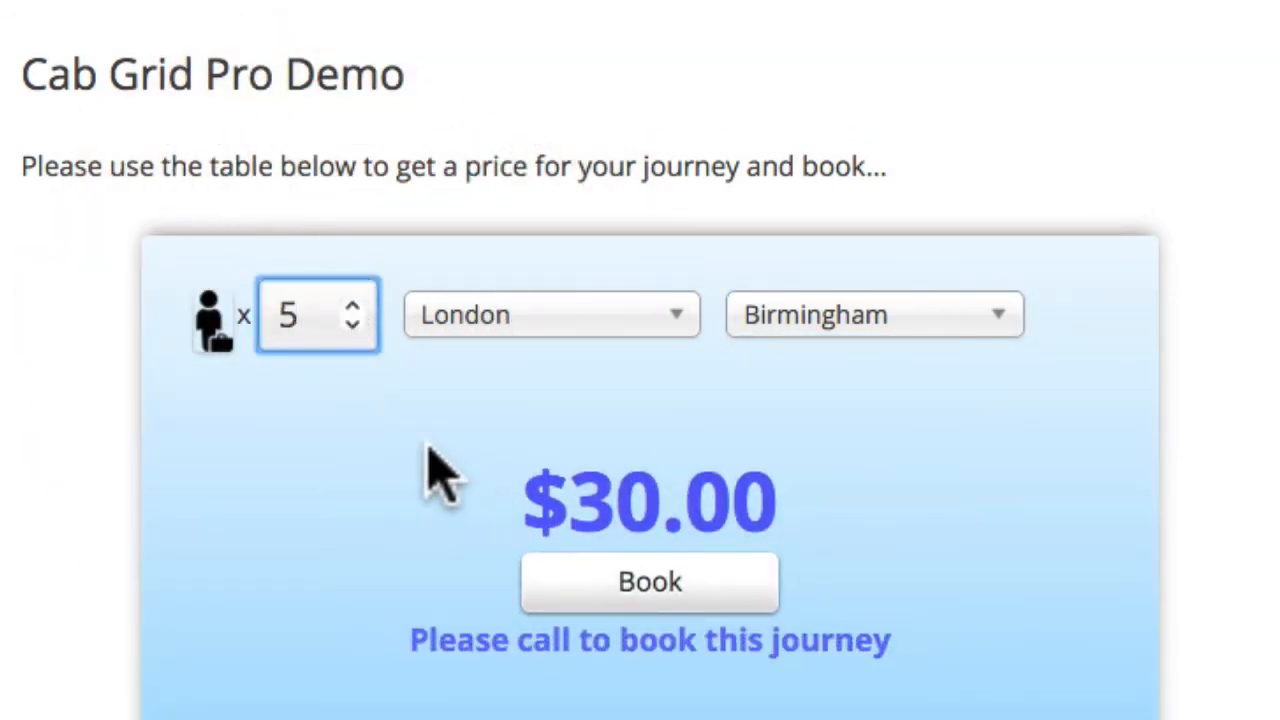
{"action": "mouse_move", "coordinate": [864, 536]}
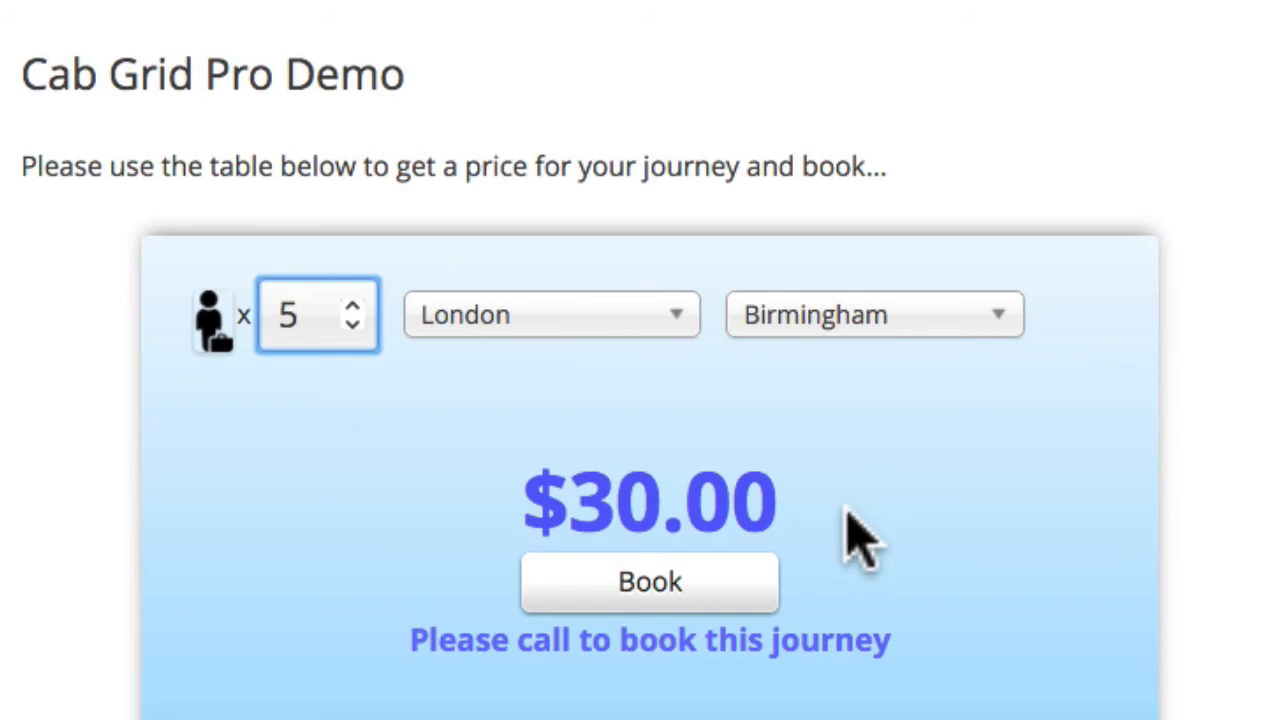
Step: Change the drop-off to Leeds to get the $15.00 quote
{"action": "left_click", "coordinate": [872, 314]}
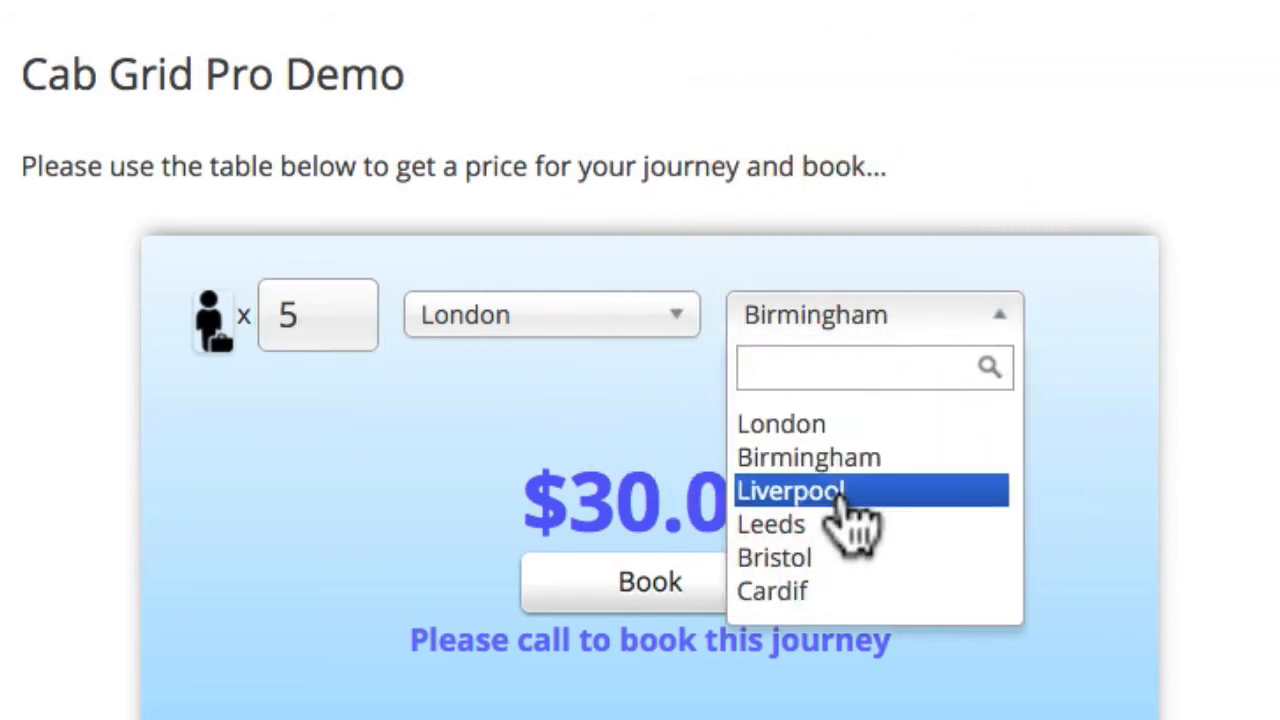
{"action": "left_click", "coordinate": [770, 524]}
{"action": "type", "text": "3"}
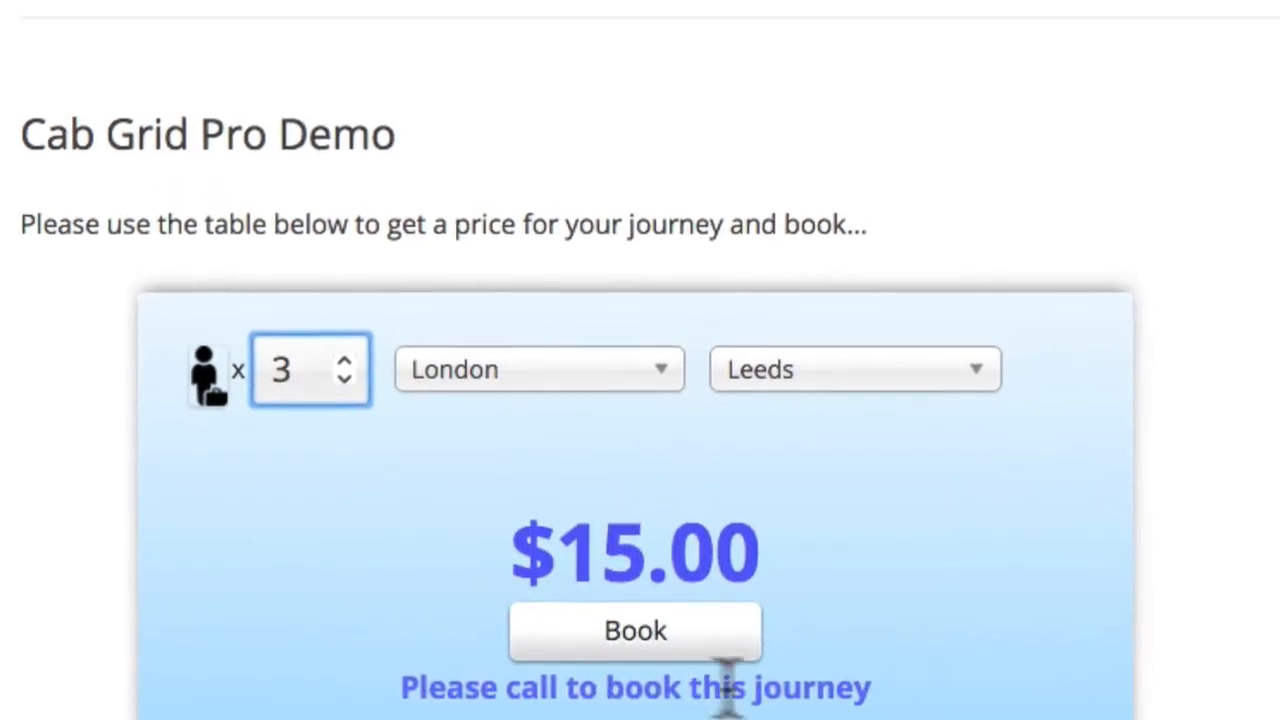
{"action": "scroll", "scroll_direction": "down", "scroll_amount": 3}
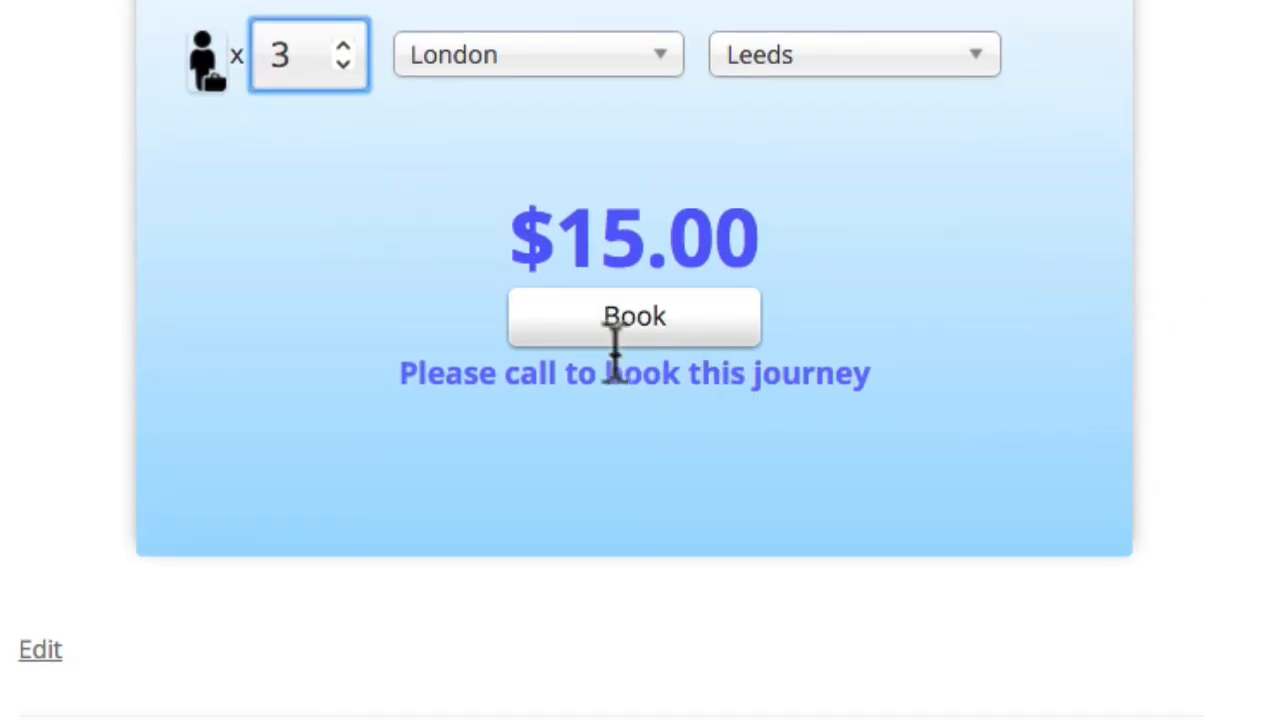
Step: Book the journey as 'demo' with contact details, 16 December pick-up and both addresses, then submit
{"action": "left_click", "coordinate": [634, 316]}
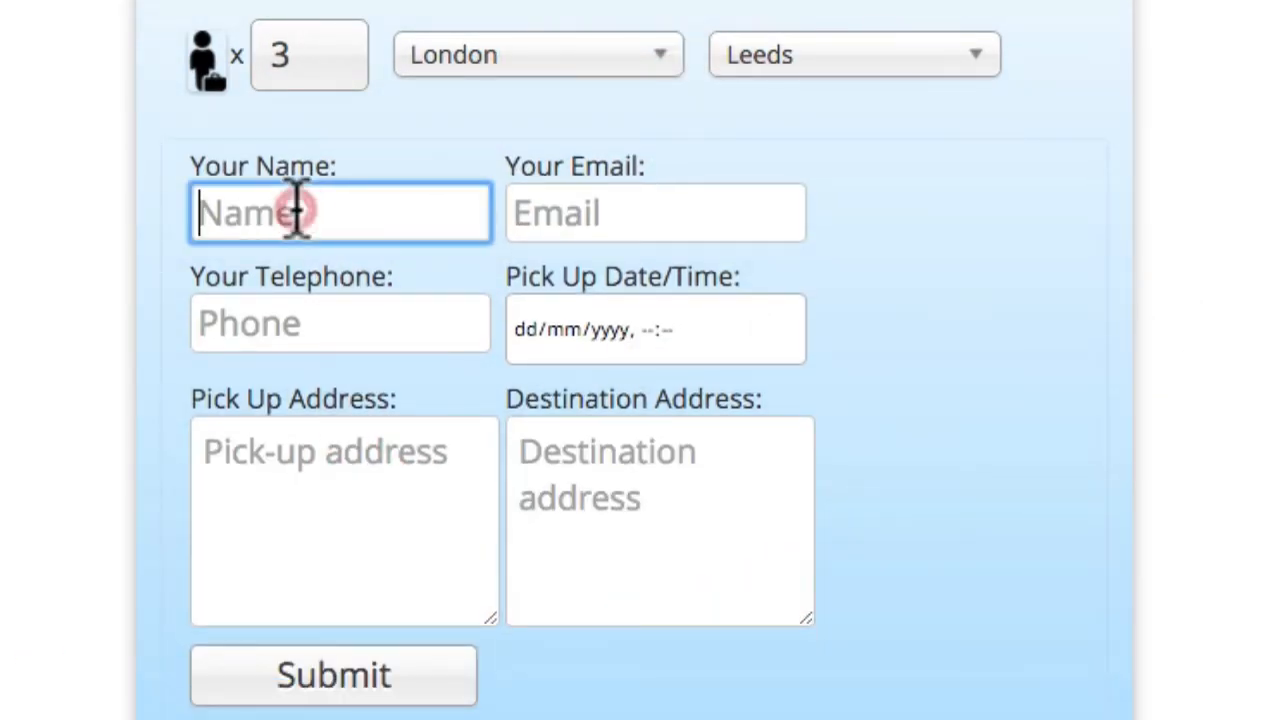
{"action": "type", "text": "demo"}
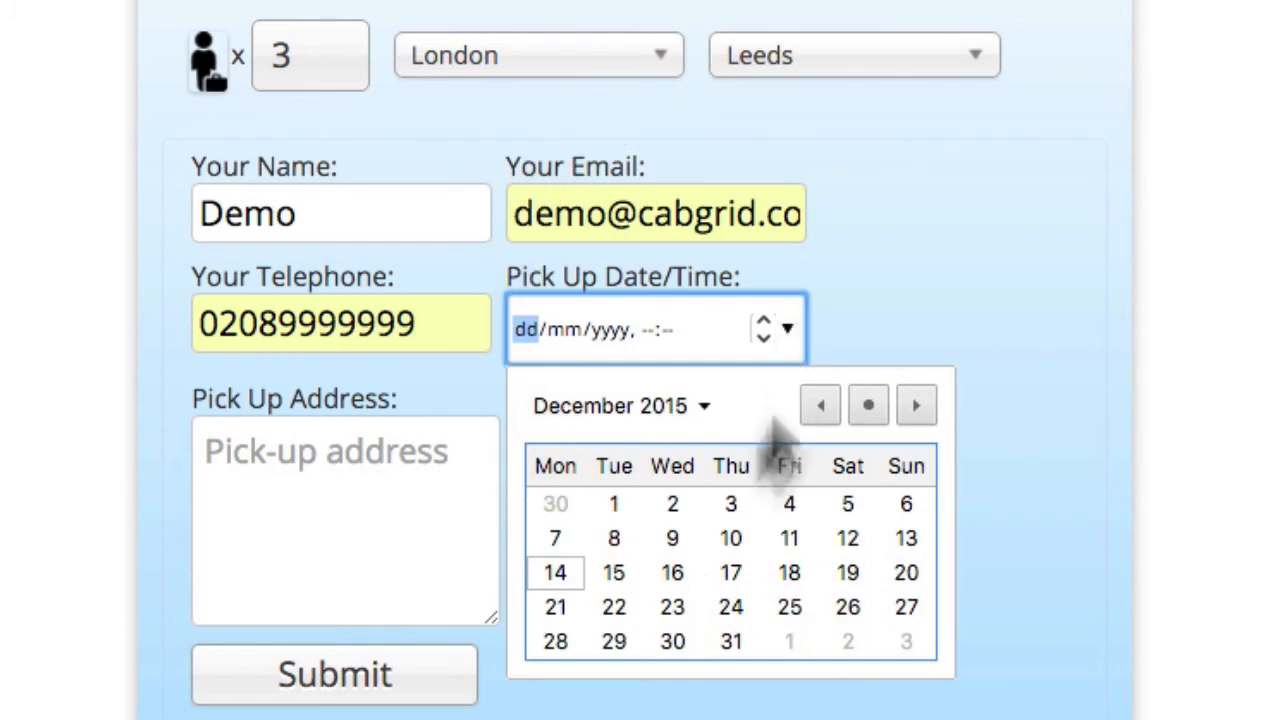
{"action": "left_click", "coordinate": [672, 572]}
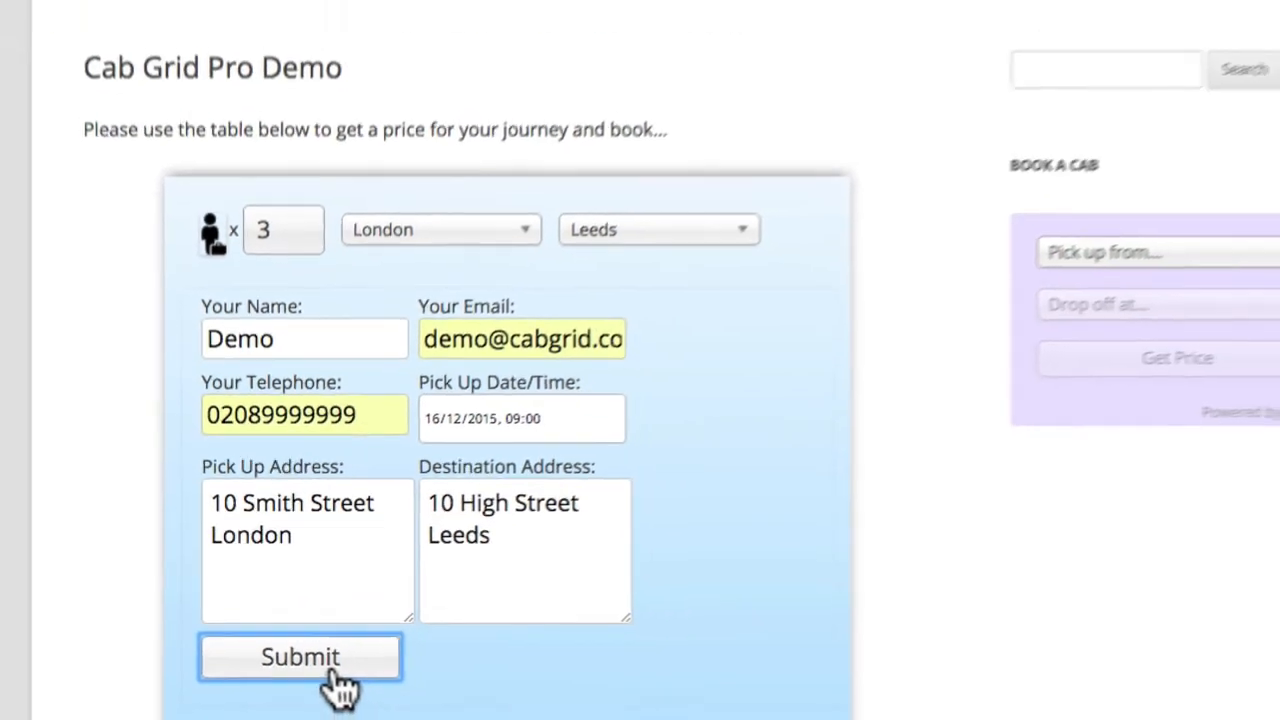
{"action": "left_click", "coordinate": [300, 656]}
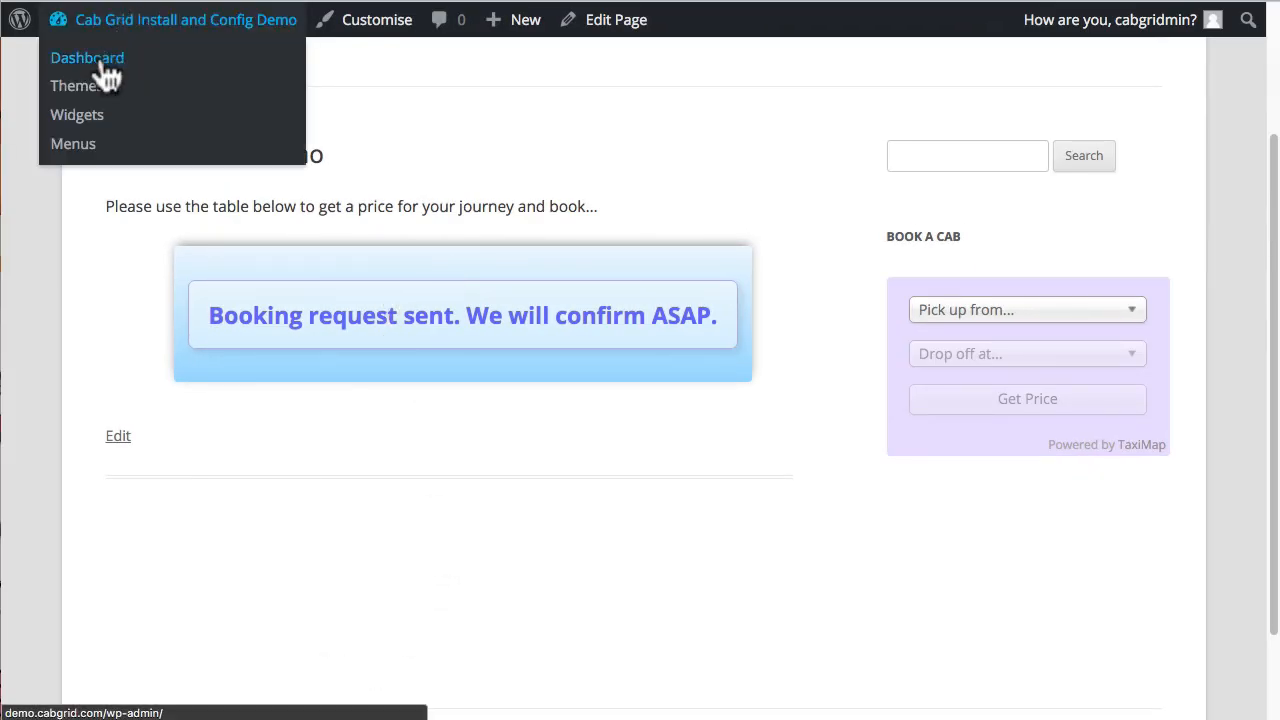
Step: Return to the Dashboard and show the General Settings page
{"action": "left_click", "coordinate": [88, 56]}
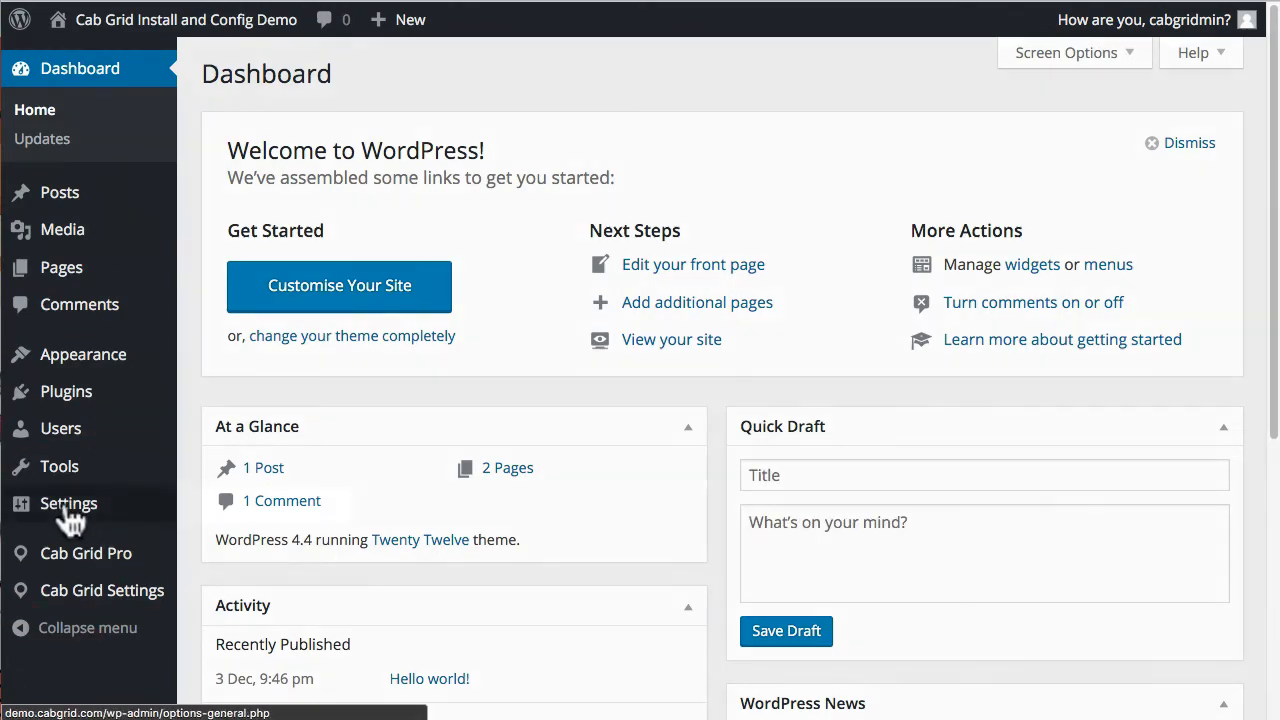
{"action": "left_click", "coordinate": [68, 504]}
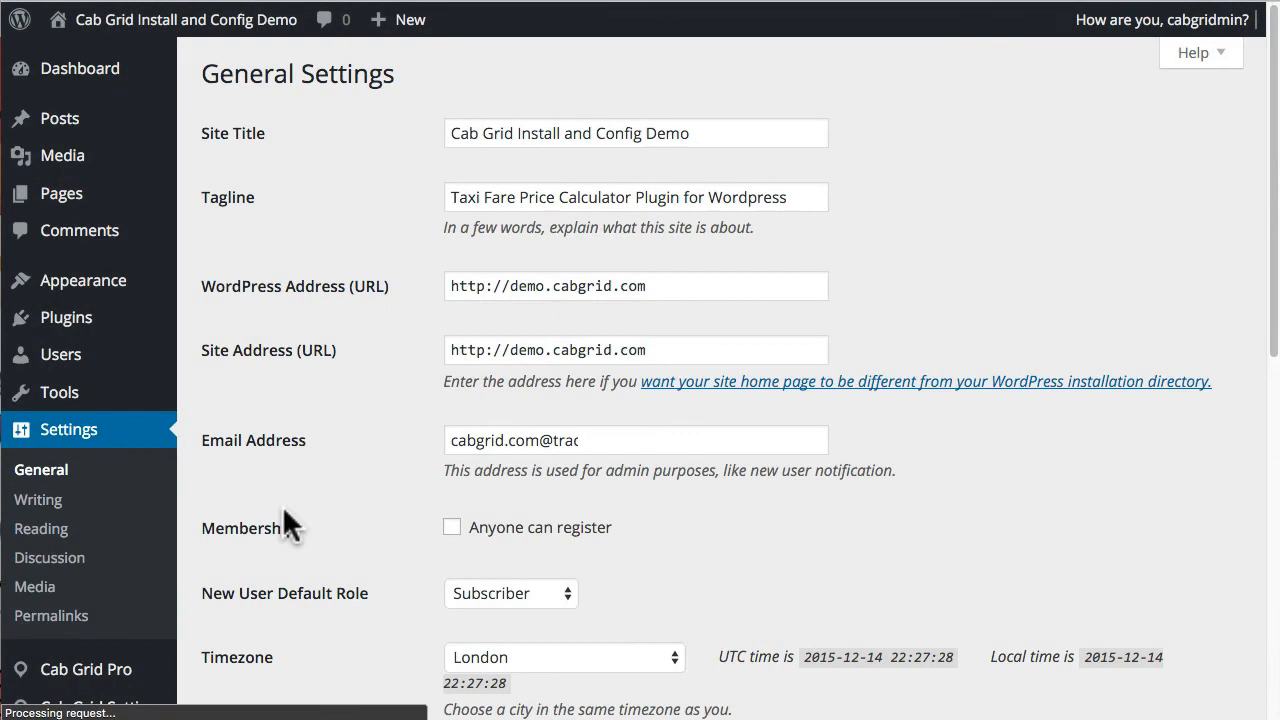